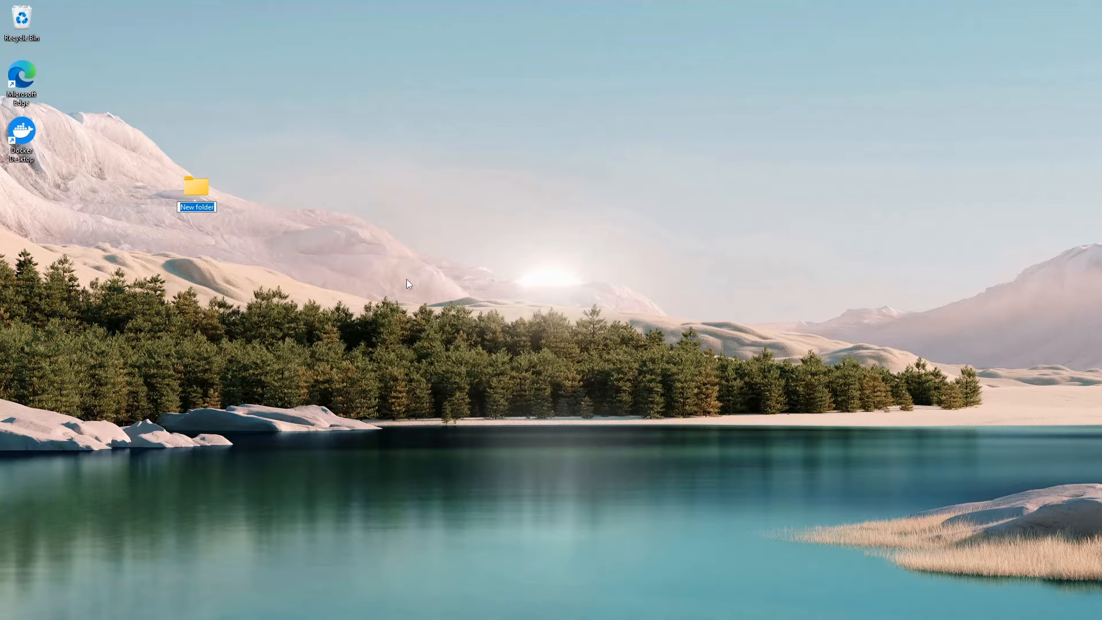
Name the new desktop folder 'Lab 1' and open it to show it is empty.
{"action": "type", "text": "Laba"}
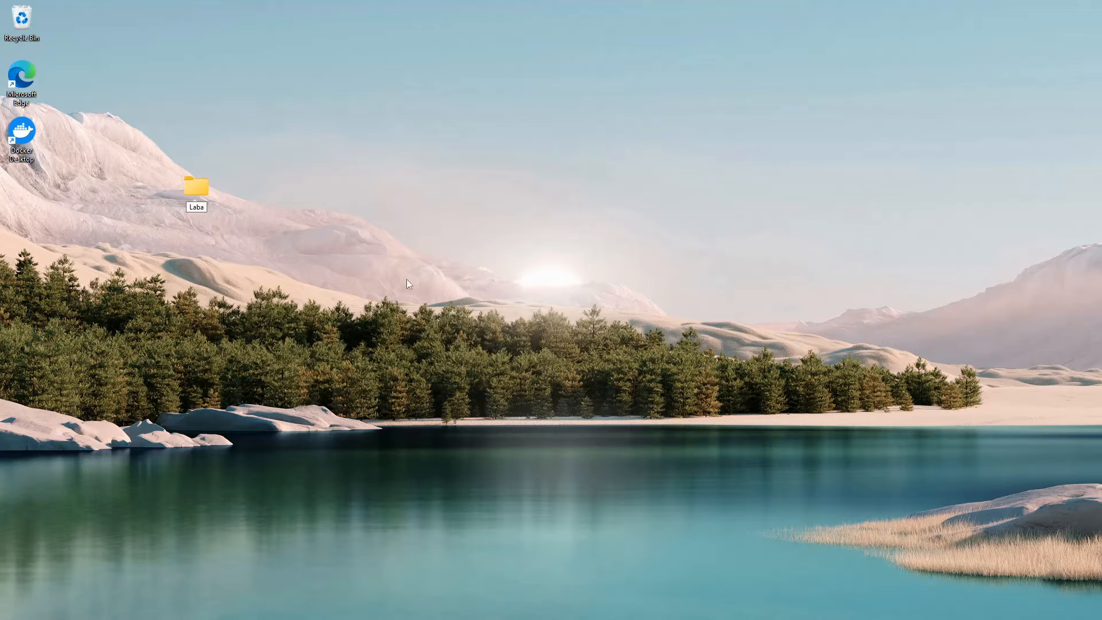
{"action": "type", "text": "Lab 1"}
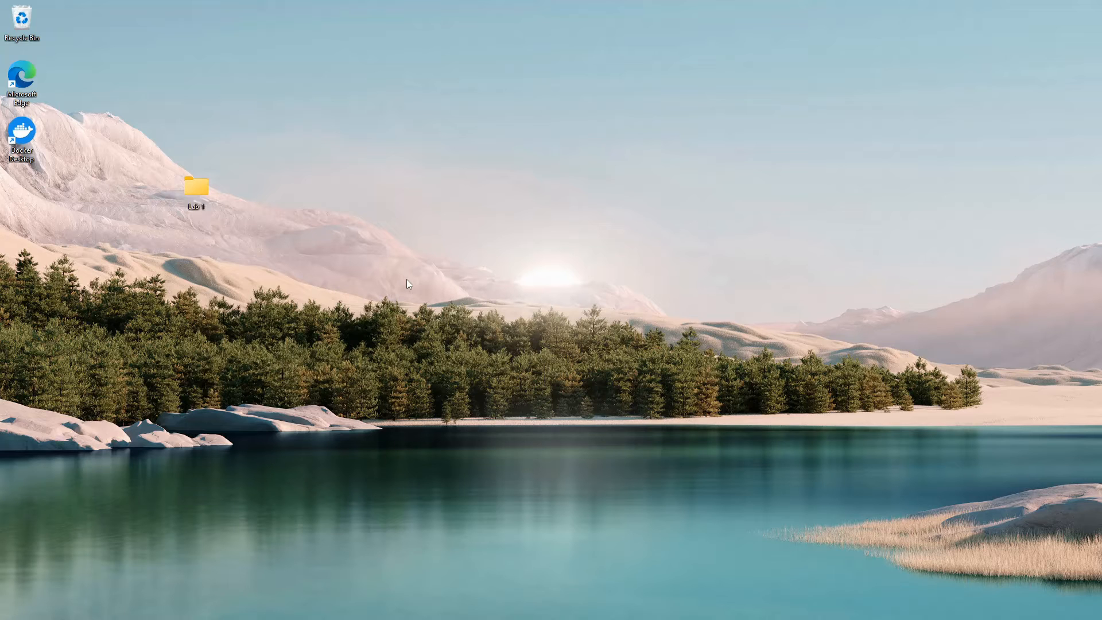
{"action": "double_click", "coordinate": [197, 188]}
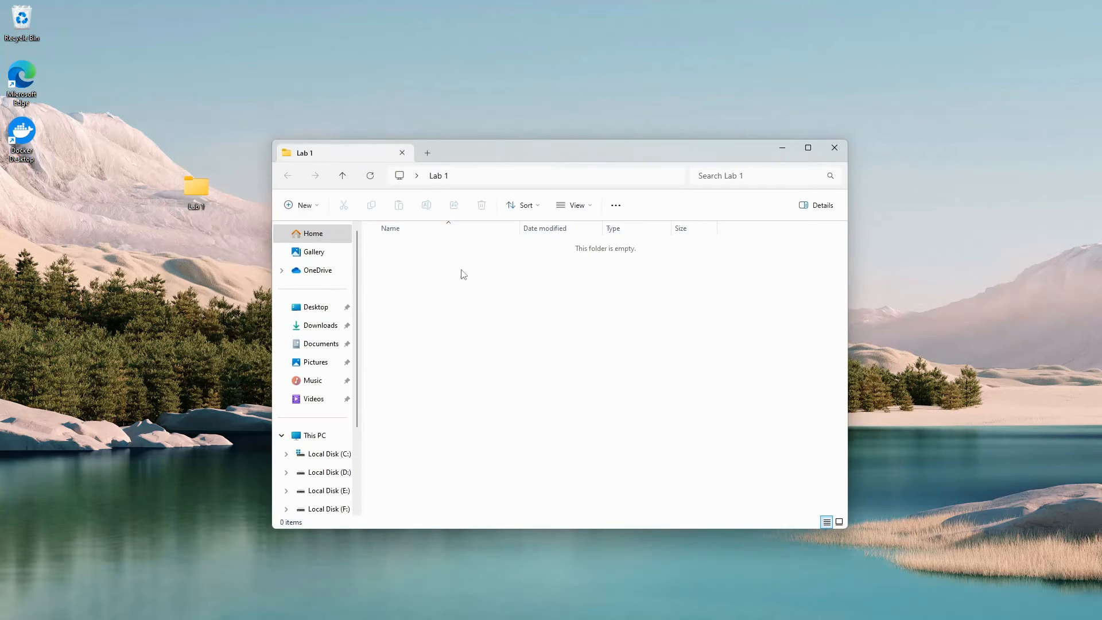
{"action": "left_click", "coordinate": [574, 204]}
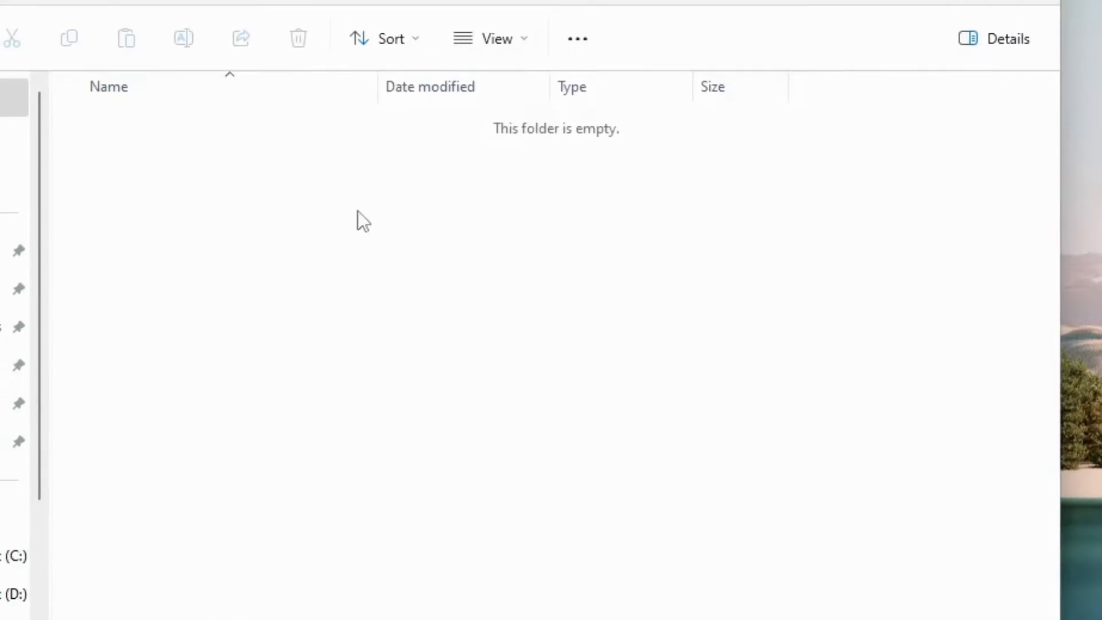
Create a new text document named lab.conf, accepting the extension change warning.
{"action": "right_click", "coordinate": [362, 221]}
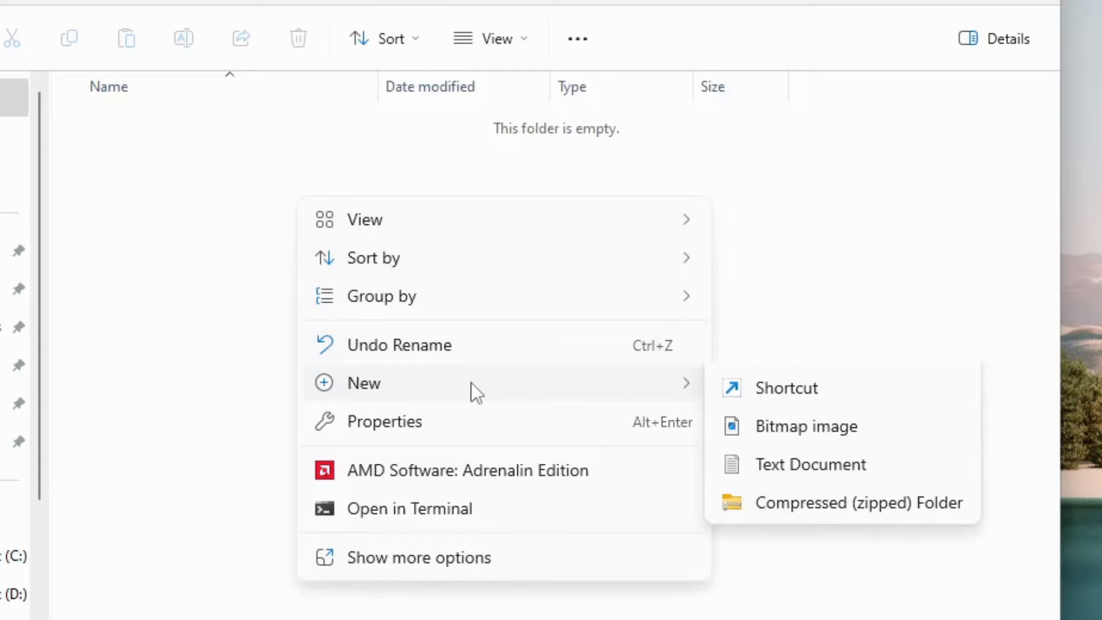
{"action": "left_click", "coordinate": [809, 464]}
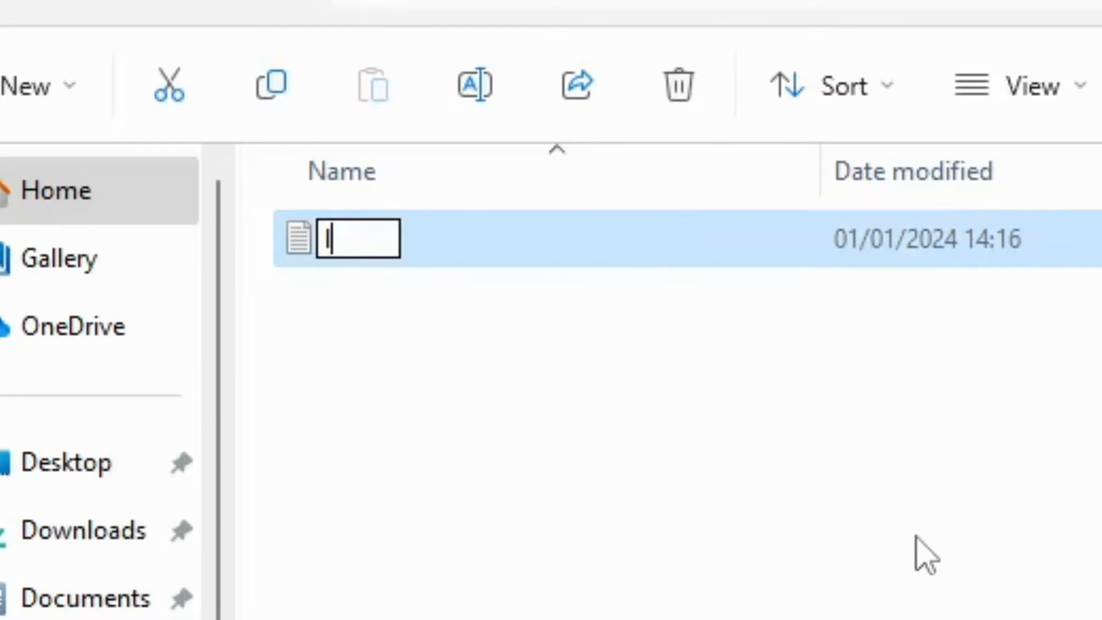
{"action": "type", "text": "ab.conf"}
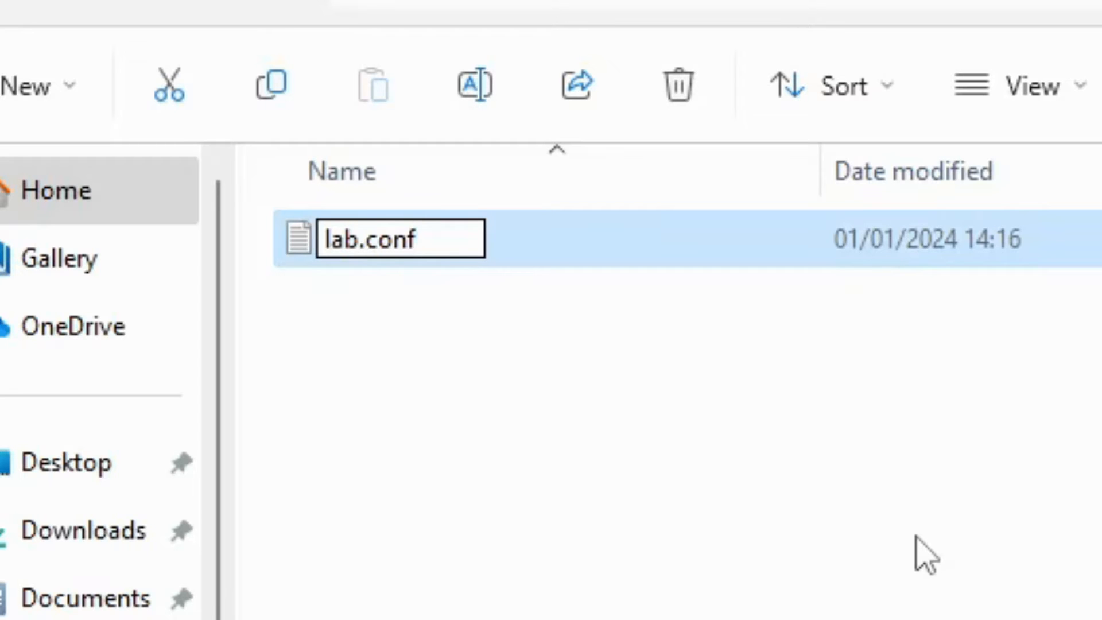
{"action": "key", "text": "enter"}
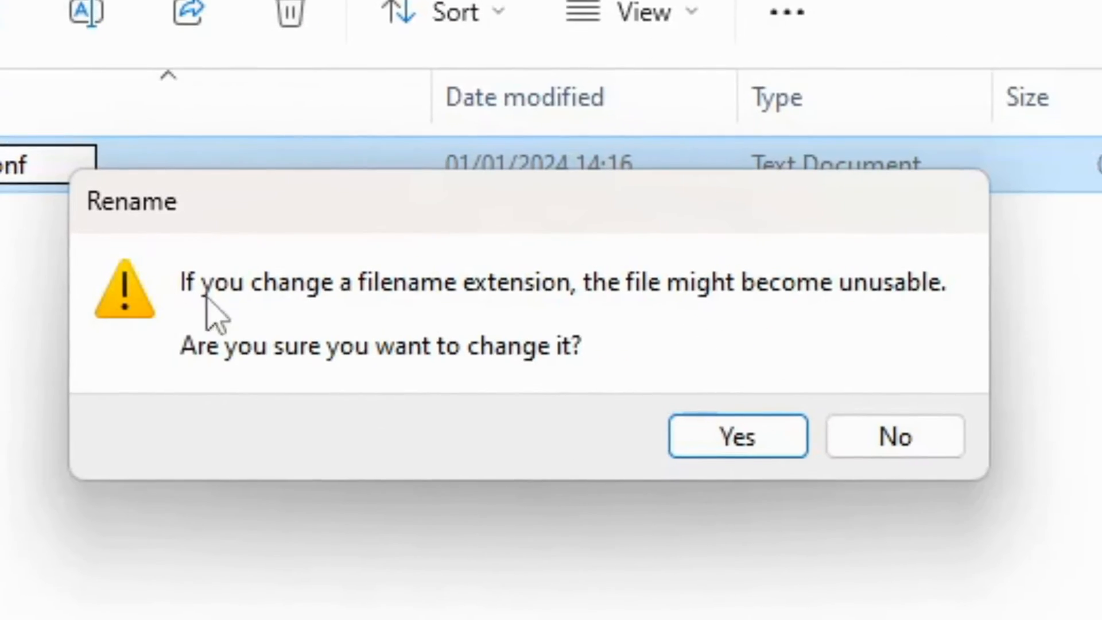
{"action": "left_click", "coordinate": [737, 436]}
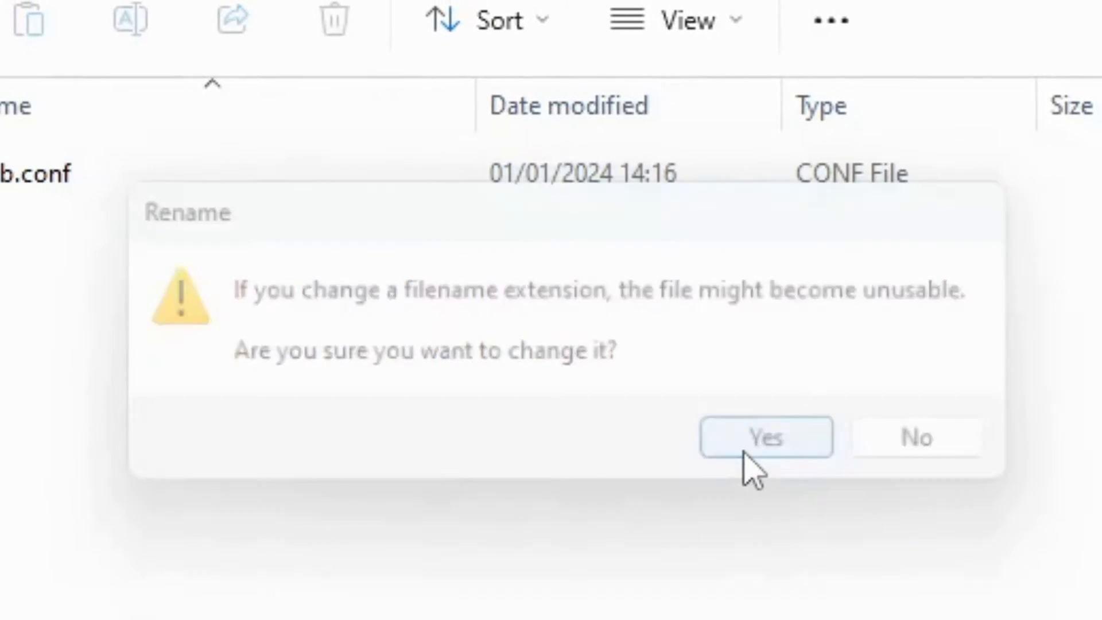
{"action": "left_click", "coordinate": [765, 436]}
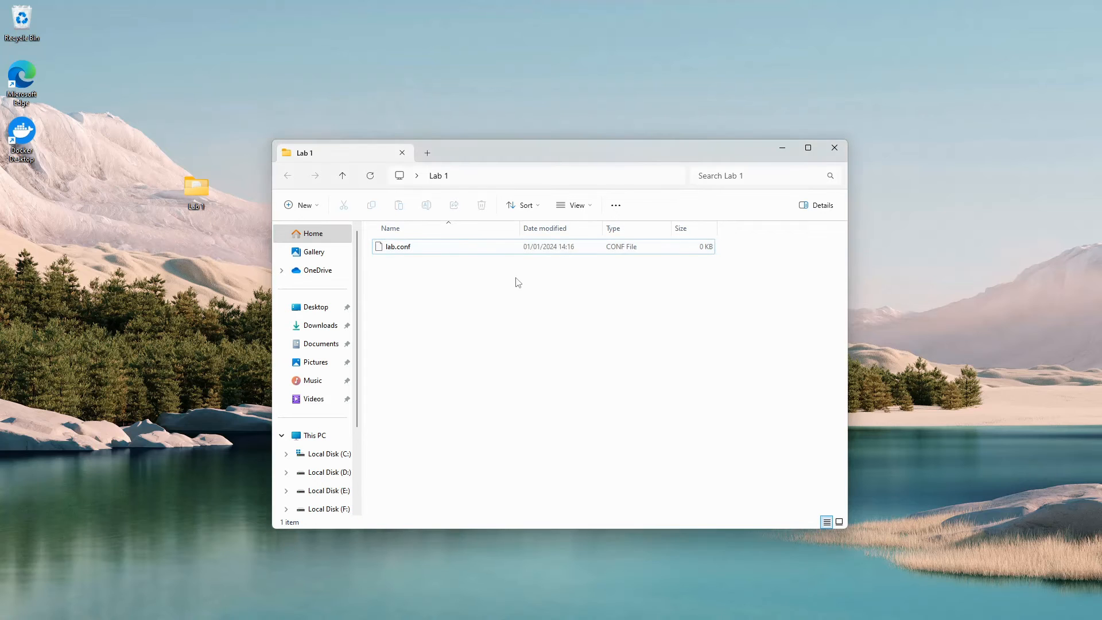
Write pc1[0]=A and pc2[0]=A on two lines in lab.conf.
{"action": "double_click", "coordinate": [399, 246]}
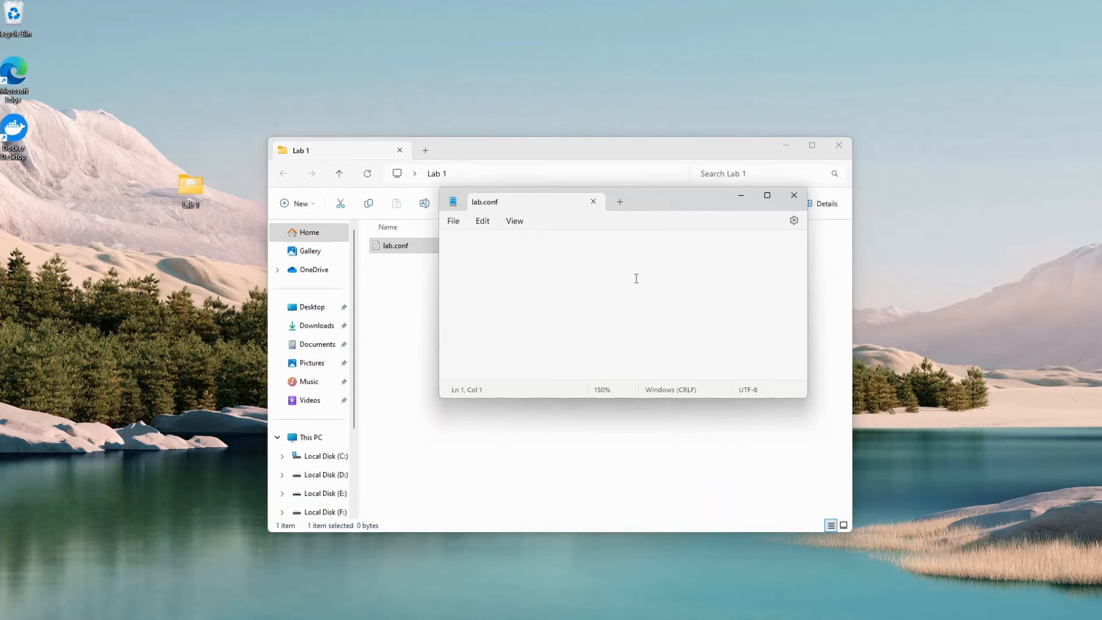
{"action": "type", "text": "pc1"}
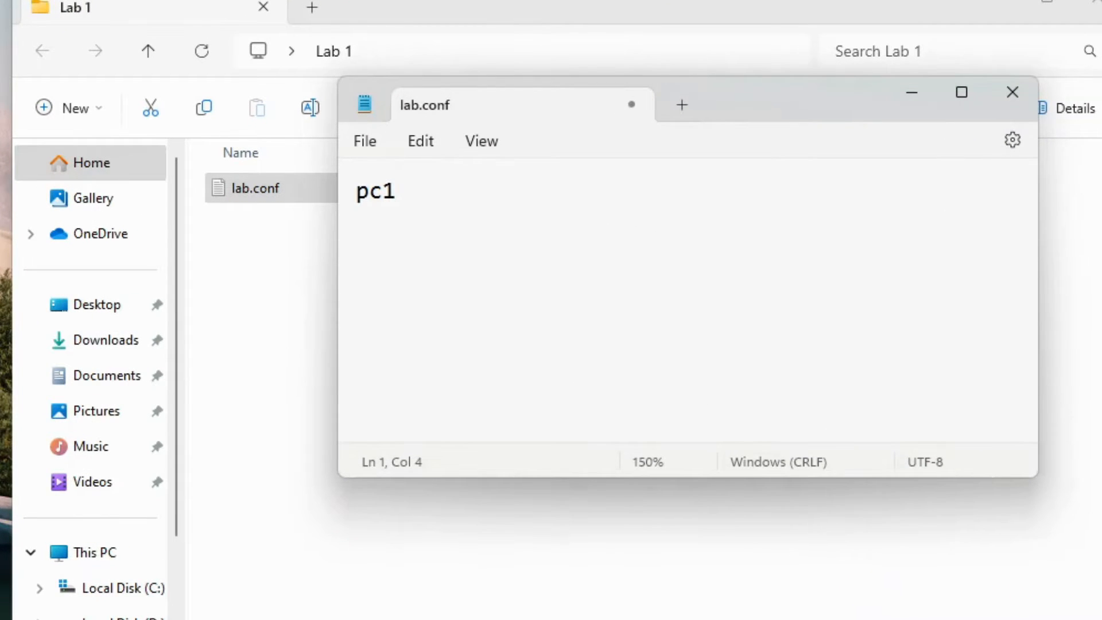
{"action": "type", "text": "["}
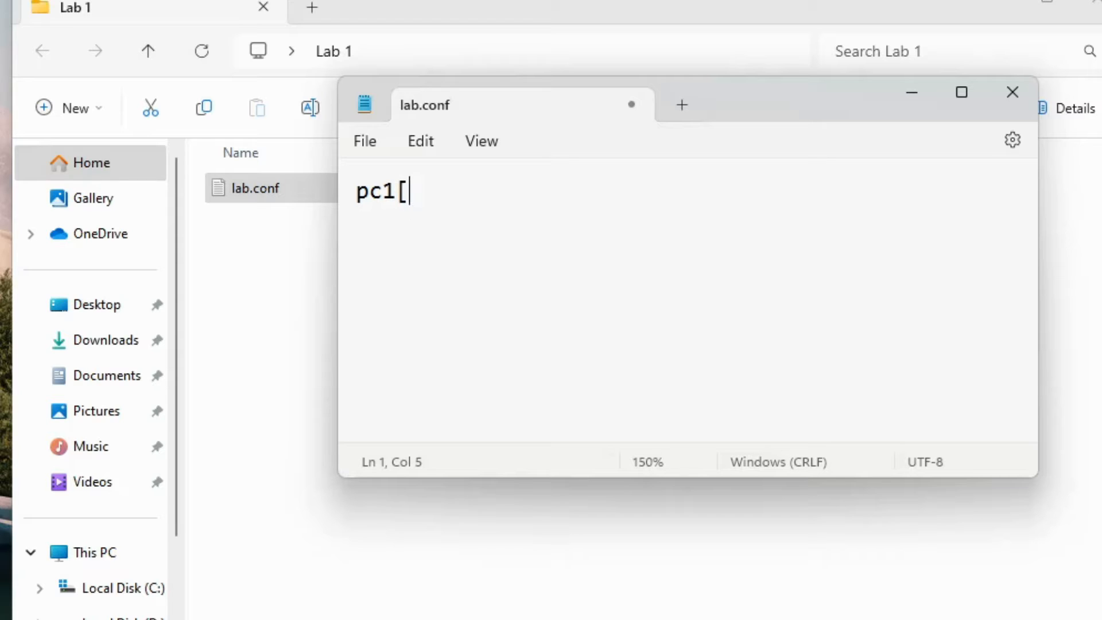
{"action": "type", "text": "0]"}
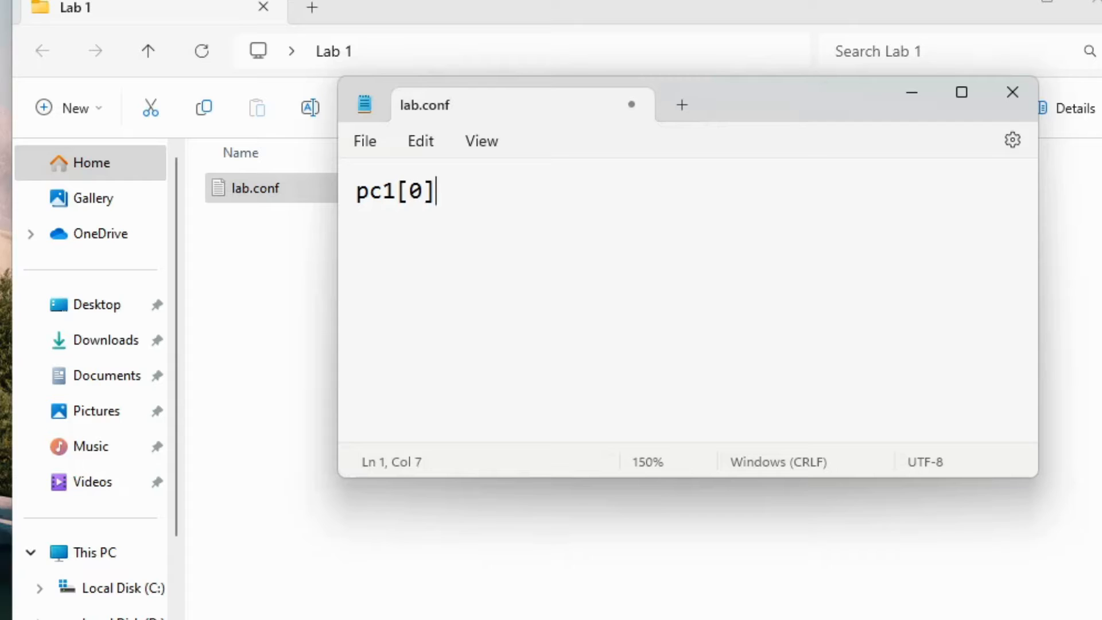
{"action": "type", "text": "="}
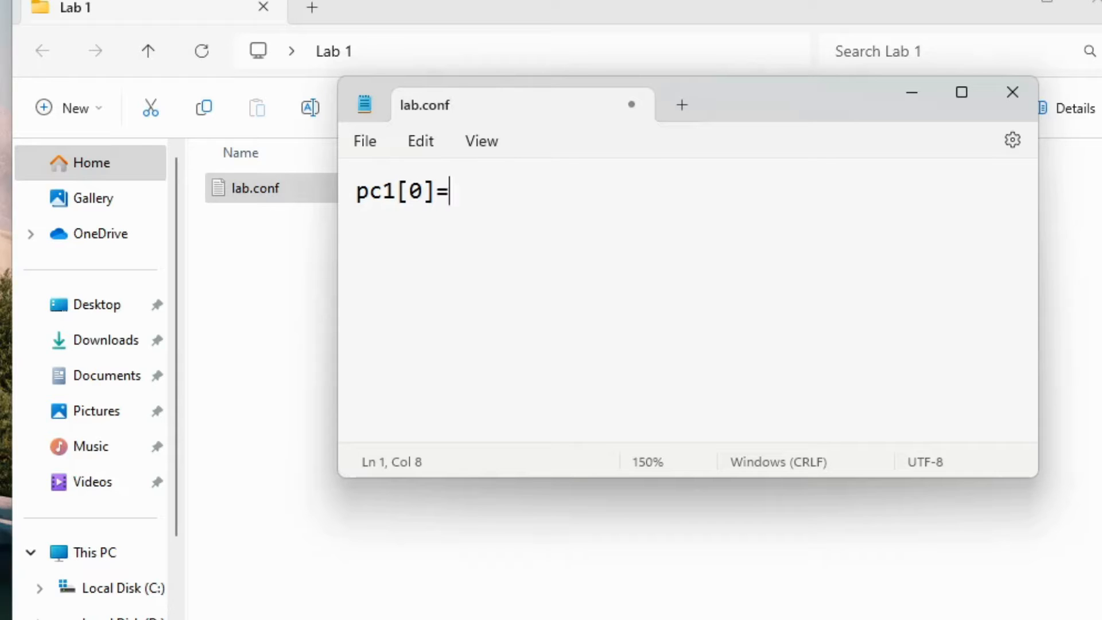
{"action": "type", "text": "A"}
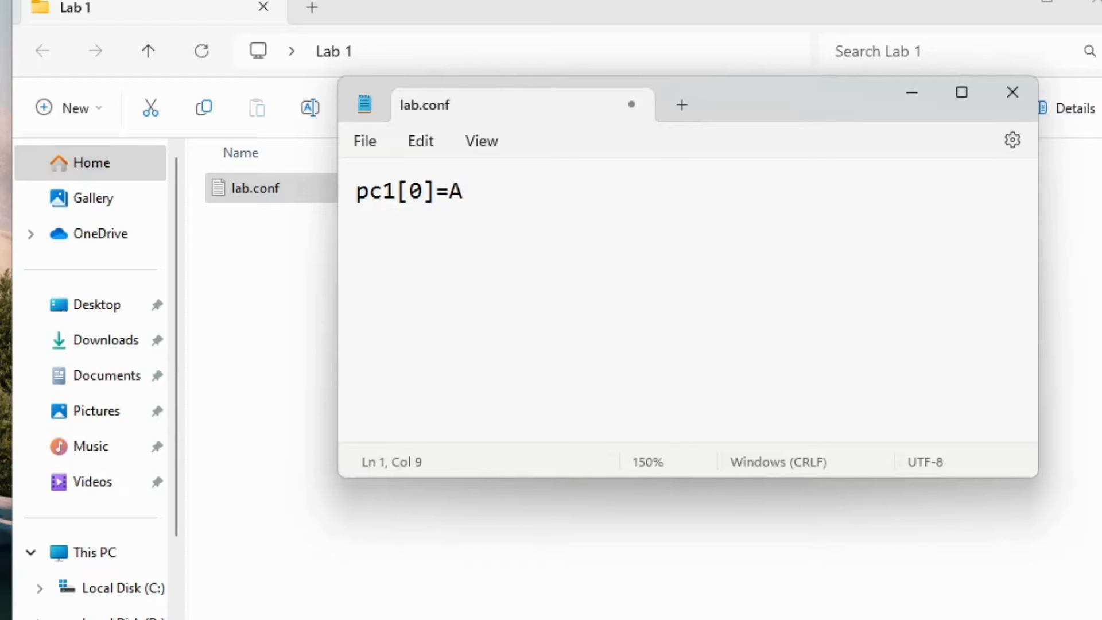
{"action": "type", "text": "pc"}
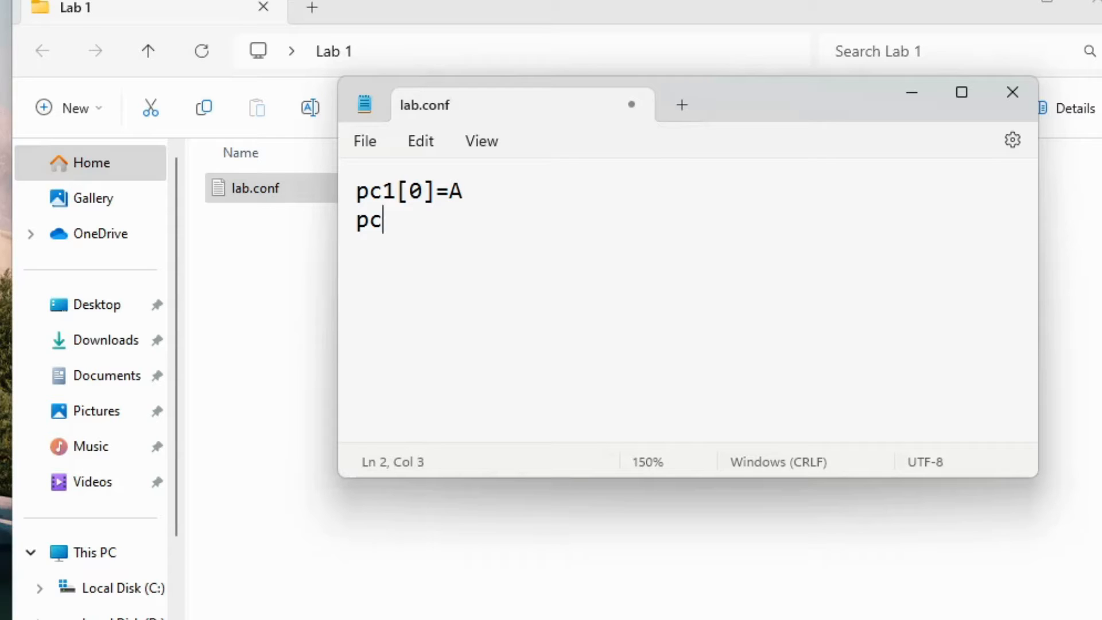
{"action": "type", "text": "2["}
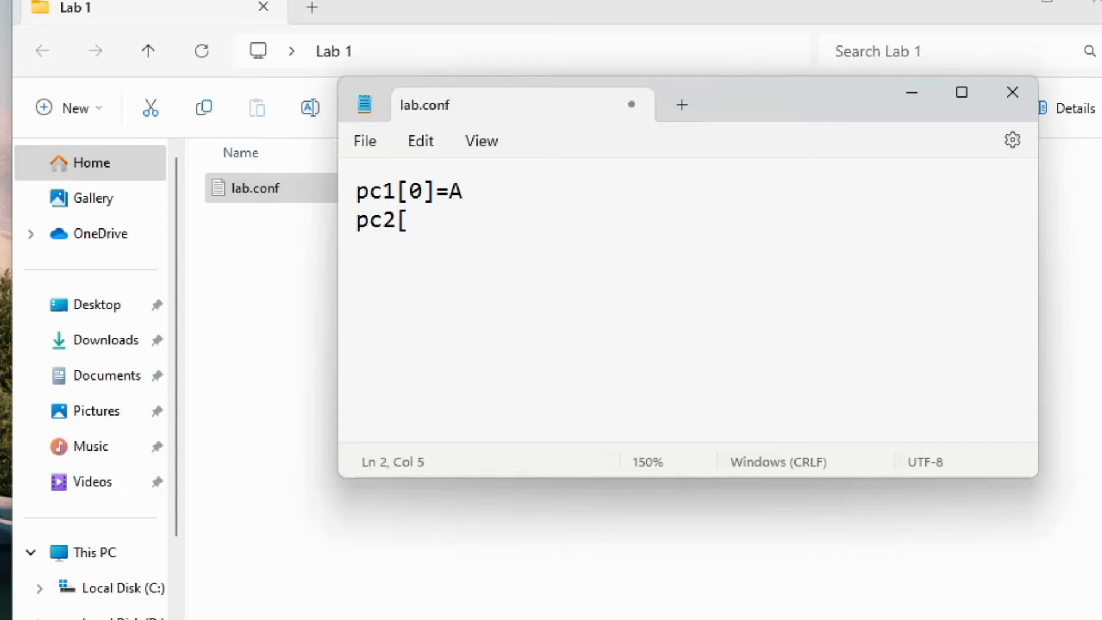
{"action": "type", "text": "0]="}
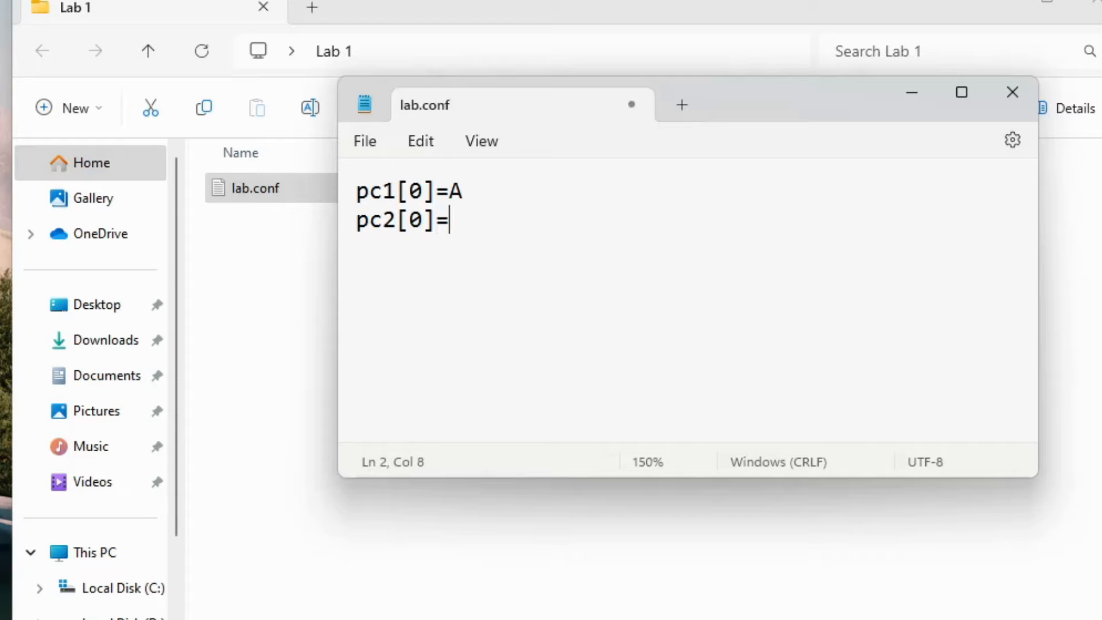
{"action": "type", "text": "A"}
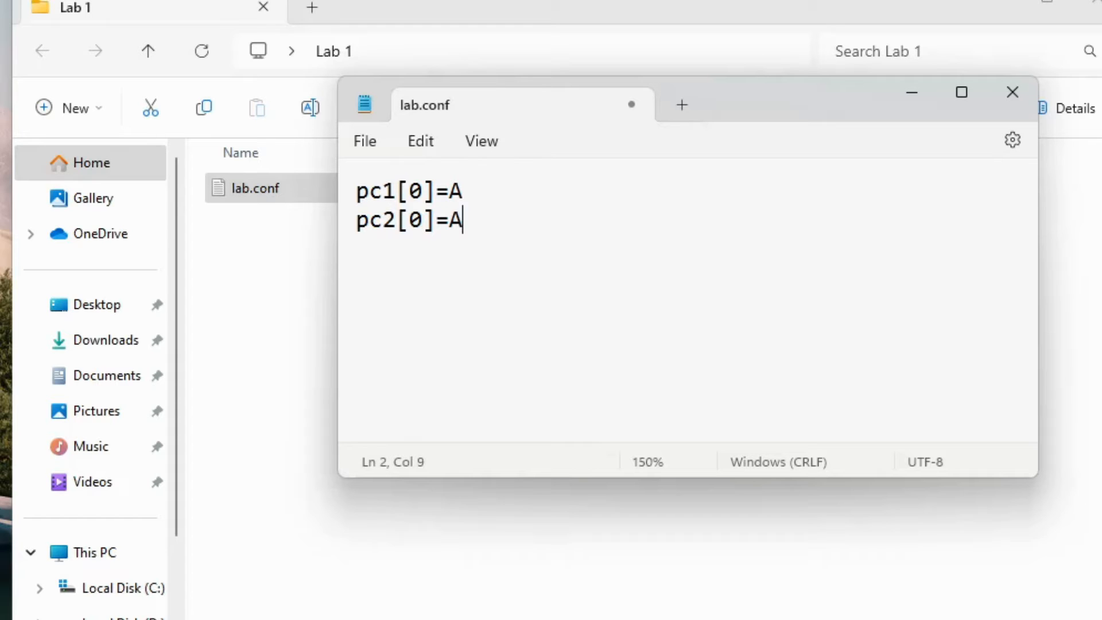
{"action": "mouse_move", "coordinate": [711, 258]}
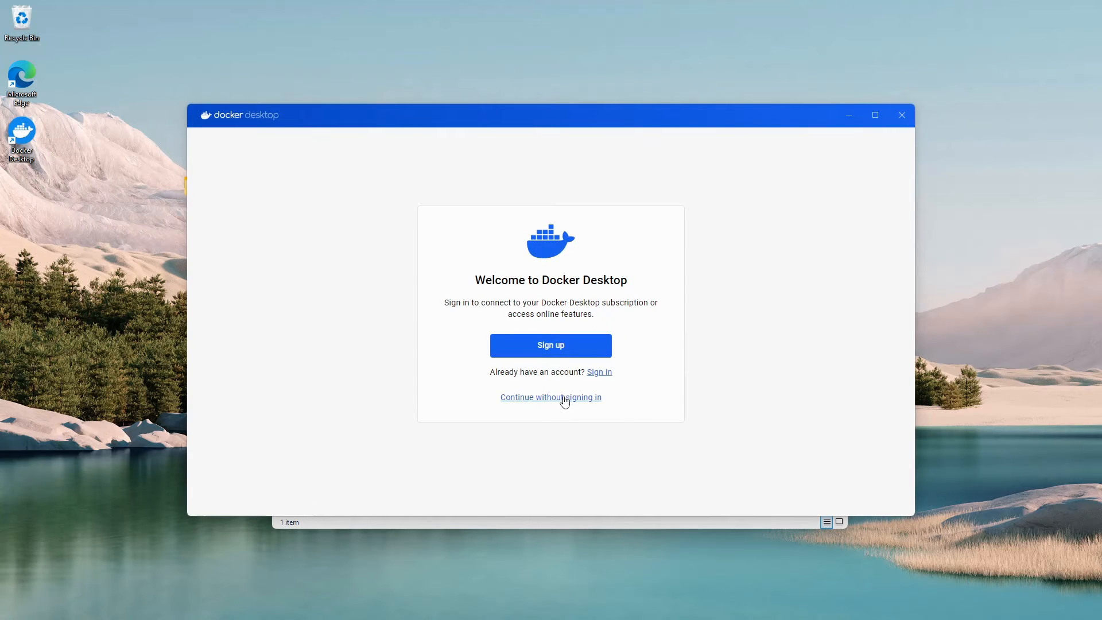
Continue without signing in, skip the survey, and minimise Docker Desktop.
{"action": "left_click", "coordinate": [551, 397]}
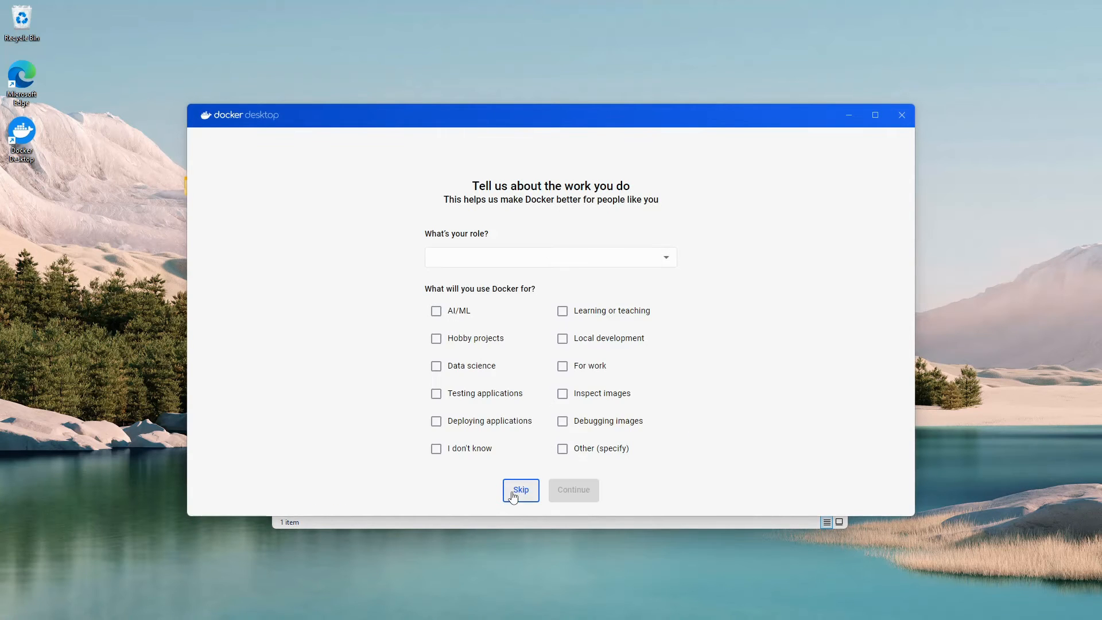
{"action": "left_click", "coordinate": [519, 489]}
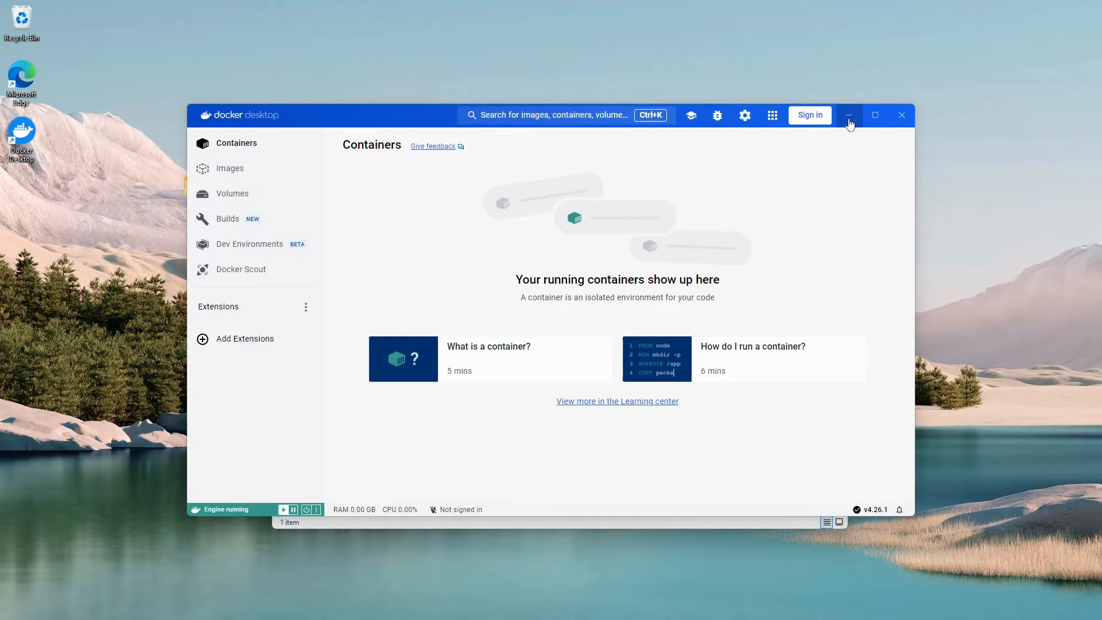
{"action": "left_click", "coordinate": [848, 115]}
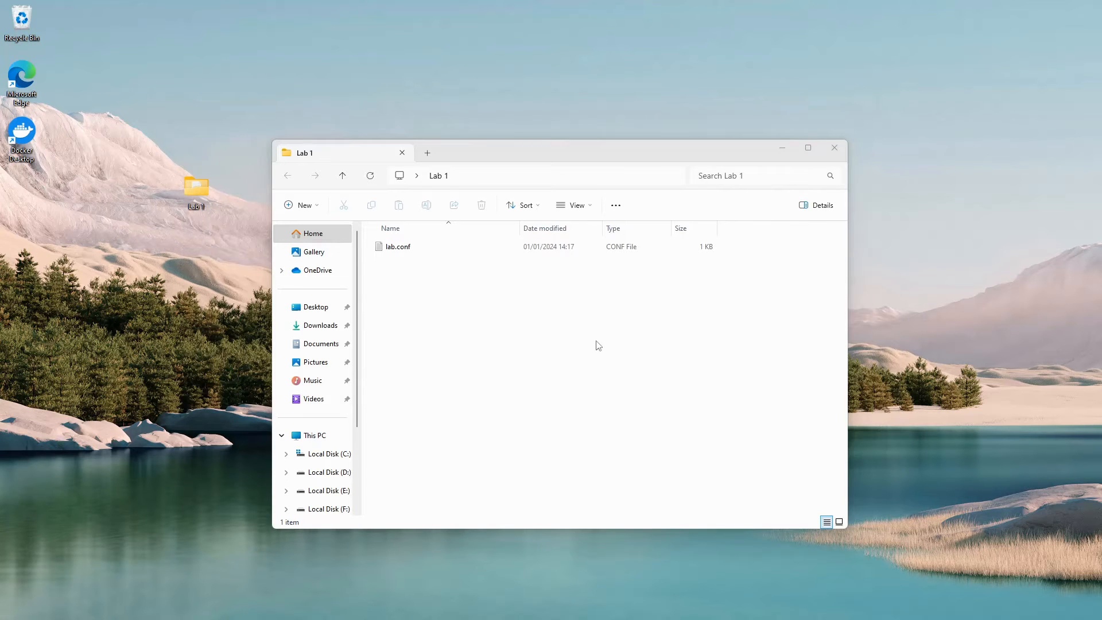
Launch cmd from the address bar so it opens in the Lab 1 folder.
{"action": "left_click", "coordinate": [398, 246]}
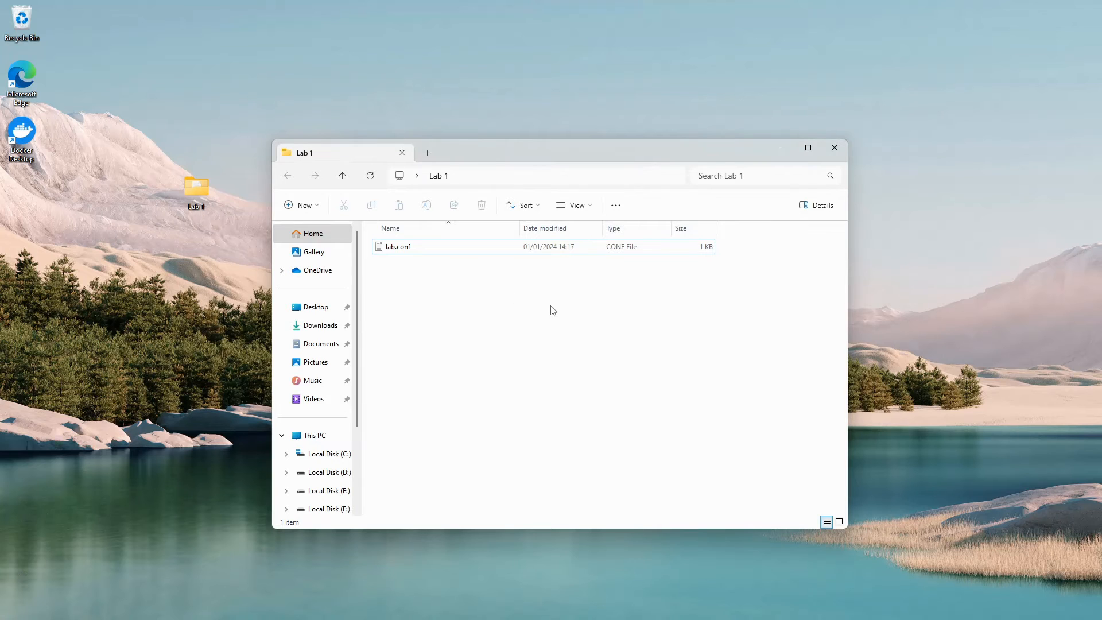
{"action": "right_click", "coordinate": [553, 310]}
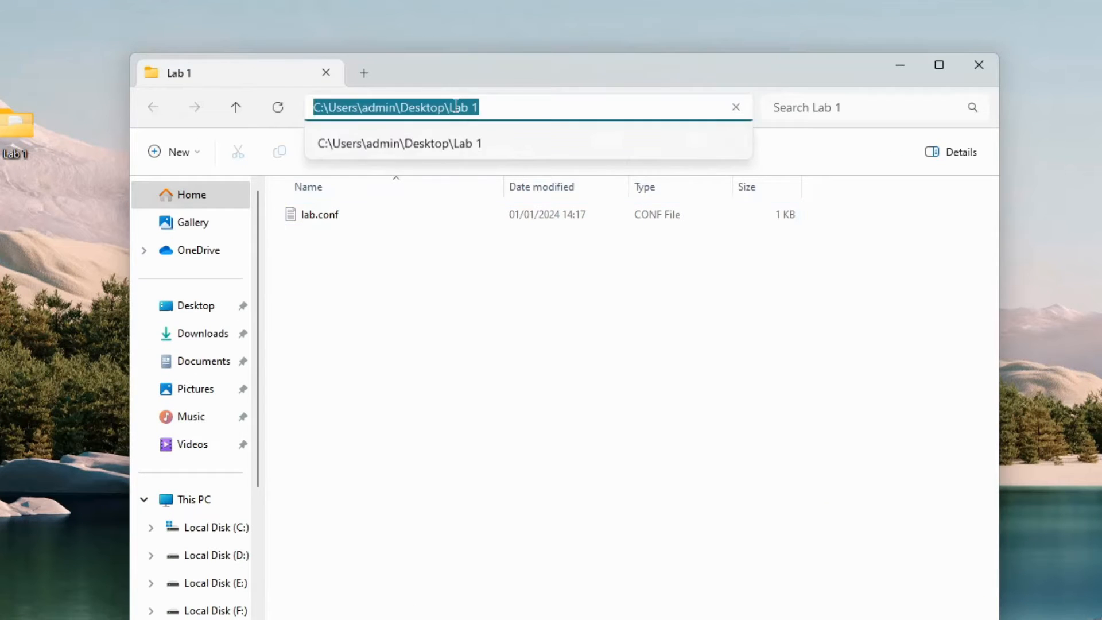
{"action": "type", "text": "cmd"}
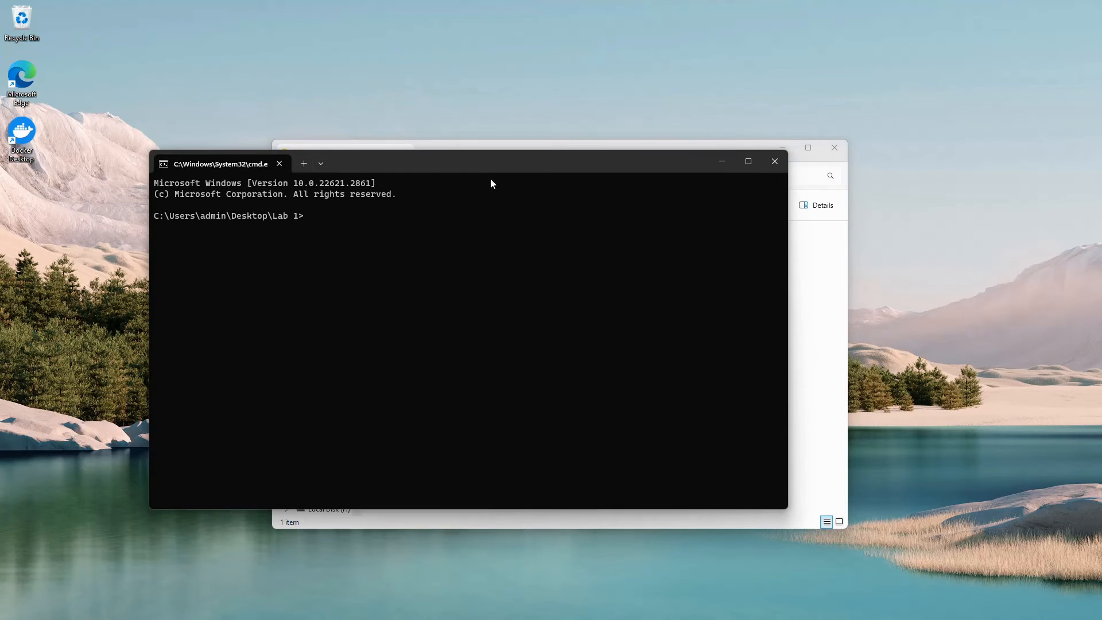
Run kathara lstart to deploy pc1 and pc2 and bring up their terminals.
{"action": "type", "text": "ka"}
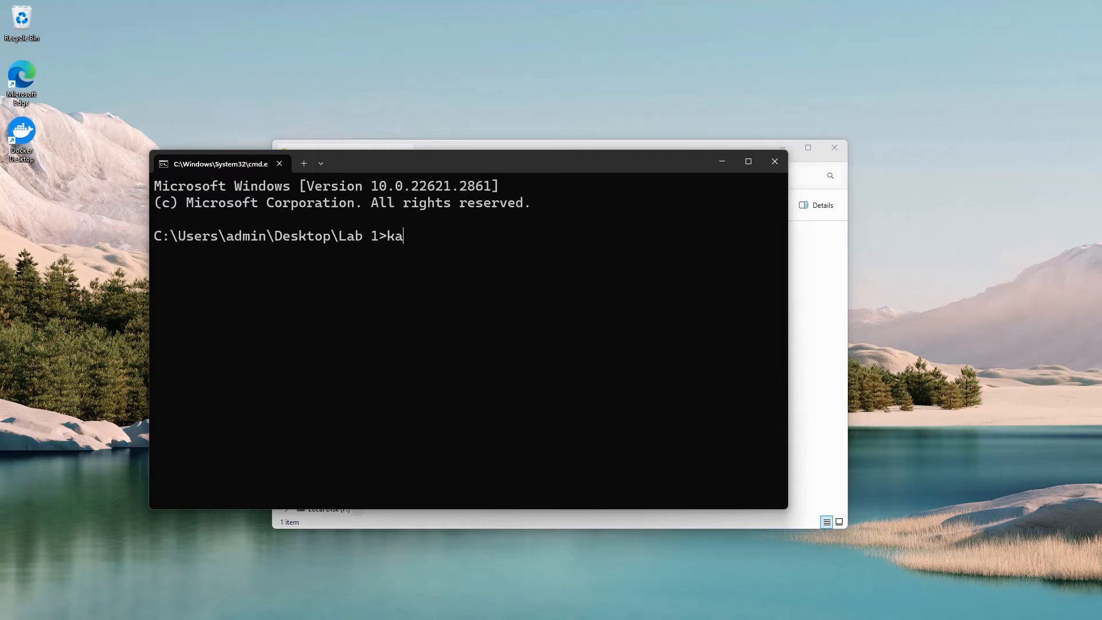
{"action": "type", "text": "thara l"}
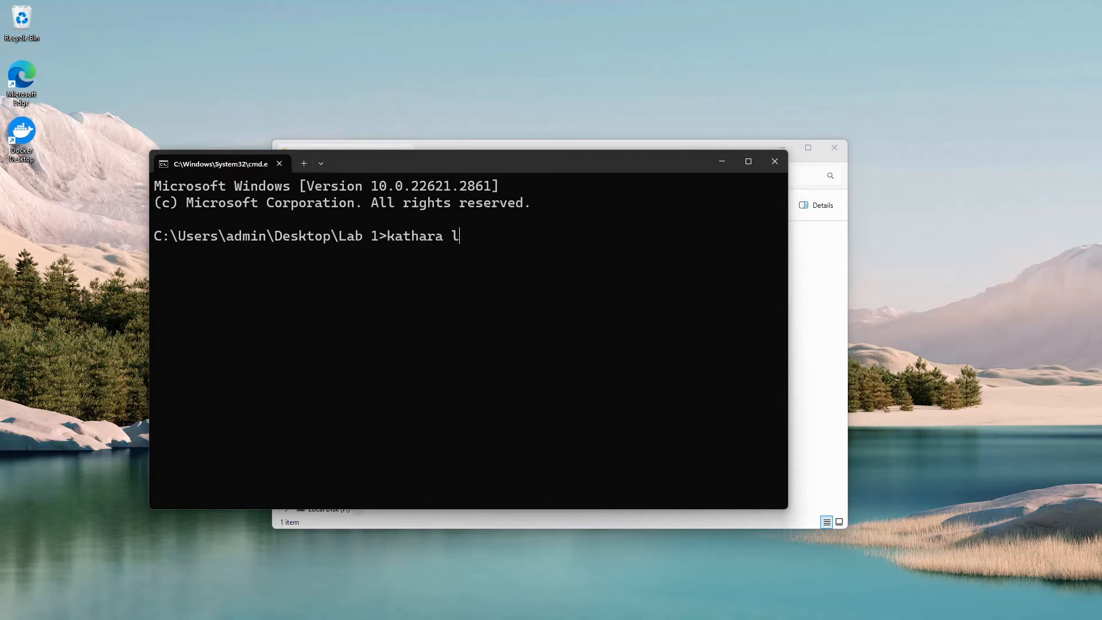
{"action": "type", "text": "start"}
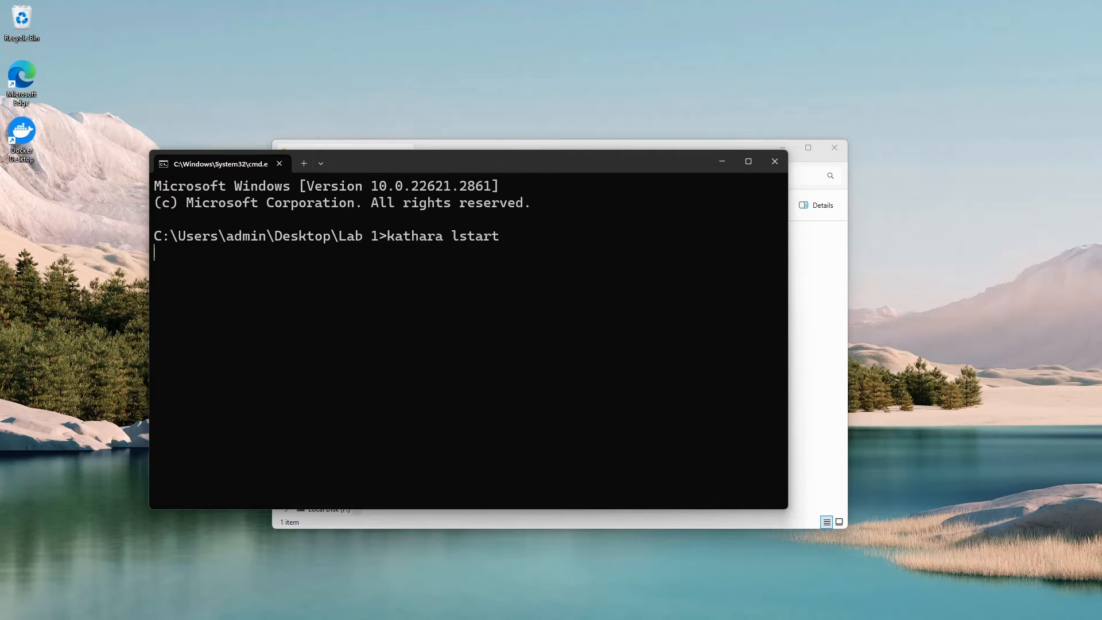
{"action": "key", "text": "enter"}
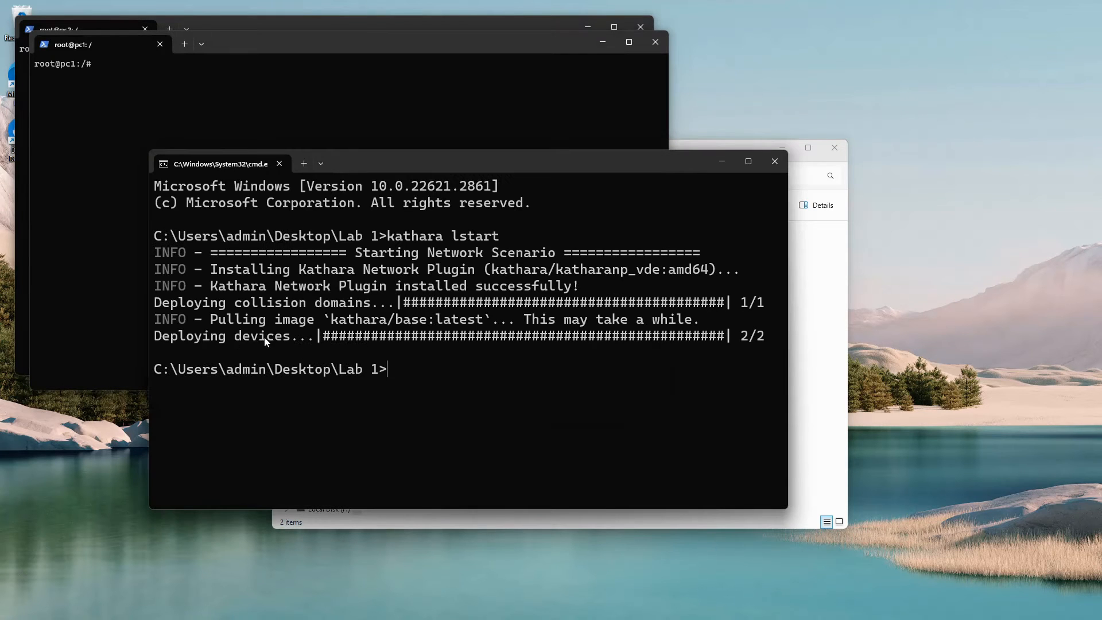
{"action": "mouse_move", "coordinate": [226, 59]}
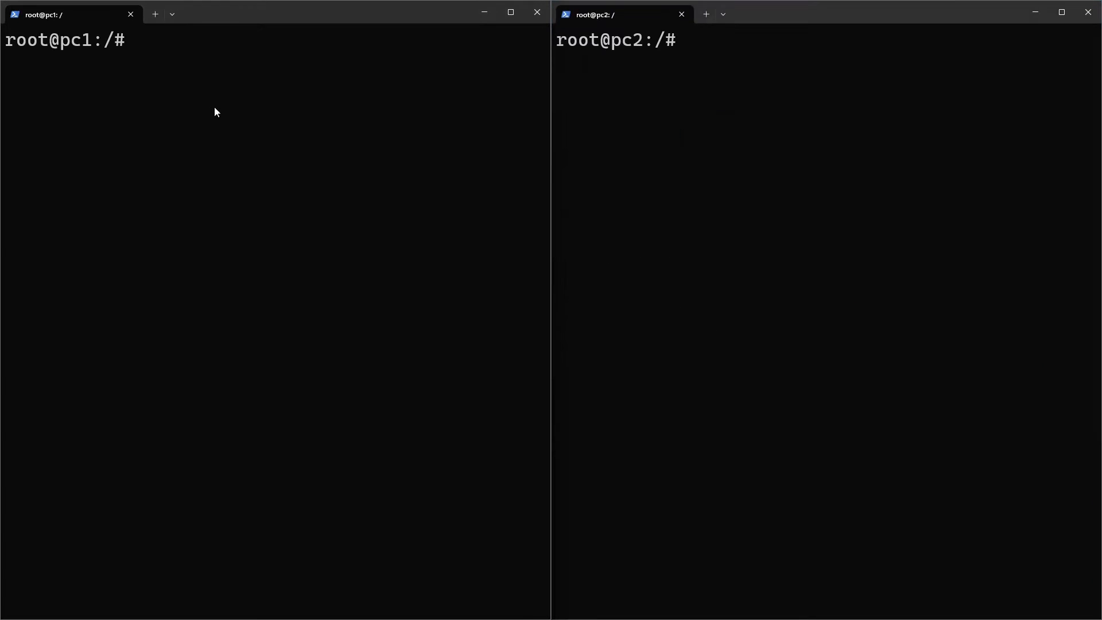
Assign 10.0.0.10/24 to eth0 on pc1 with ip address add.
{"action": "type", "text": "ip add"}
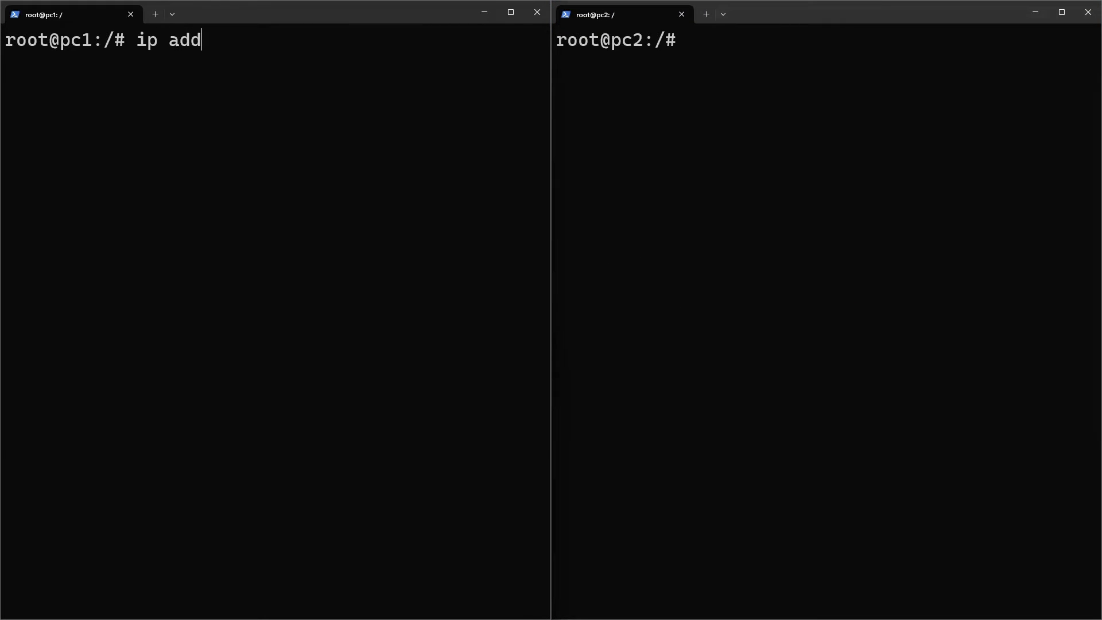
{"action": "type", "text": "ress add"}
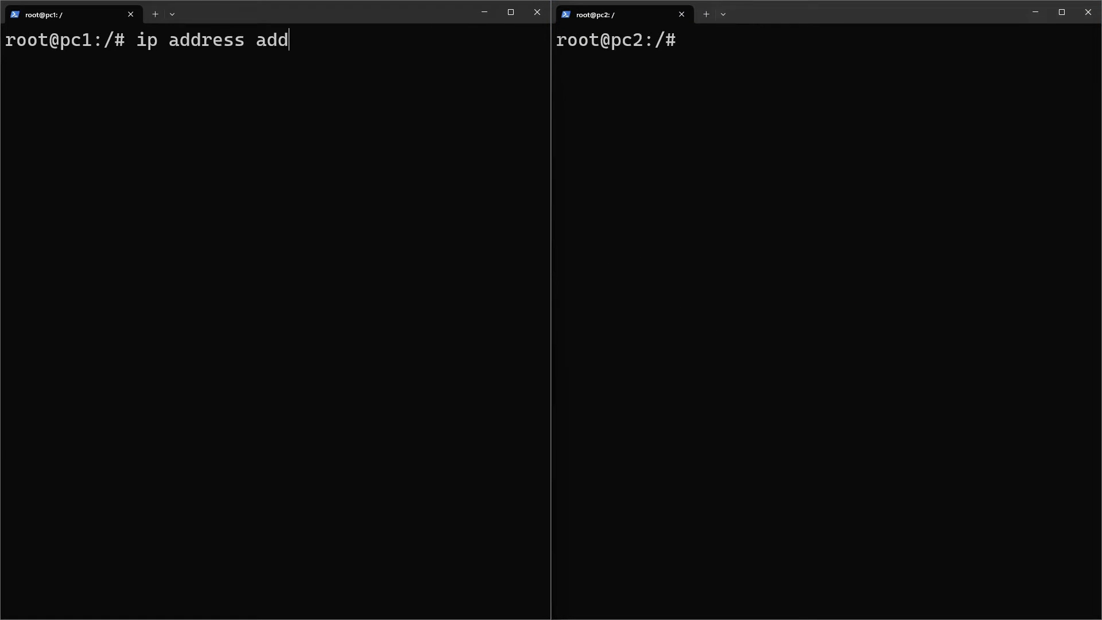
{"action": "type", "text": "\" \""}
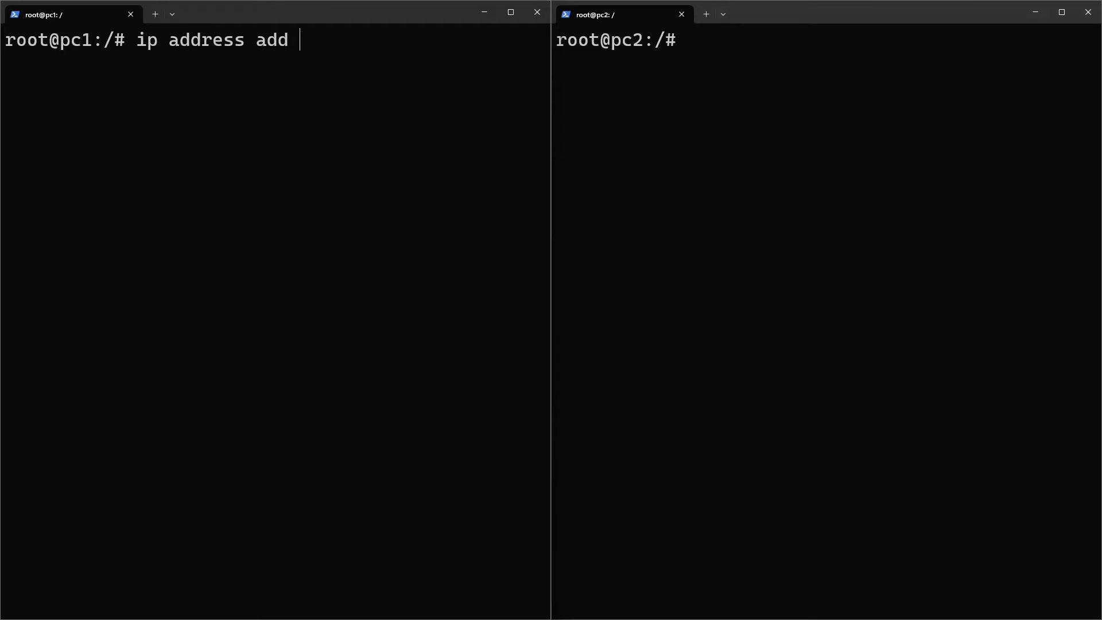
{"action": "type", "text": "10."}
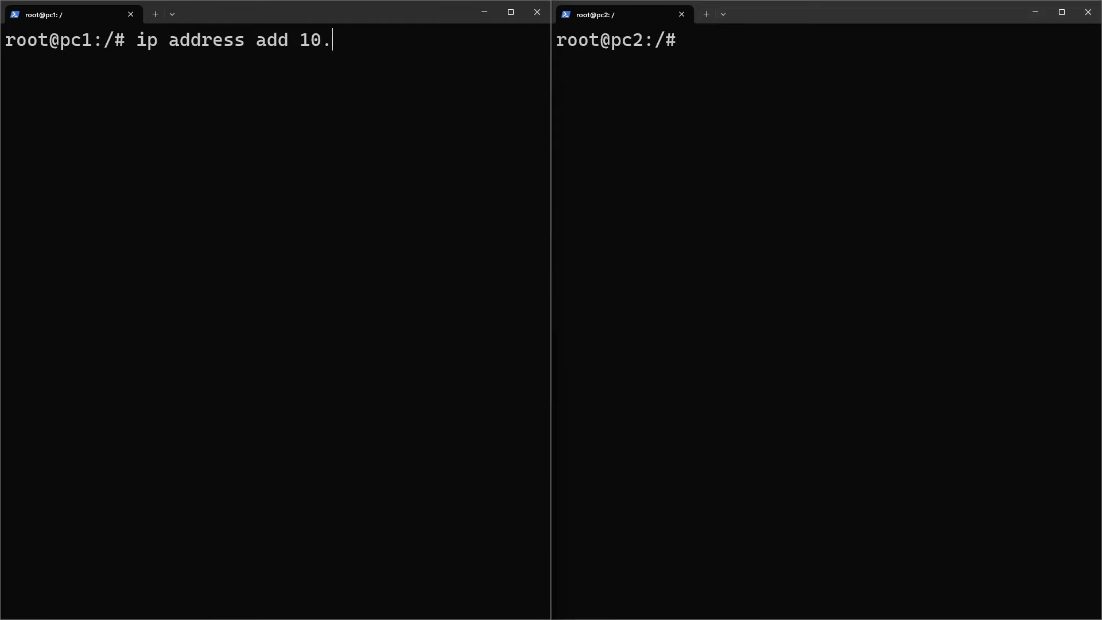
{"action": "type", "text": "0.0."}
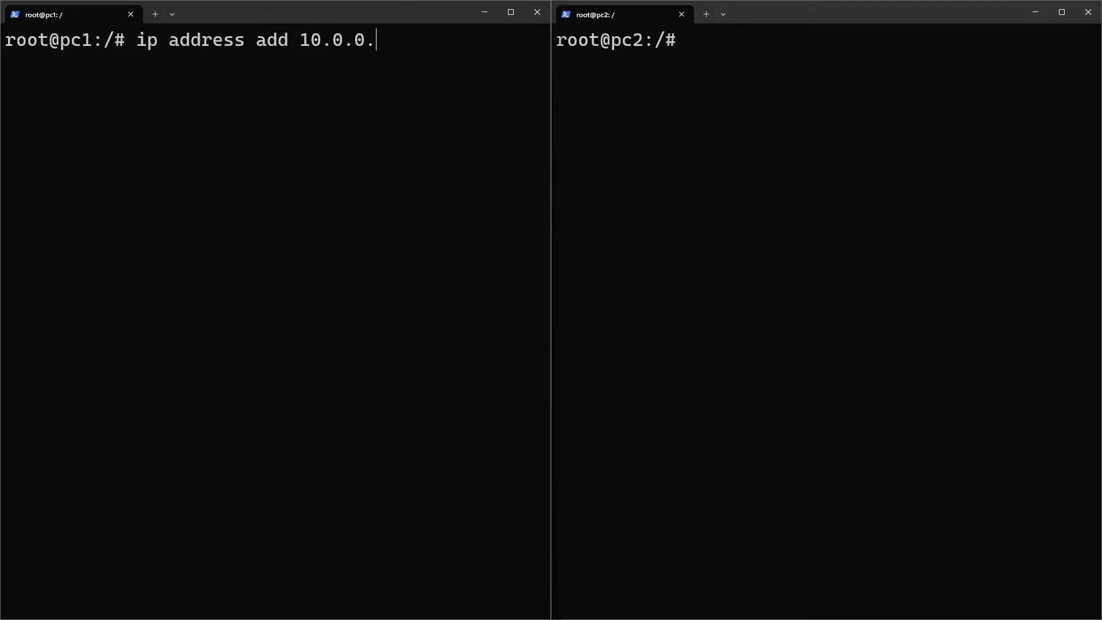
{"action": "type", "text": "10"}
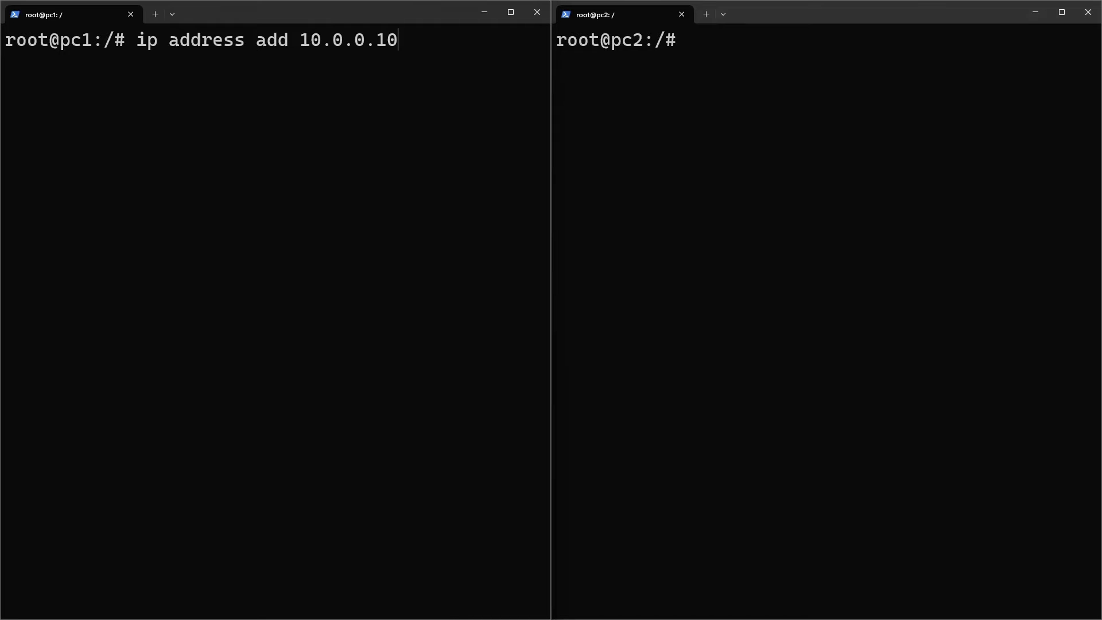
{"action": "type", "text": "/24"}
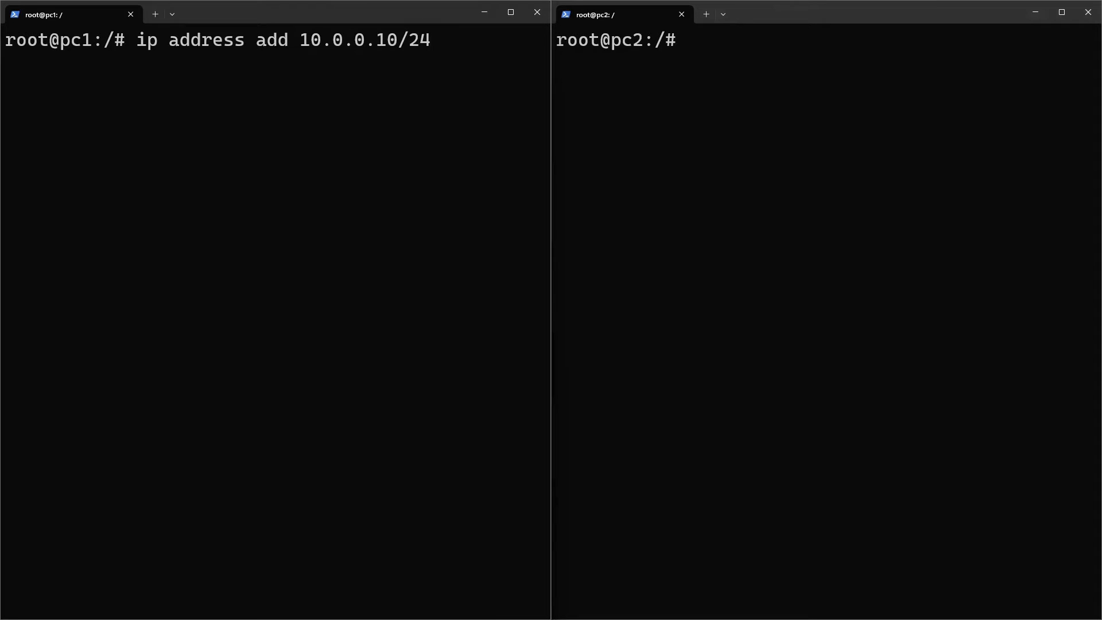
{"action": "type", "text": "dev eth"}
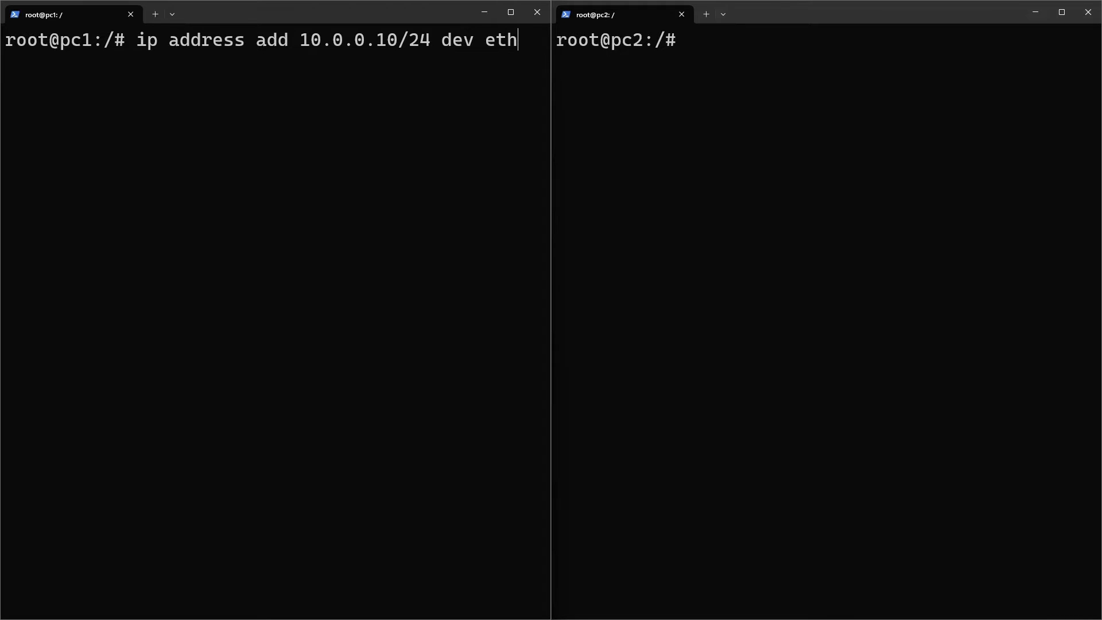
Assign 10.0.0.20/24 to eth0 on pc2 with ip address add.
{"action": "type", "text": "ip ad"}
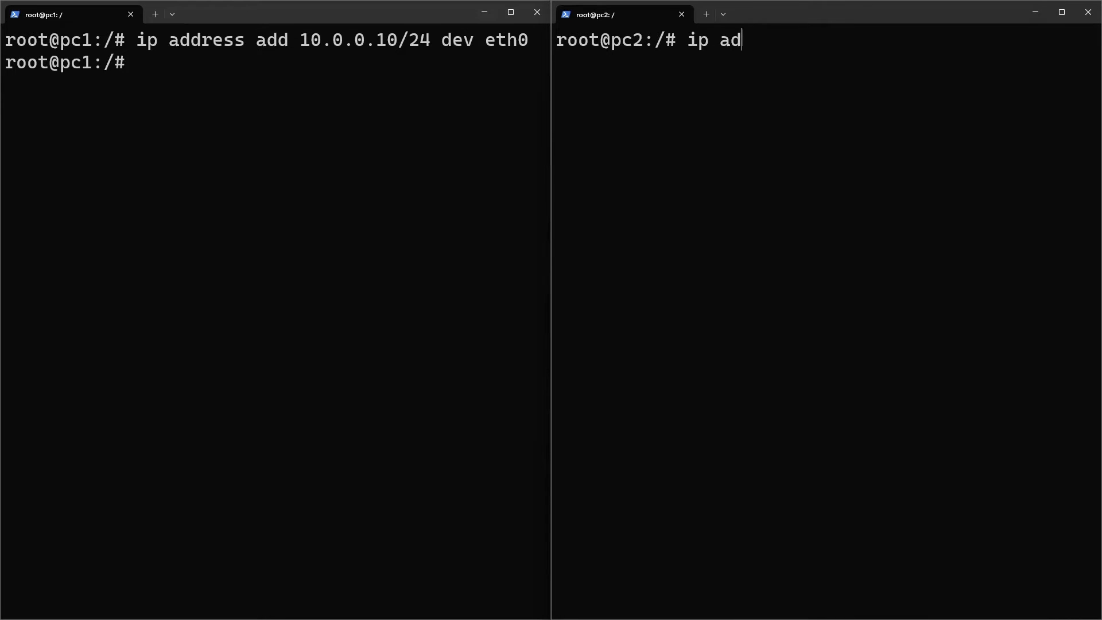
{"action": "type", "text": "dress add"}
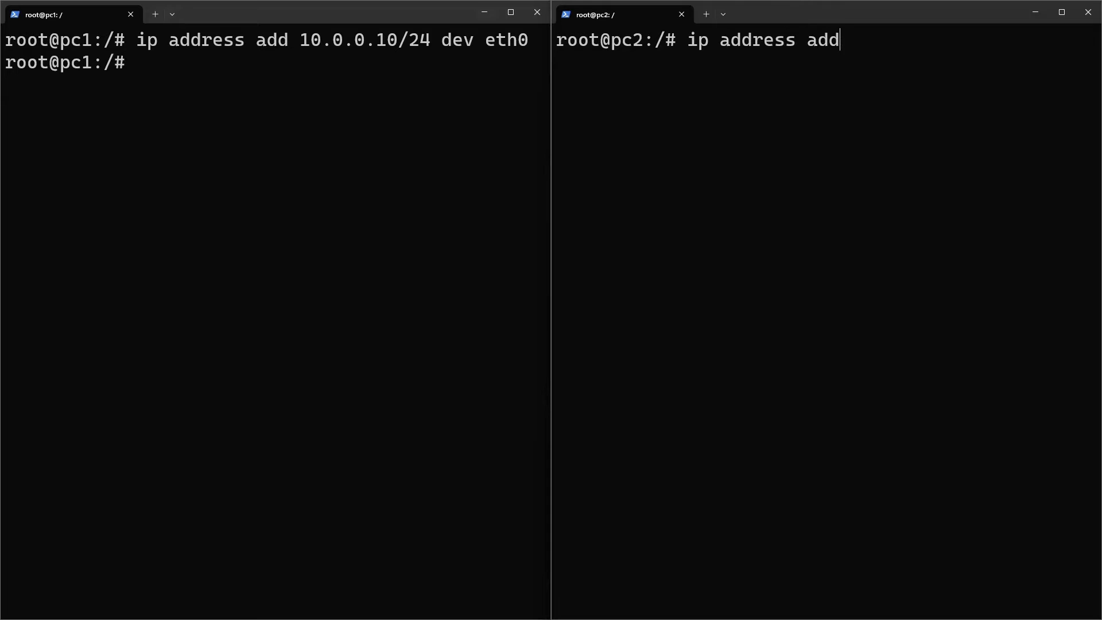
{"action": "type", "text": "1"}
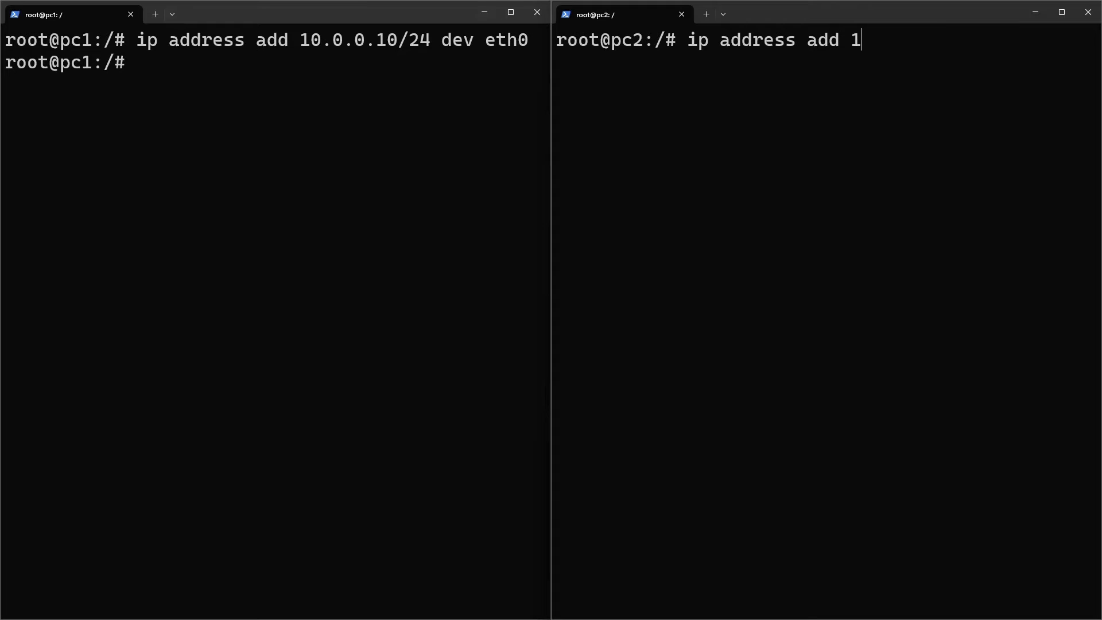
{"action": "type", "text": ".0."}
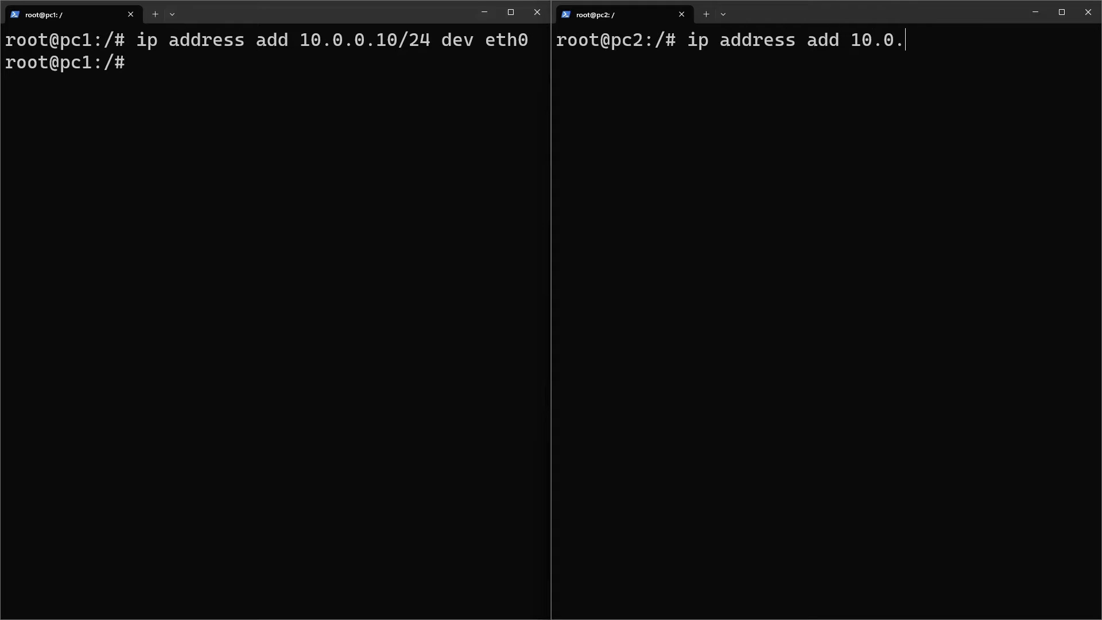
{"action": "type", "text": "0.20"}
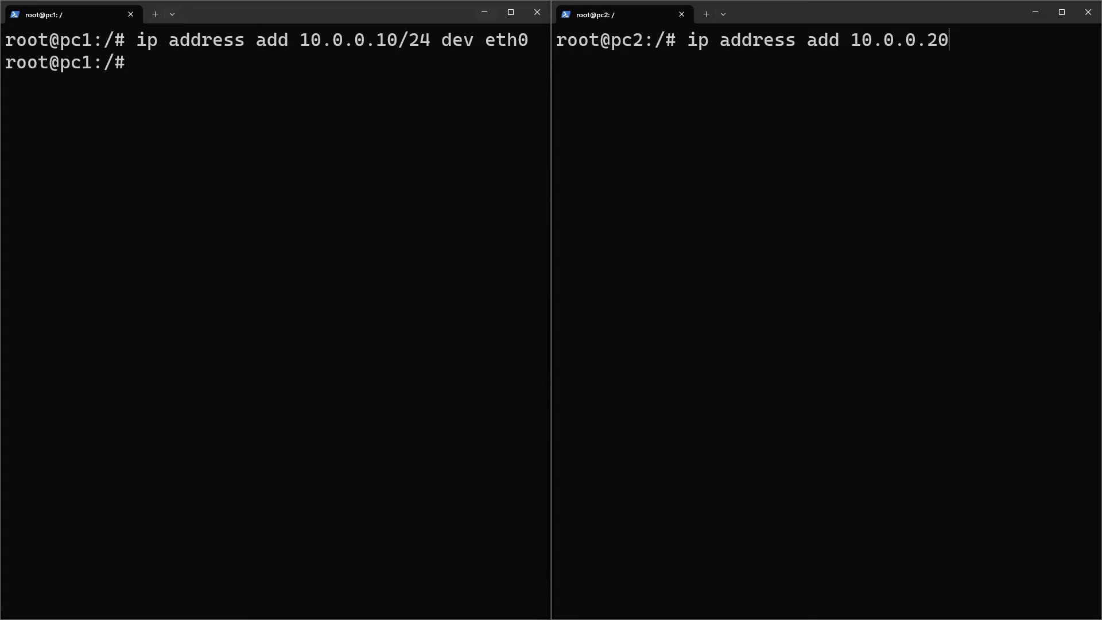
{"action": "type", "text": "/24 dev eth0"}
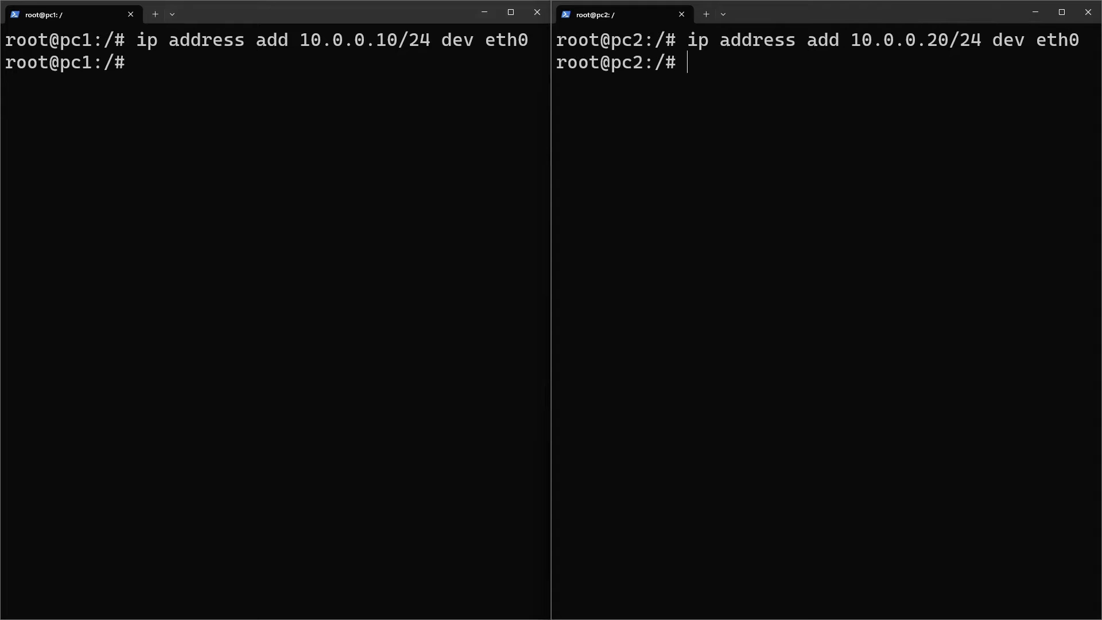
Ping 10.0.0.20 from pc1, see replies, then stop the ping.
{"action": "type", "text": "ping 10"}
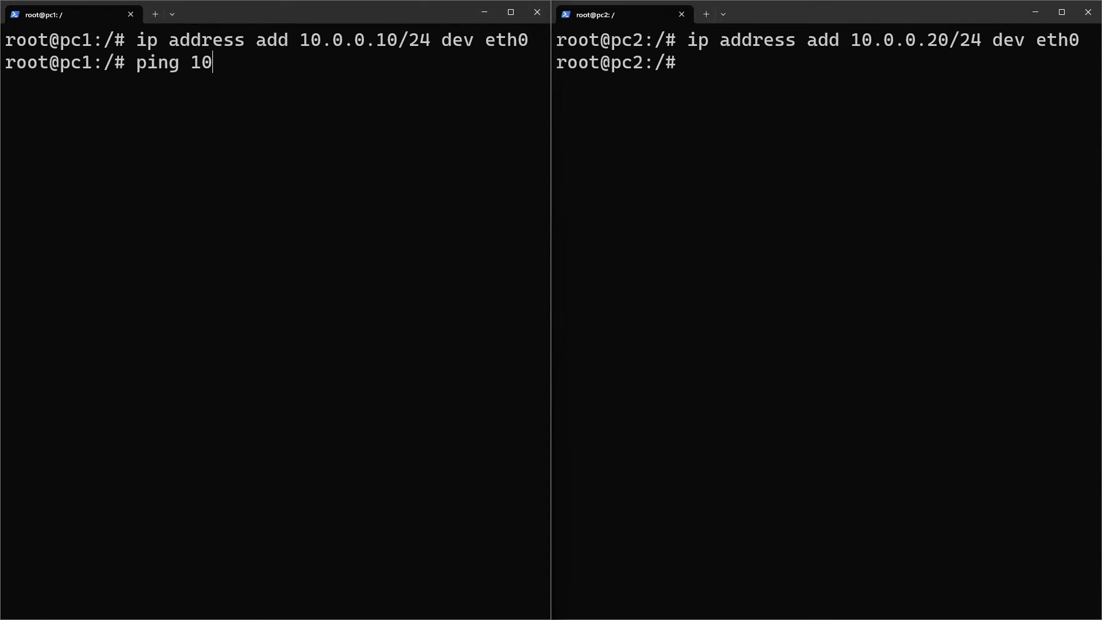
{"action": "type", "text": ".0.0.2"}
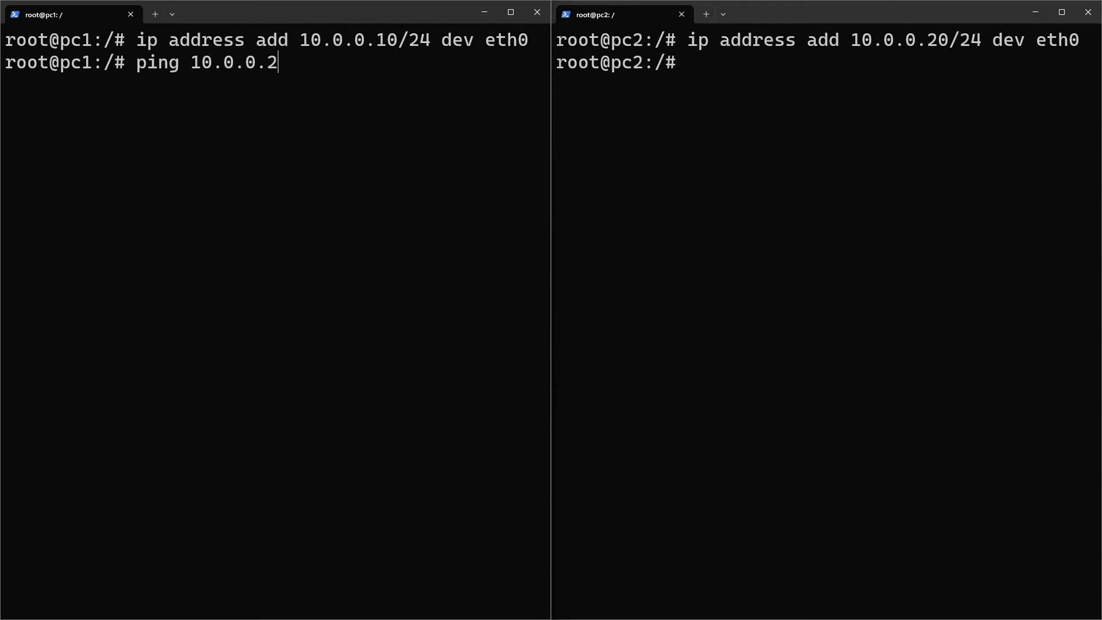
{"action": "type", "text": "0"}
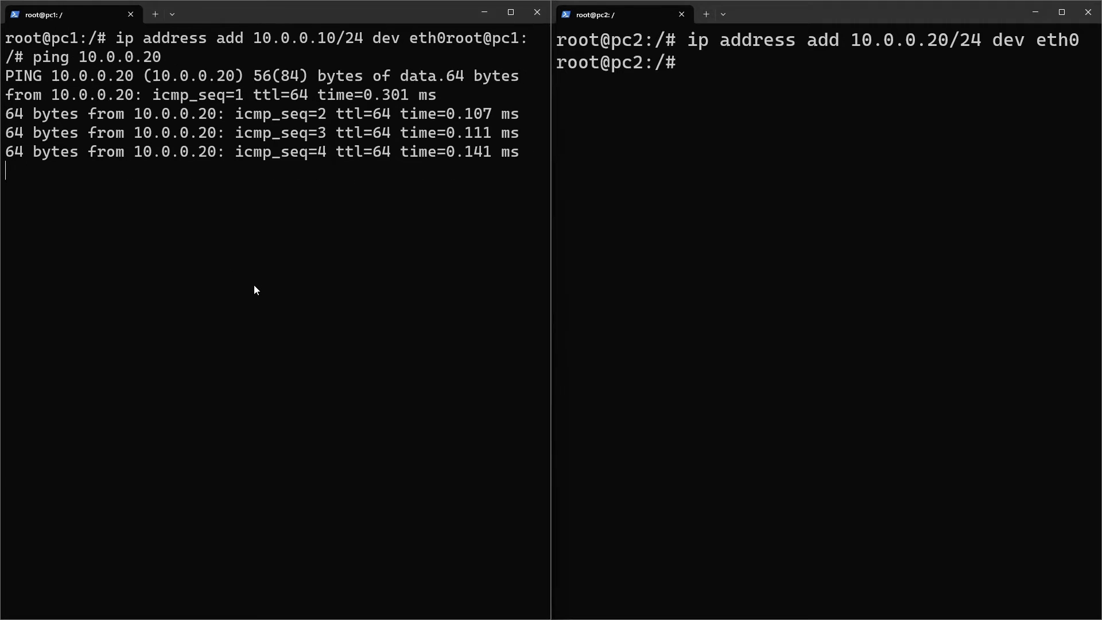
{"action": "key", "text": "ctrl+c"}
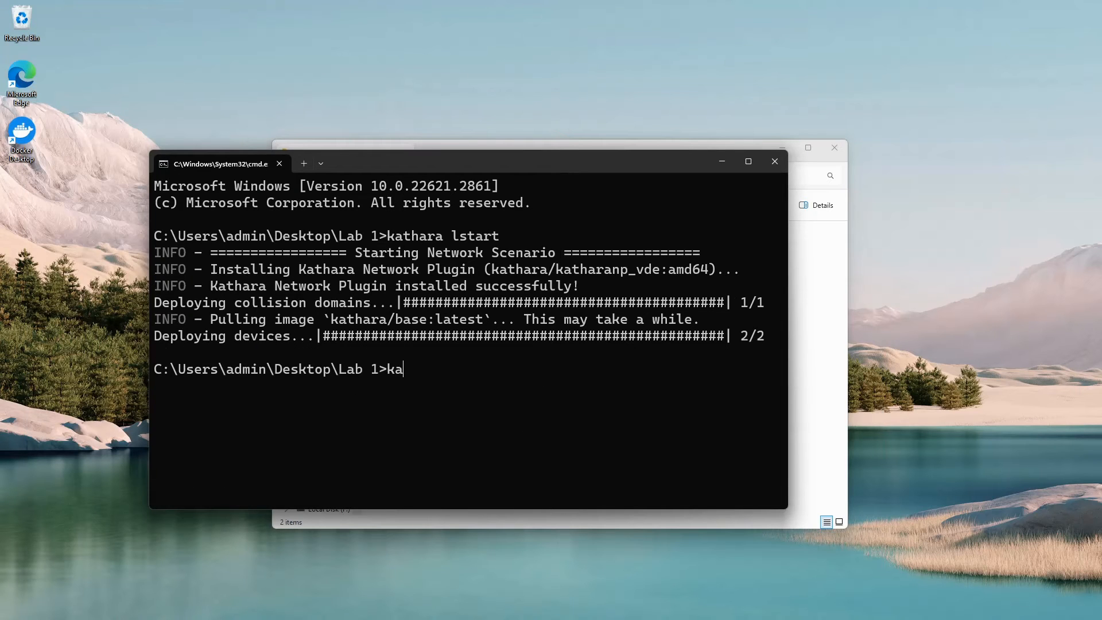
Run kathara lclean to delete the lab's devices and collision domains.
{"action": "type", "text": "thara"}
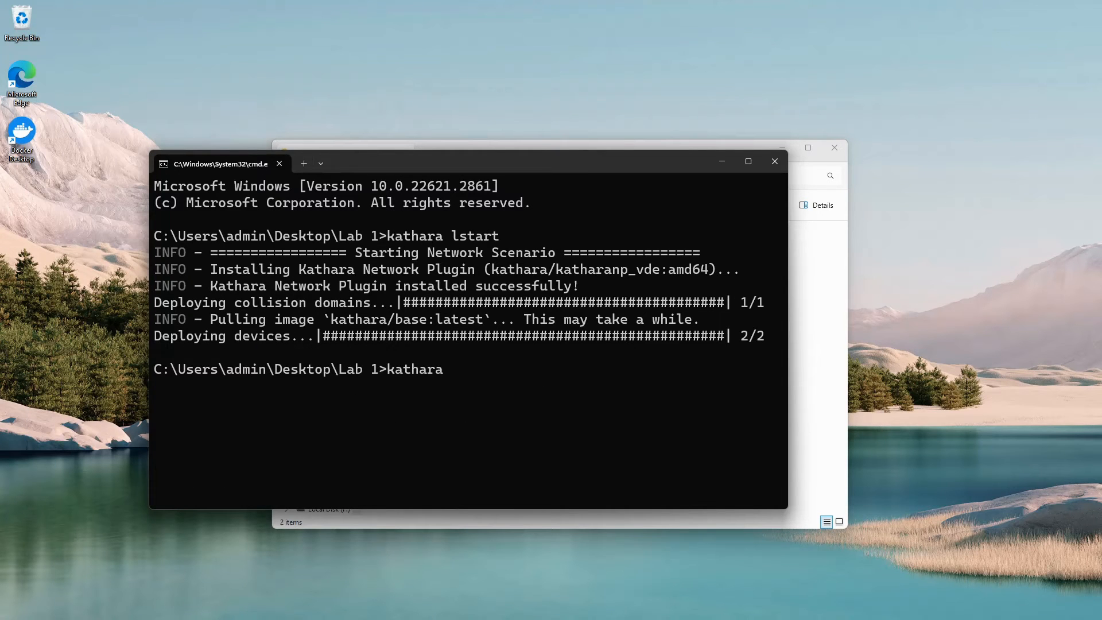
{"action": "type", "text": "l"}
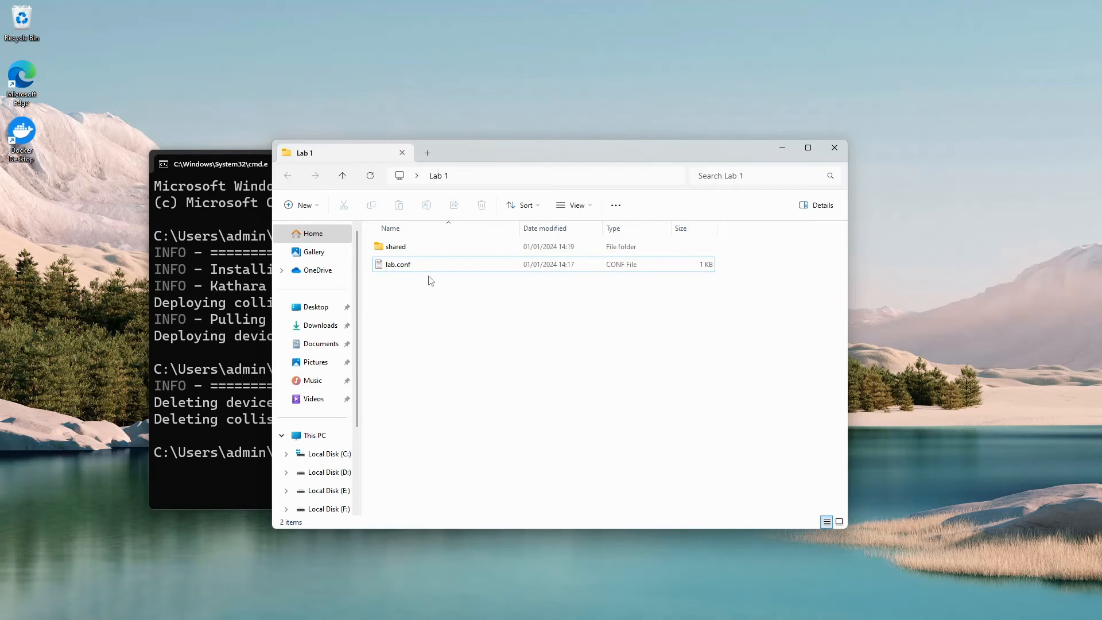
Add r1[0]=A and r1[1]=B, move pc2 to domain B, and save lab.conf.
{"action": "left_click", "coordinate": [397, 264]}
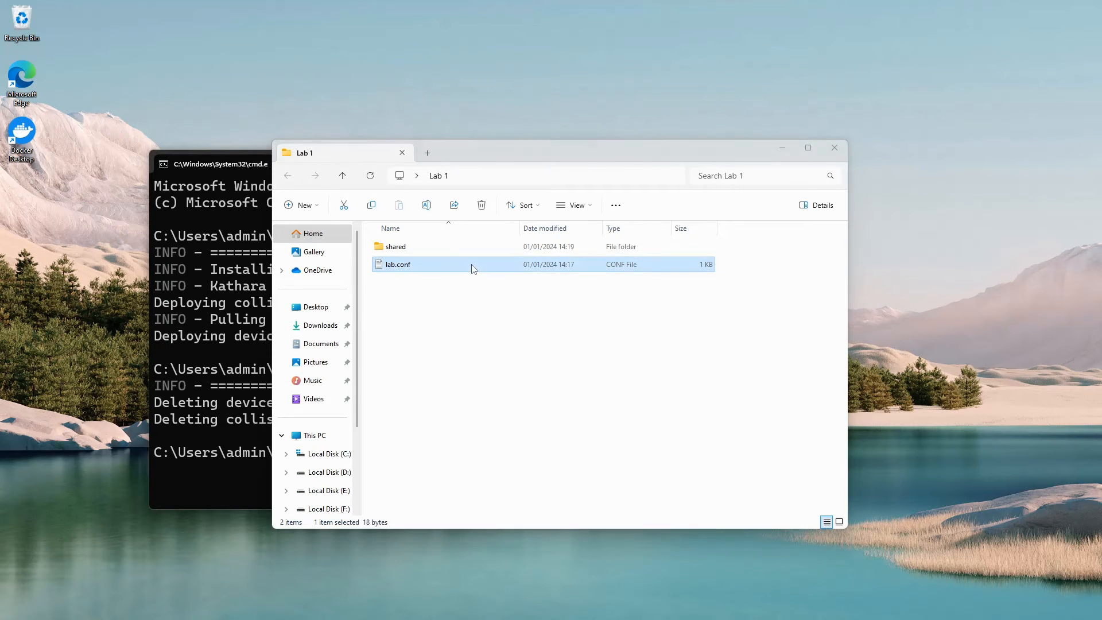
{"action": "type", "text": "r"}
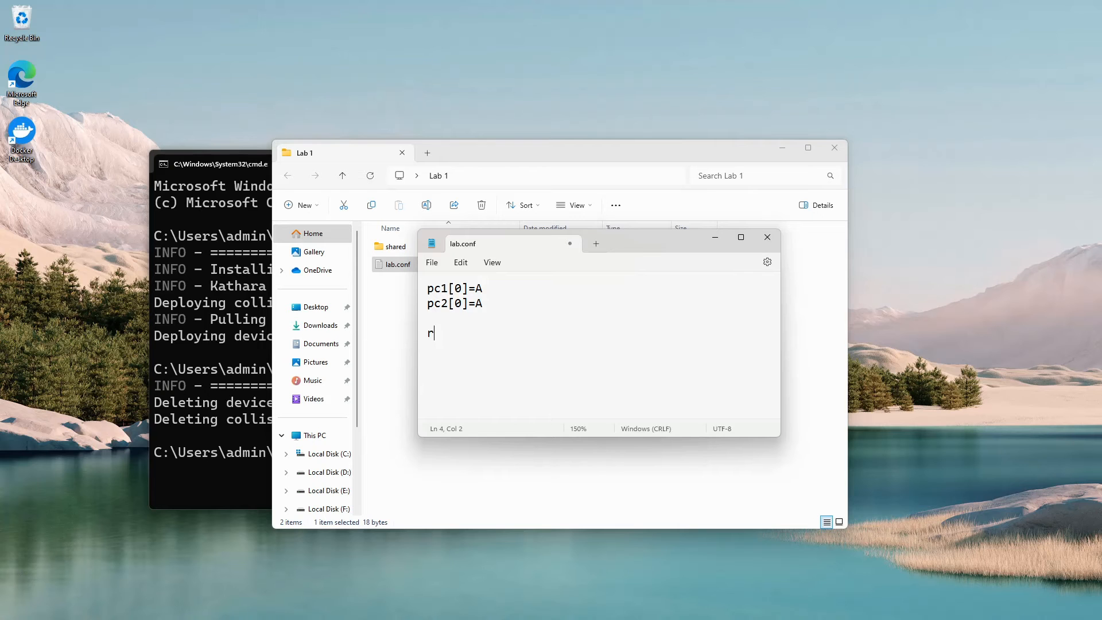
{"action": "type", "text": "1["}
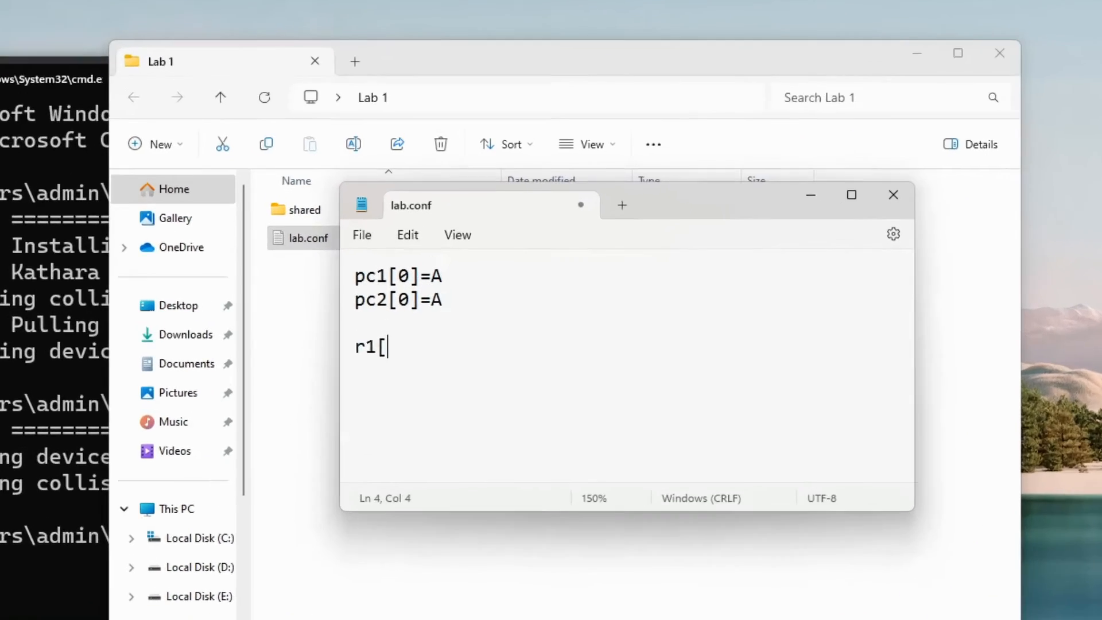
{"action": "type", "text": "0]"}
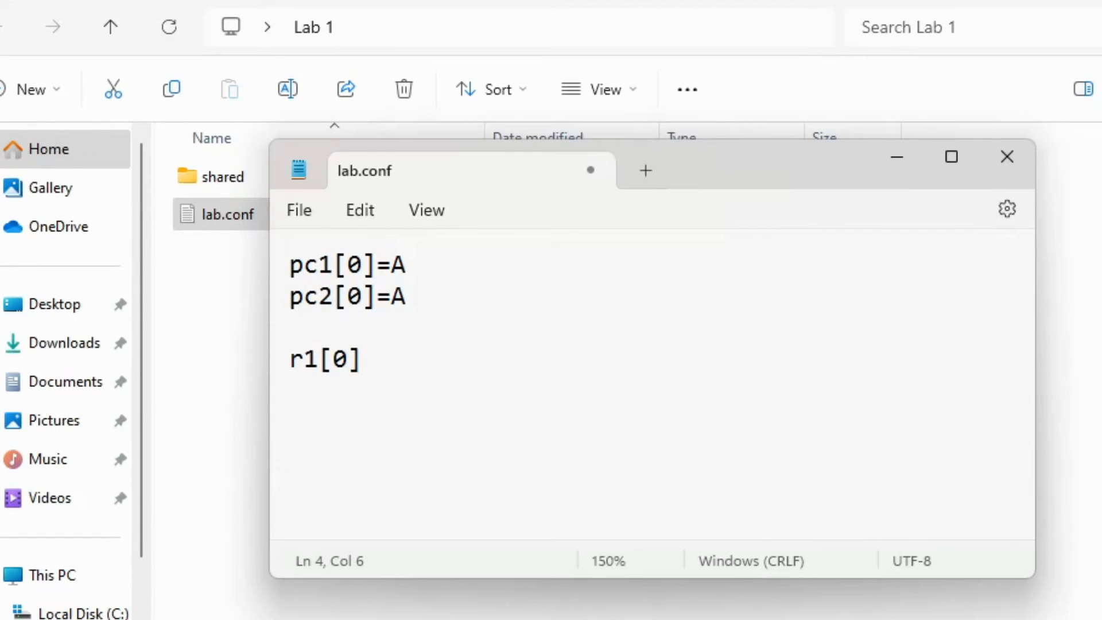
{"action": "key", "text": "Enter"}
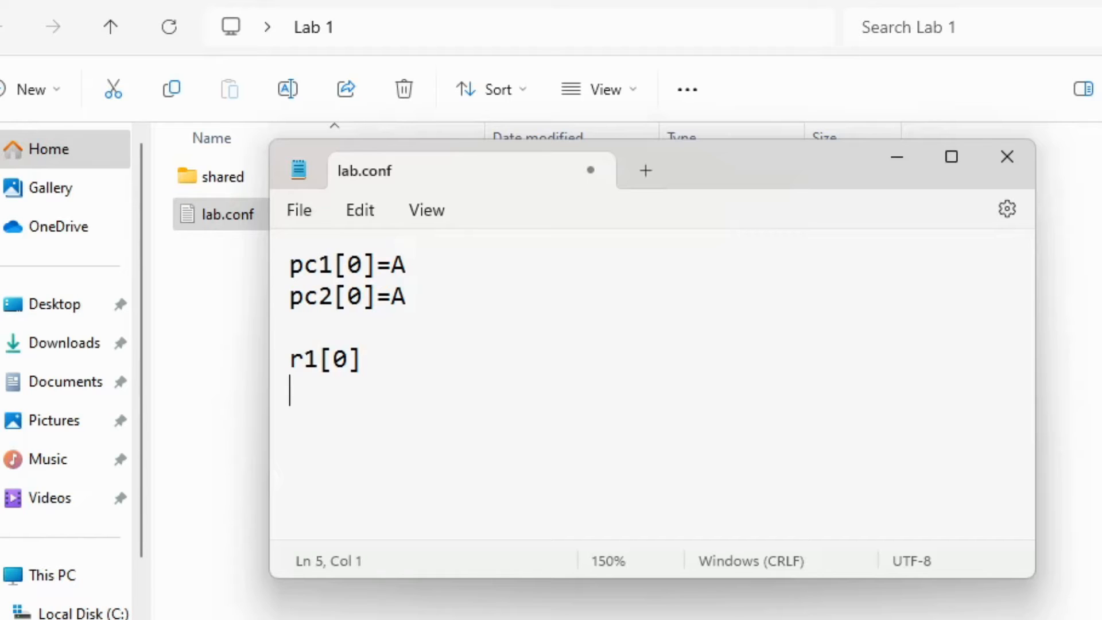
{"action": "type", "text": "r1[1]"}
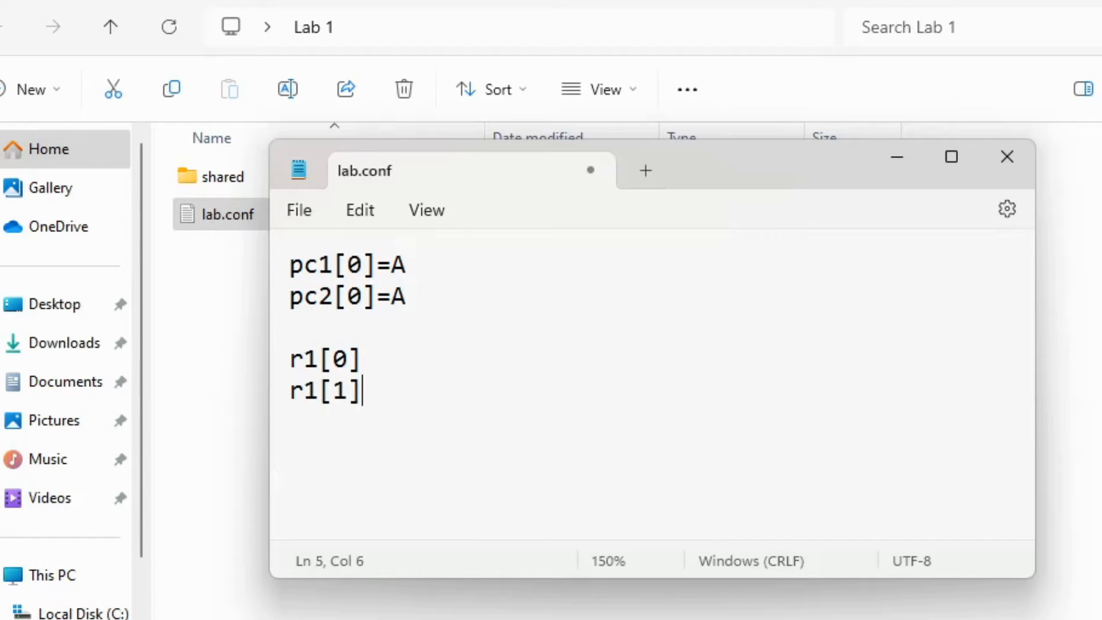
{"action": "type", "text": "="}
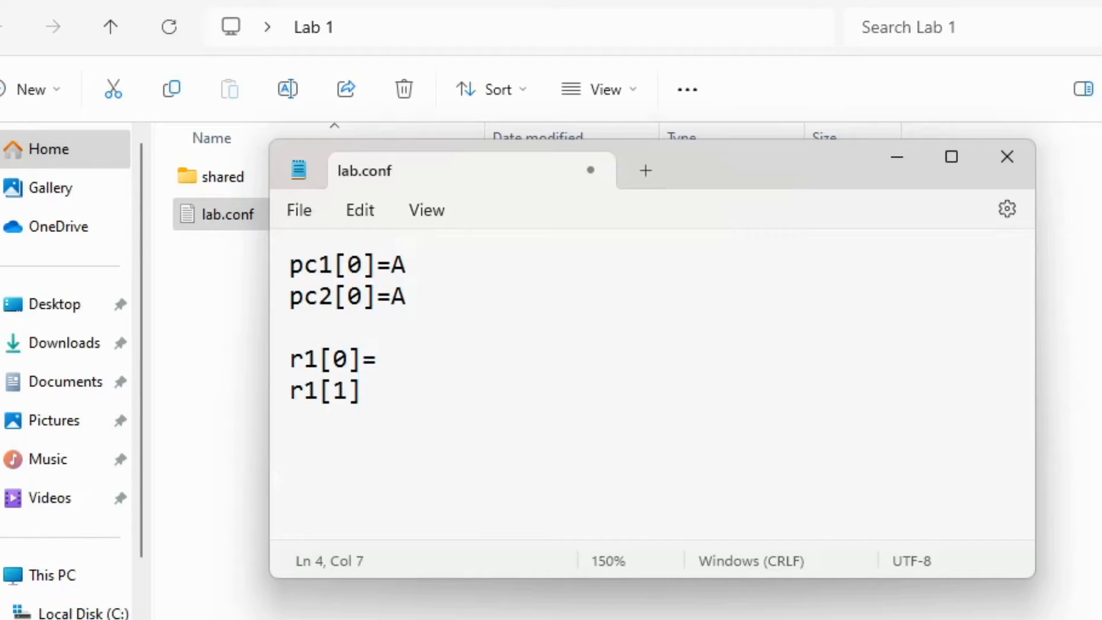
{"action": "type", "text": "A"}
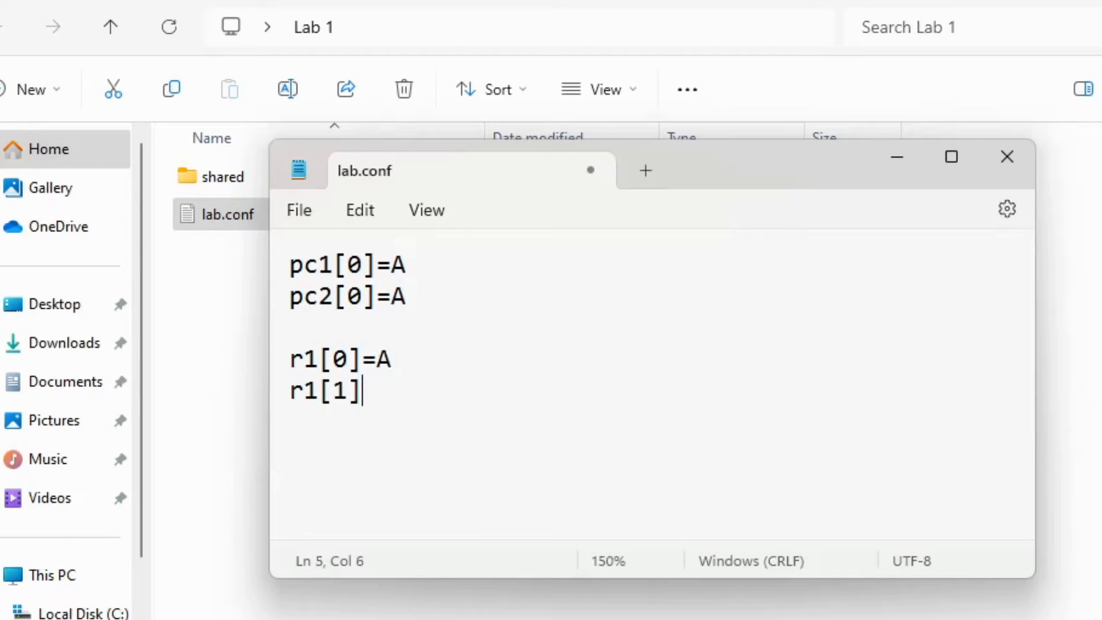
{"action": "type", "text": "="}
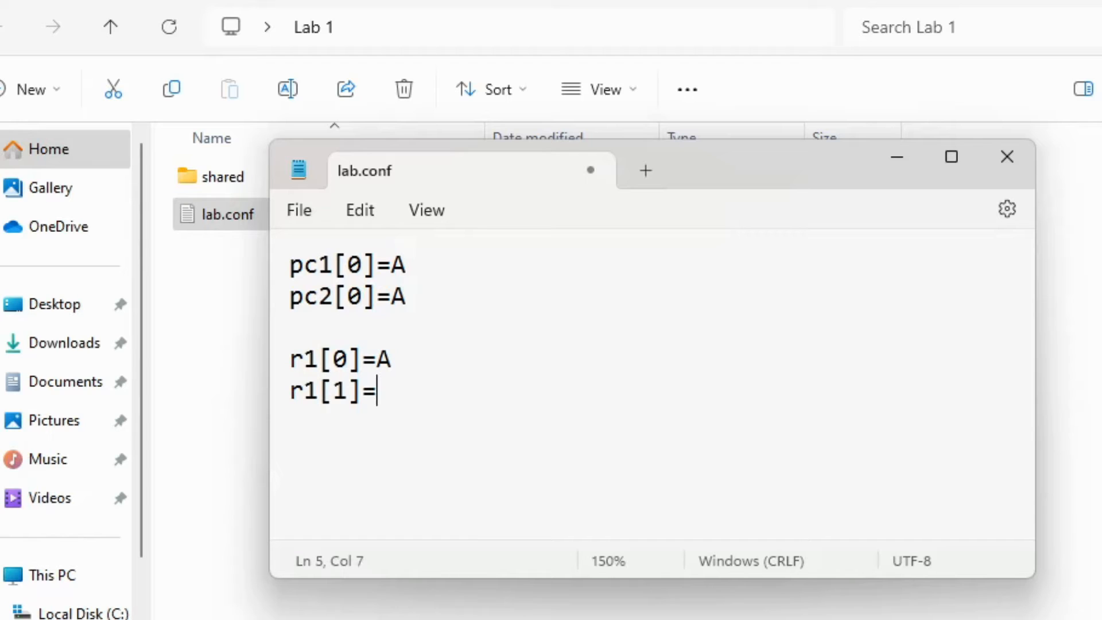
{"action": "type", "text": "B"}
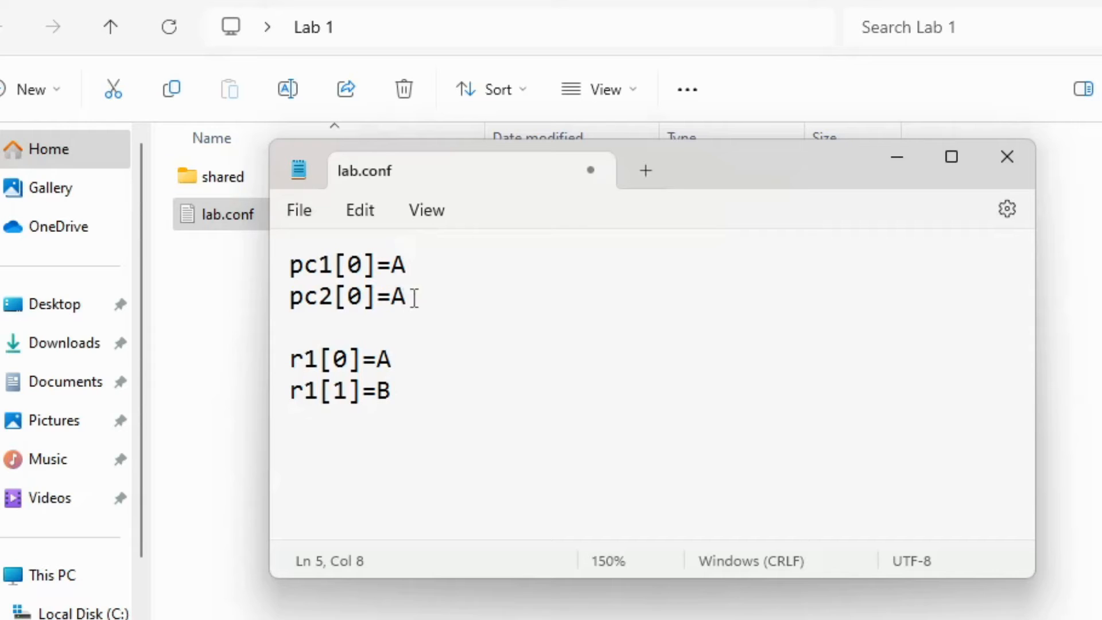
{"action": "type", "text": "B"}
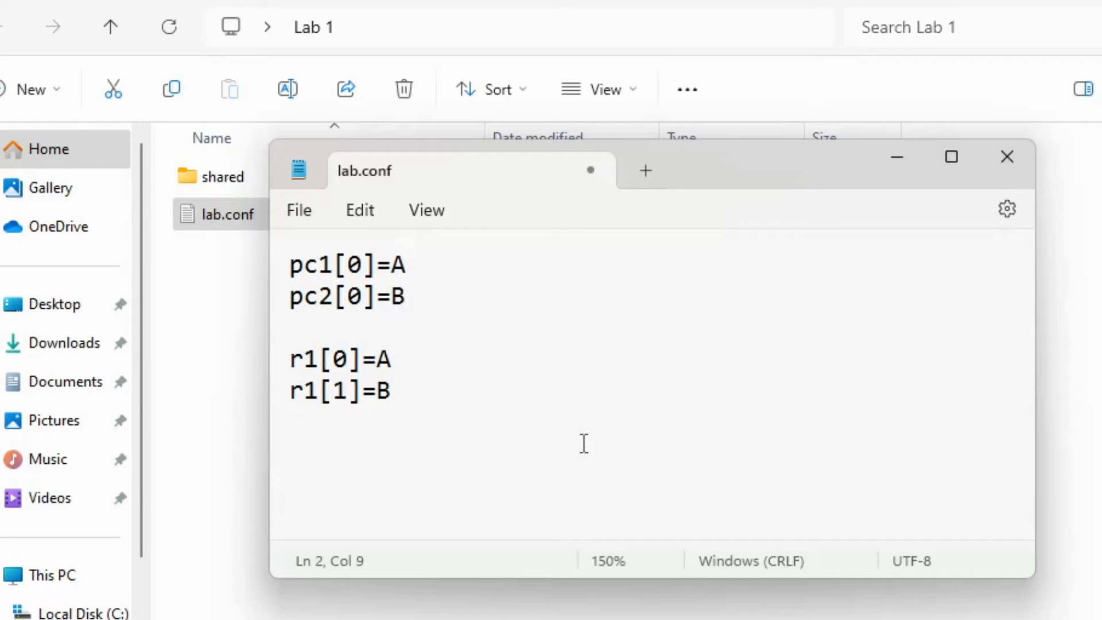
{"action": "key", "text": "ctrl+a"}
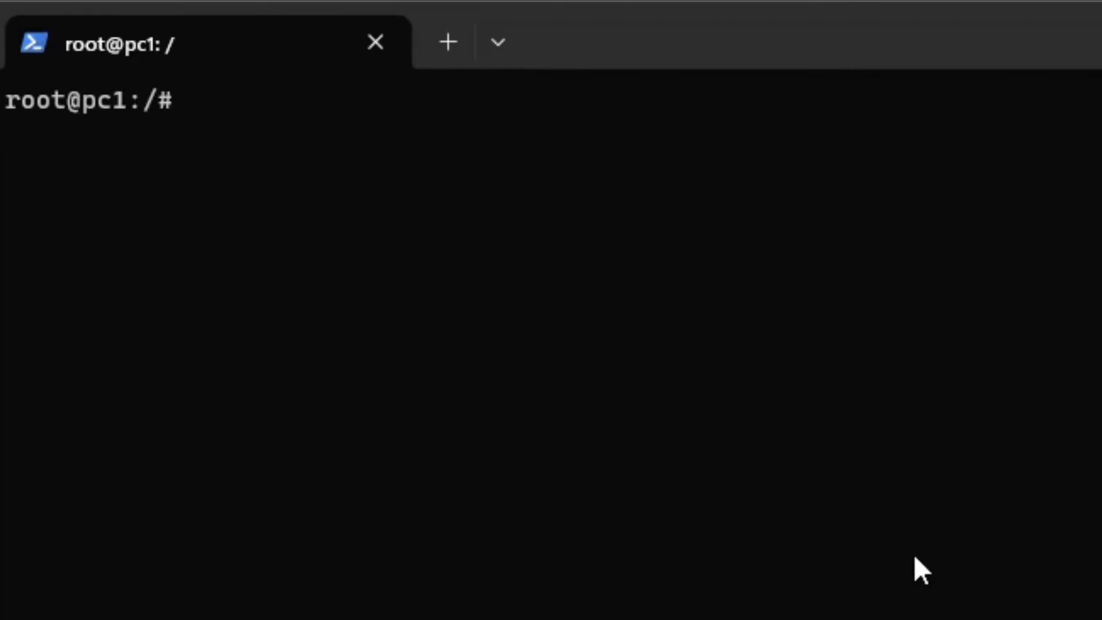
Assign pc1 the address 10.0.0.10/24 on eth0 with 'ip address add'.
{"action": "type", "text": "ip"}
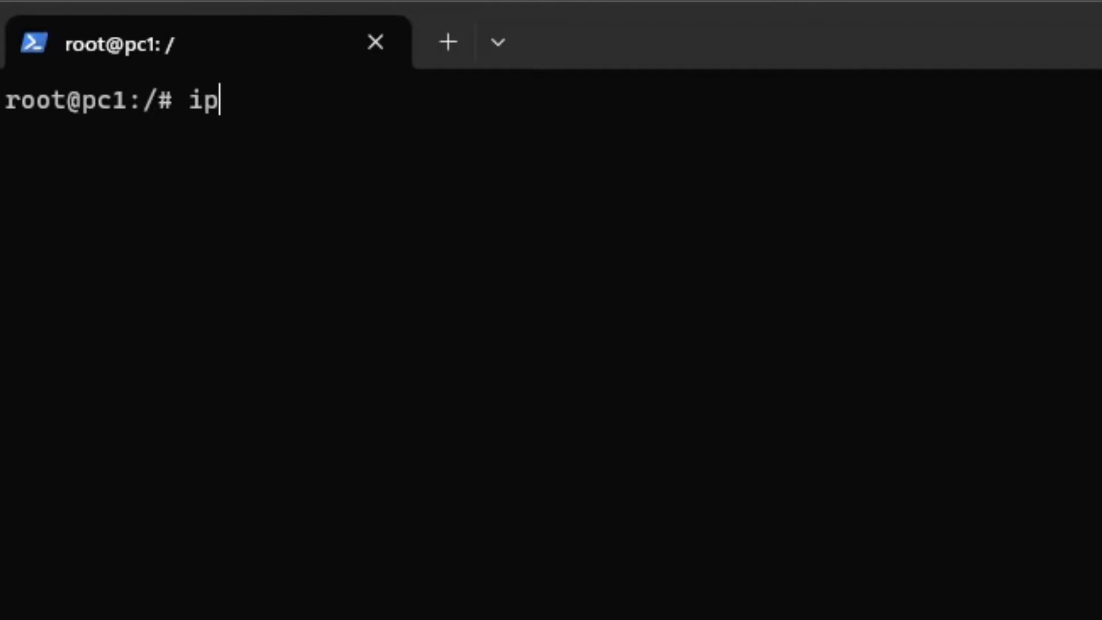
{"action": "type", "text": "address a"}
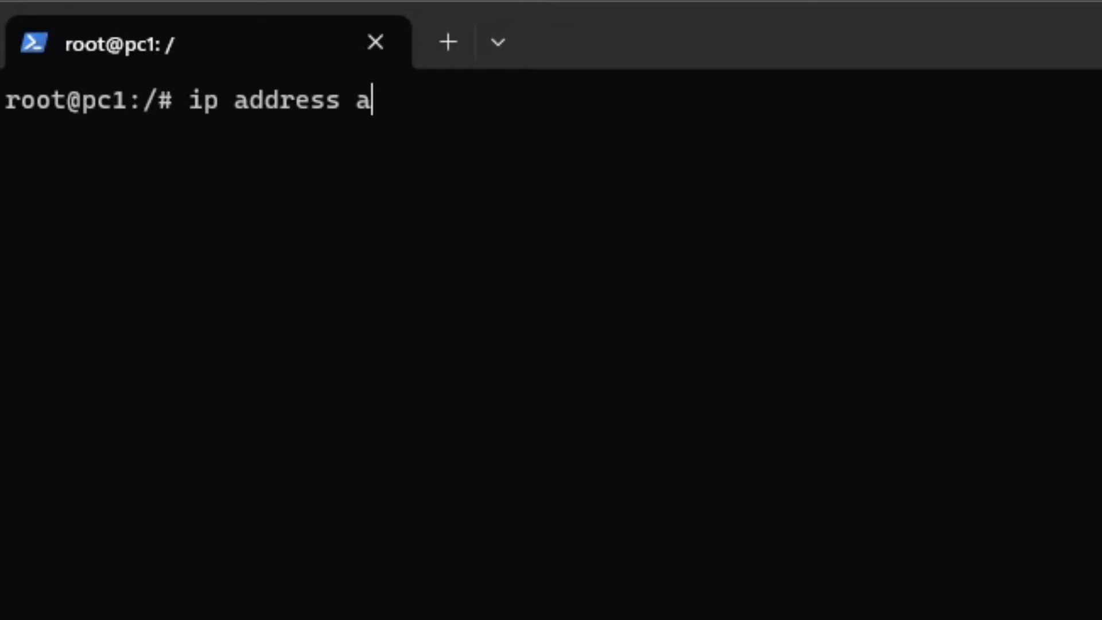
{"action": "type", "text": "dd 10.0.0."}
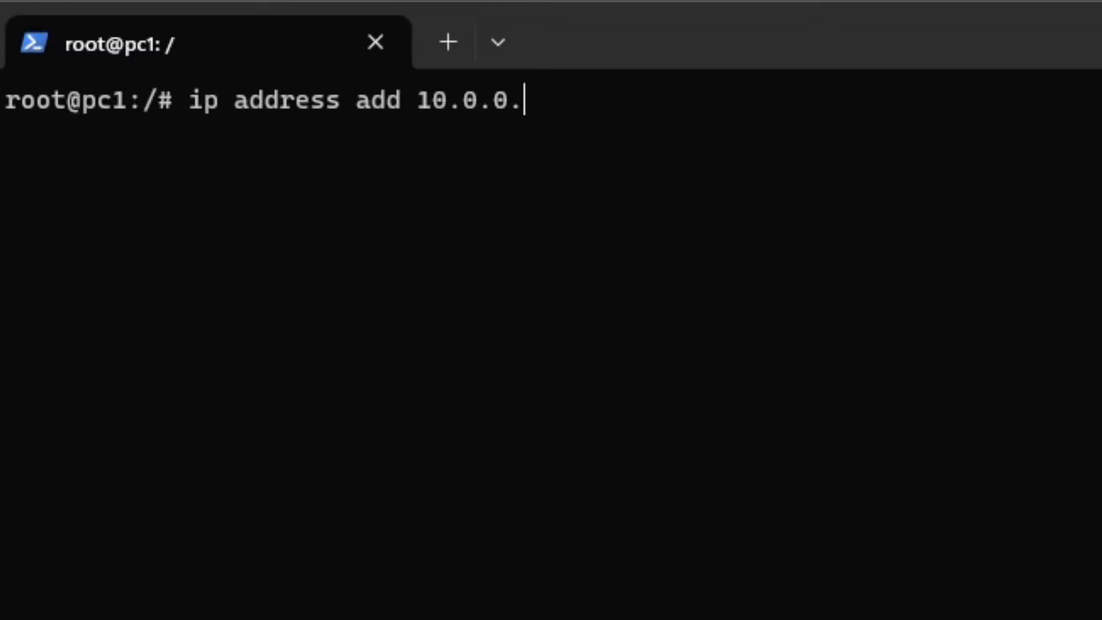
{"action": "type", "text": "10/24"}
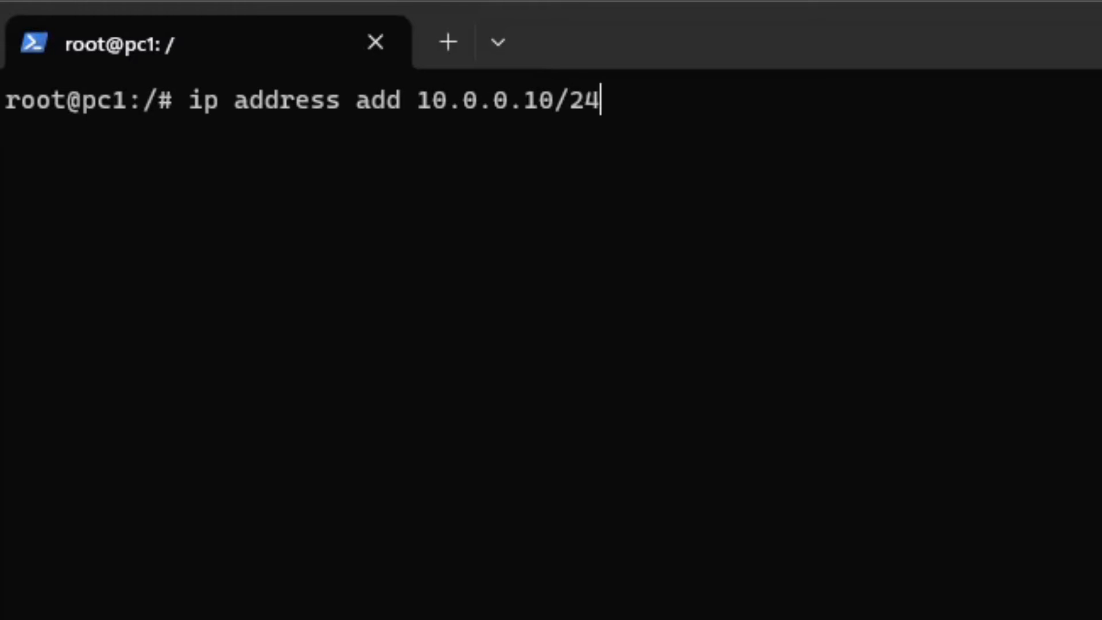
{"action": "type", "text": "dev eth"}
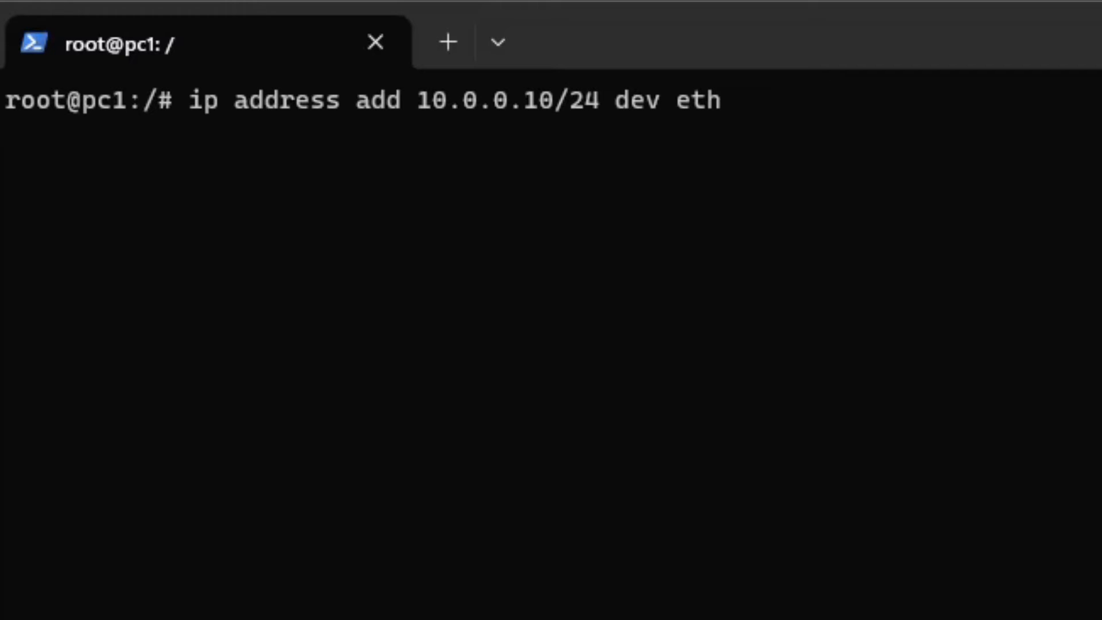
{"action": "type", "text": "0"}
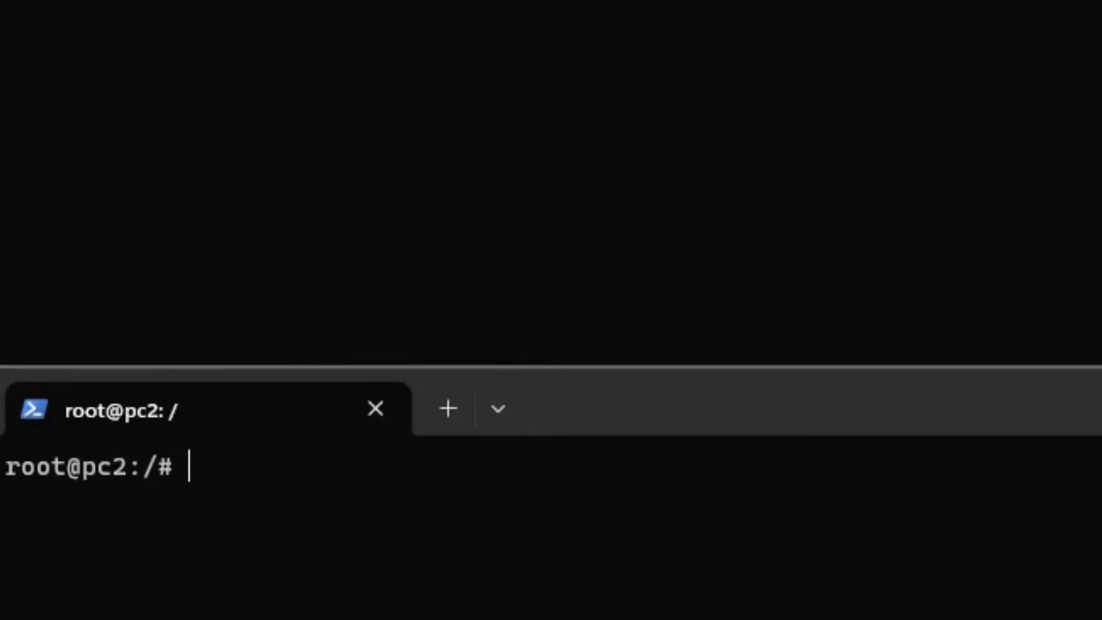
Begin assigning pc2 the address 10.10.0.10/24 in its terminal.
{"action": "type", "text": "ip address"}
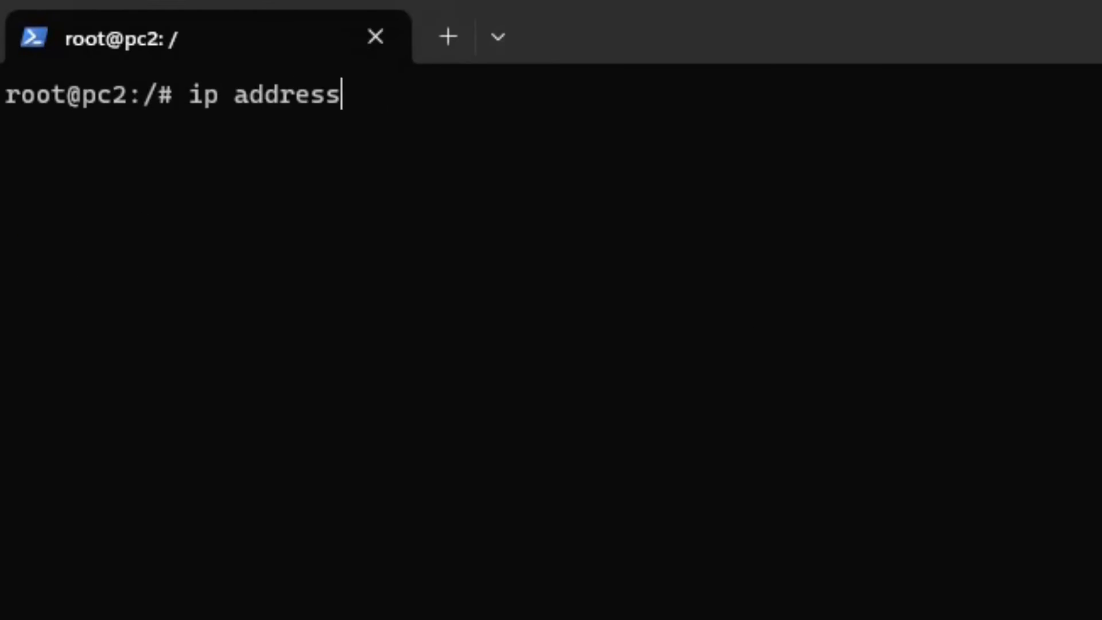
{"action": "type", "text": "add 10"}
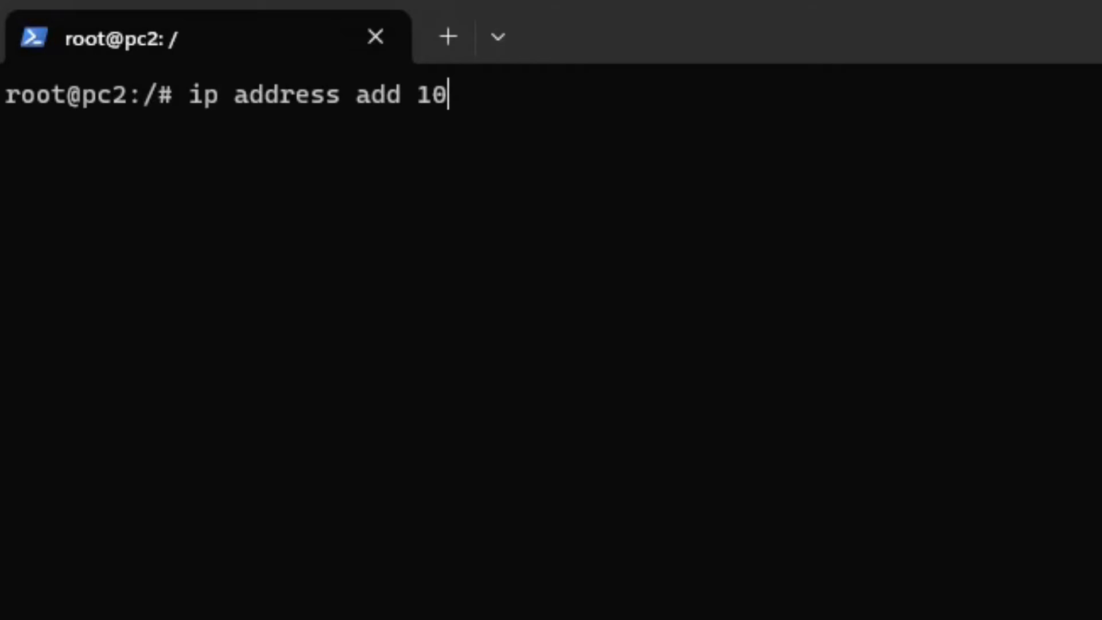
{"action": "type", "text": ".10.0."}
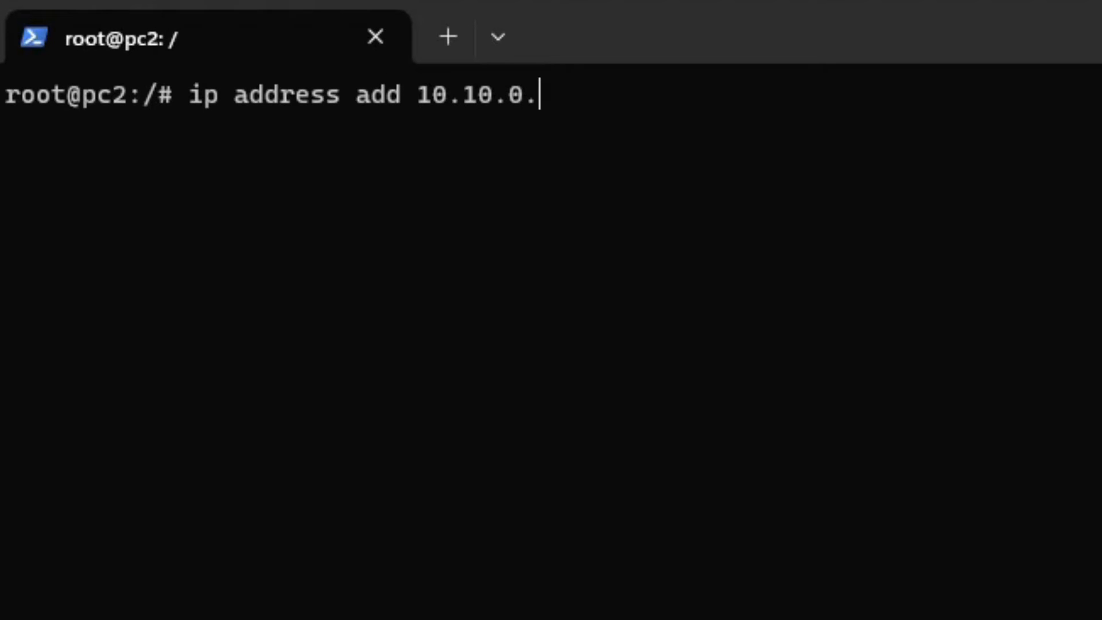
{"action": "type", "text": "10/24"}
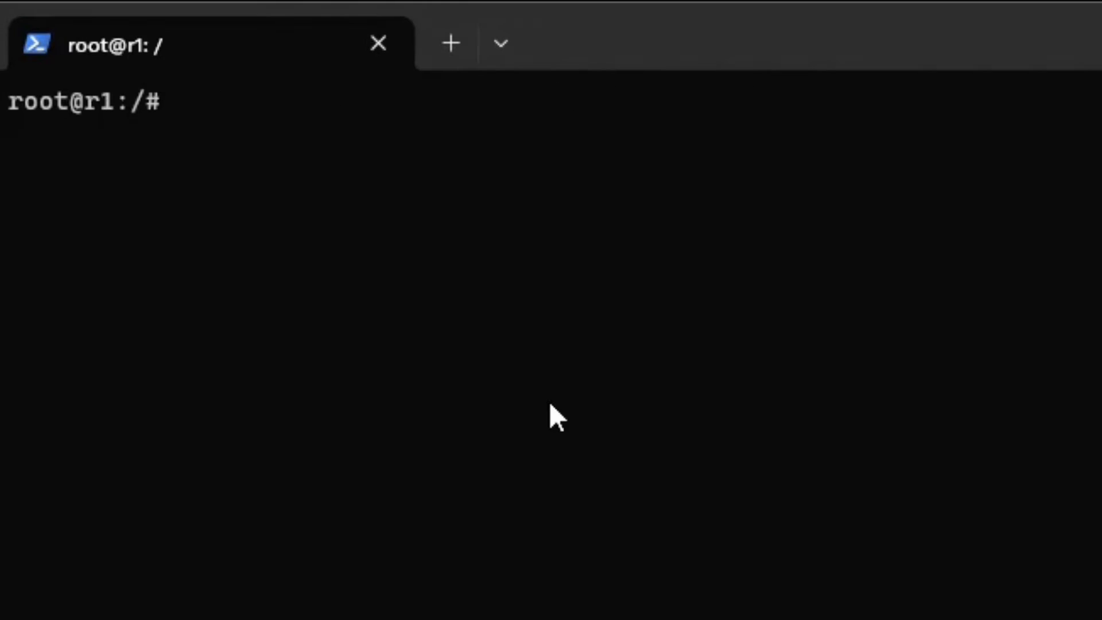
Give r1 the address 10.0.0.1/24 on eth0.
{"action": "type", "text": "ip address add"}
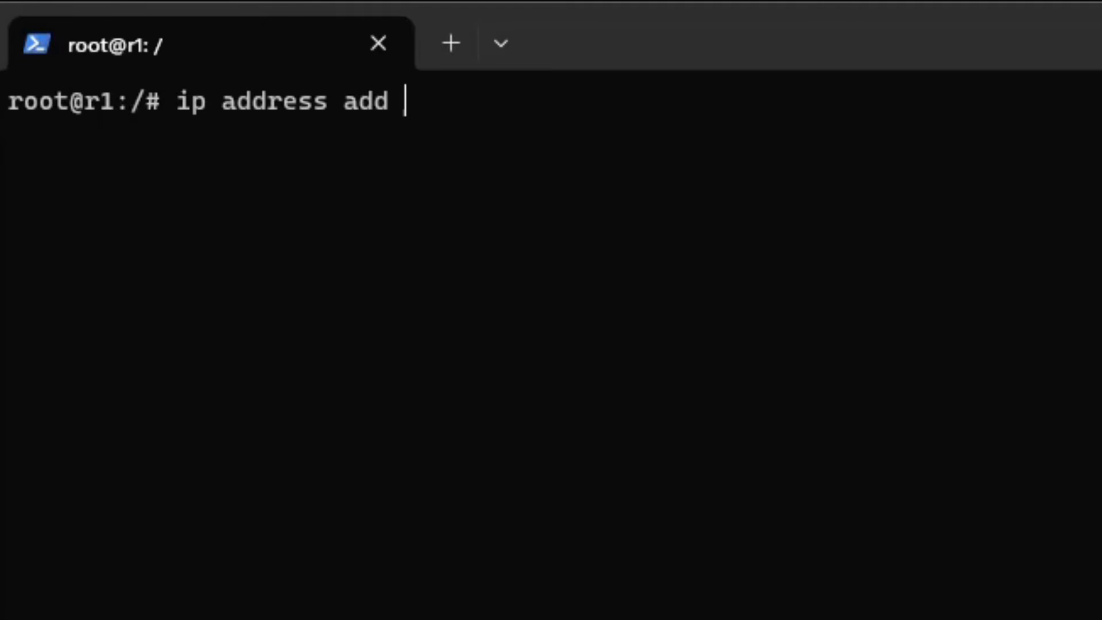
{"action": "type", "text": "10."}
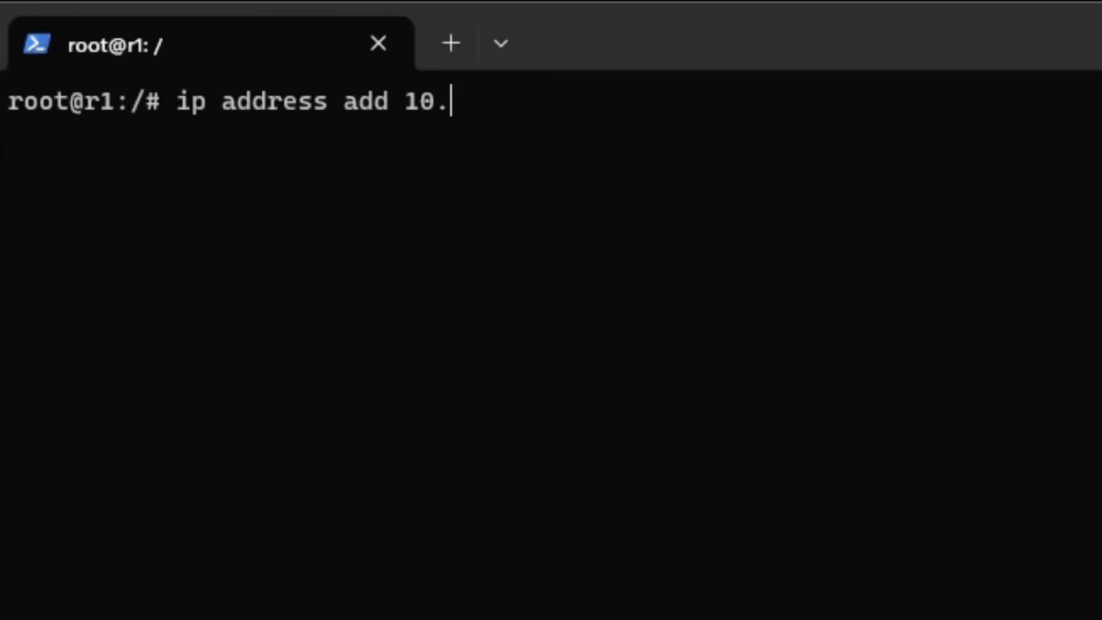
{"action": "type", "text": "0.0.1"}
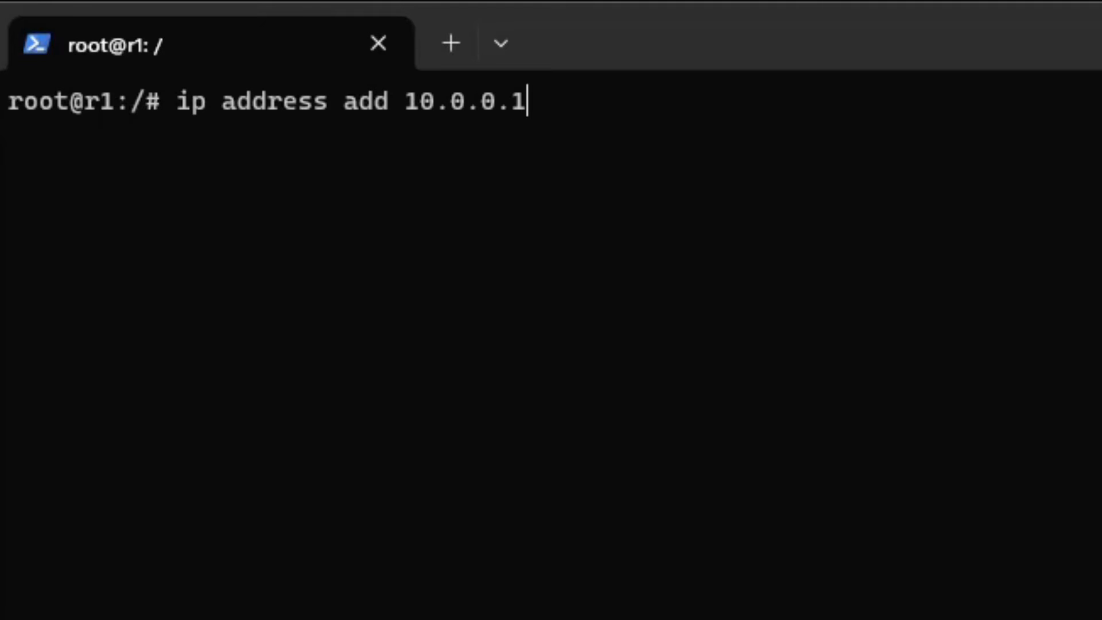
{"action": "type", "text": "/24"}
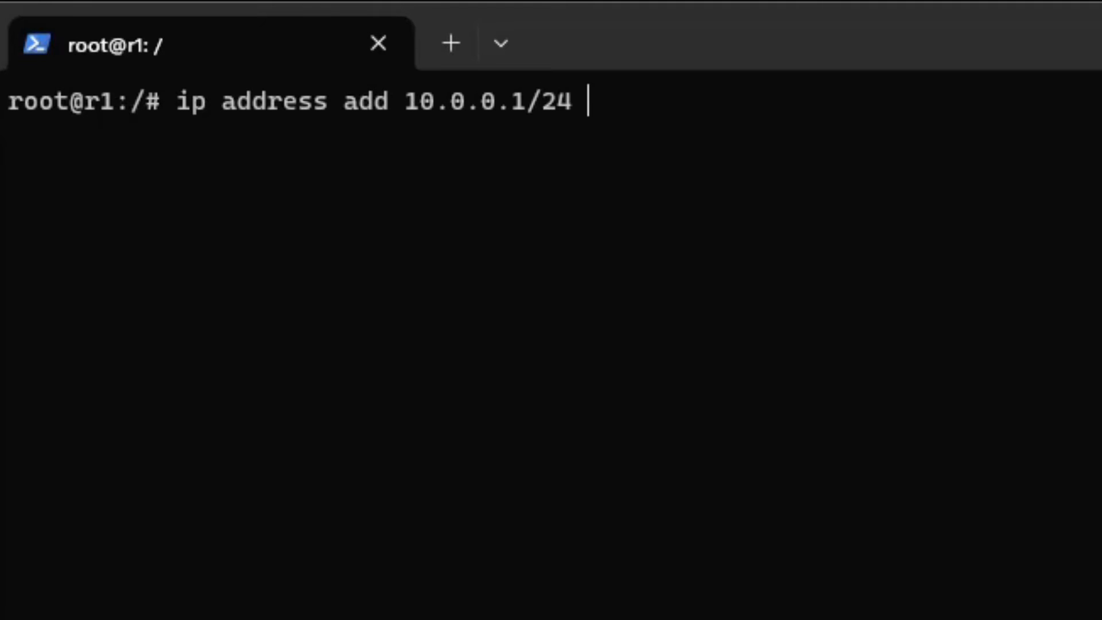
{"action": "type", "text": "dev eth0"}
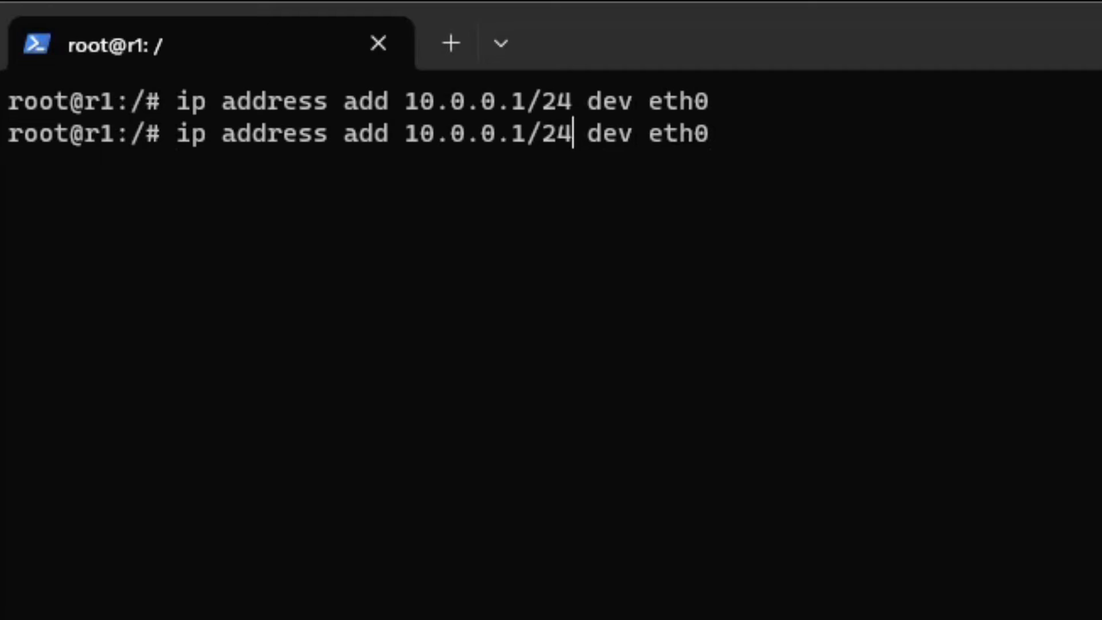
{"action": "type", "text": "10"}
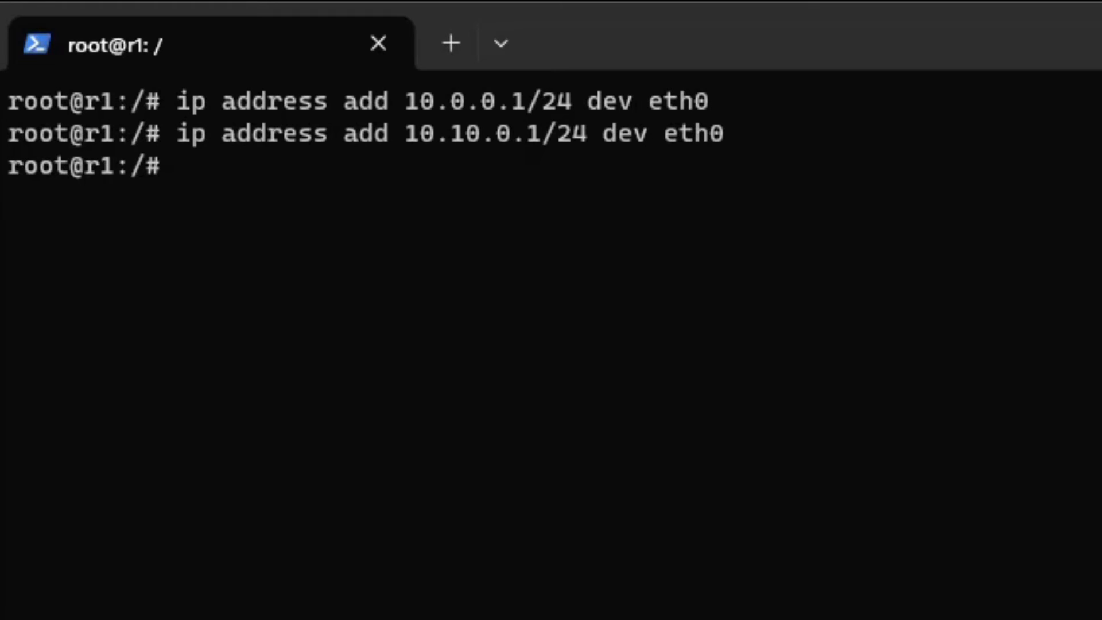
Add 10.10.0.1/24 on r1's eth1, remove the mistaken eth0 copy, and verify with 'ip address'.
{"action": "type", "text": "ip address add 10.10.0.1/24 dev eth0"}
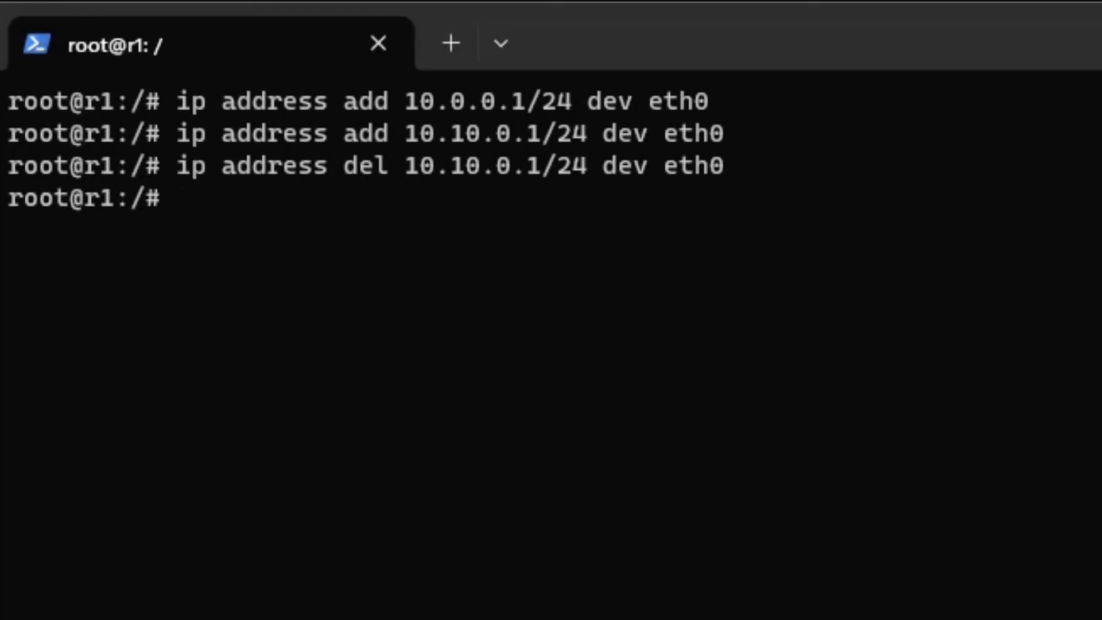
{"action": "type", "text": "ip address add 10.10.0.1/24 dev eth0"}
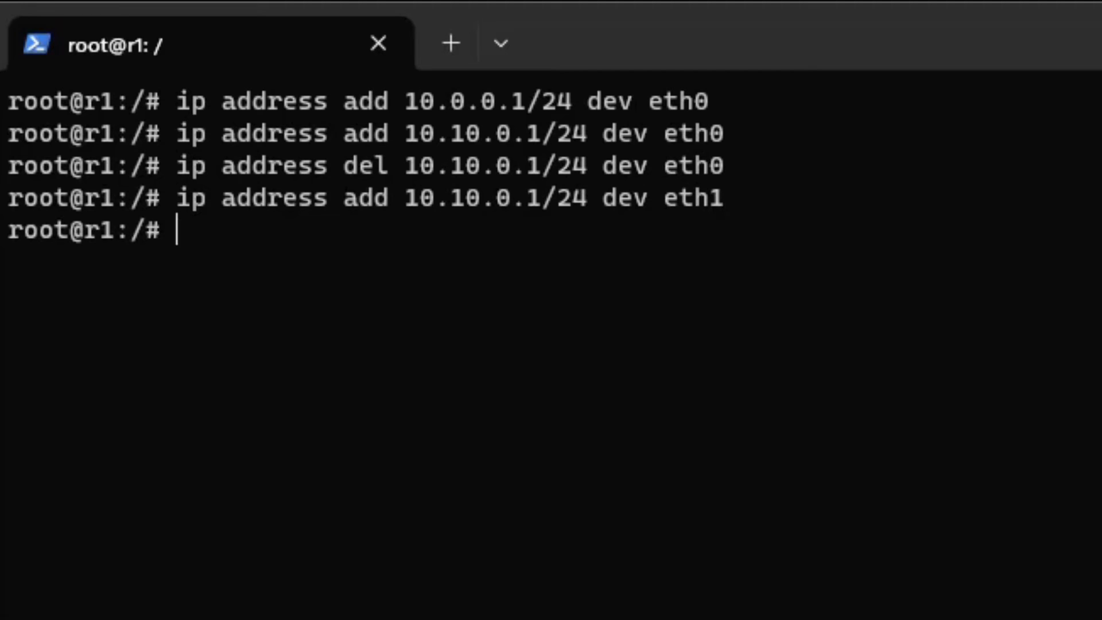
{"action": "type", "text": "ip address"}
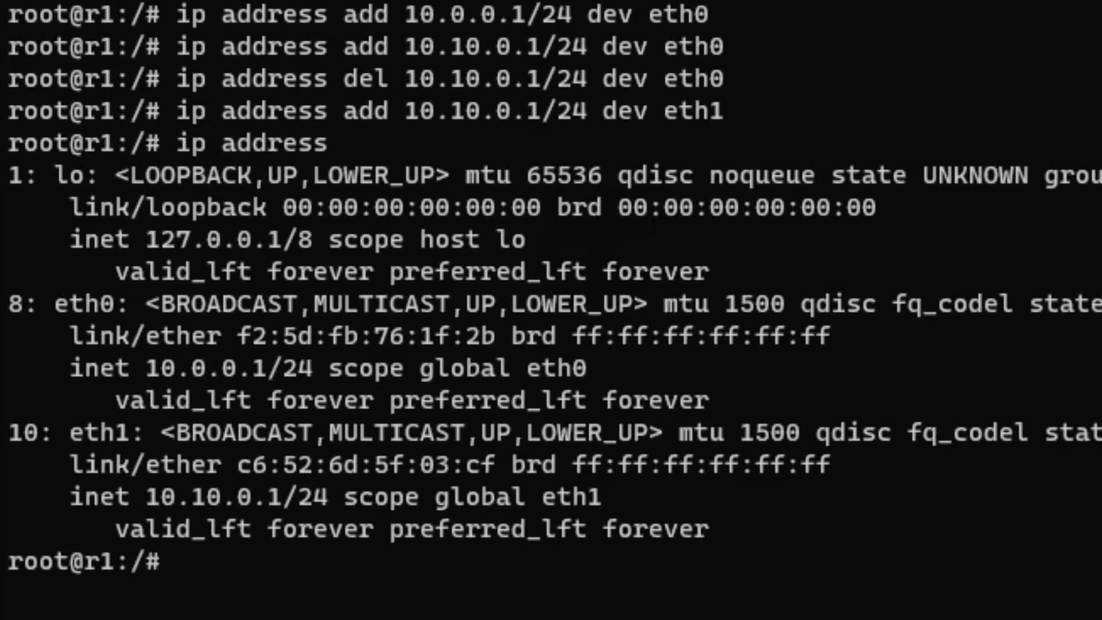
{"action": "scroll", "scroll_direction": "down", "scroll_amount": 3}
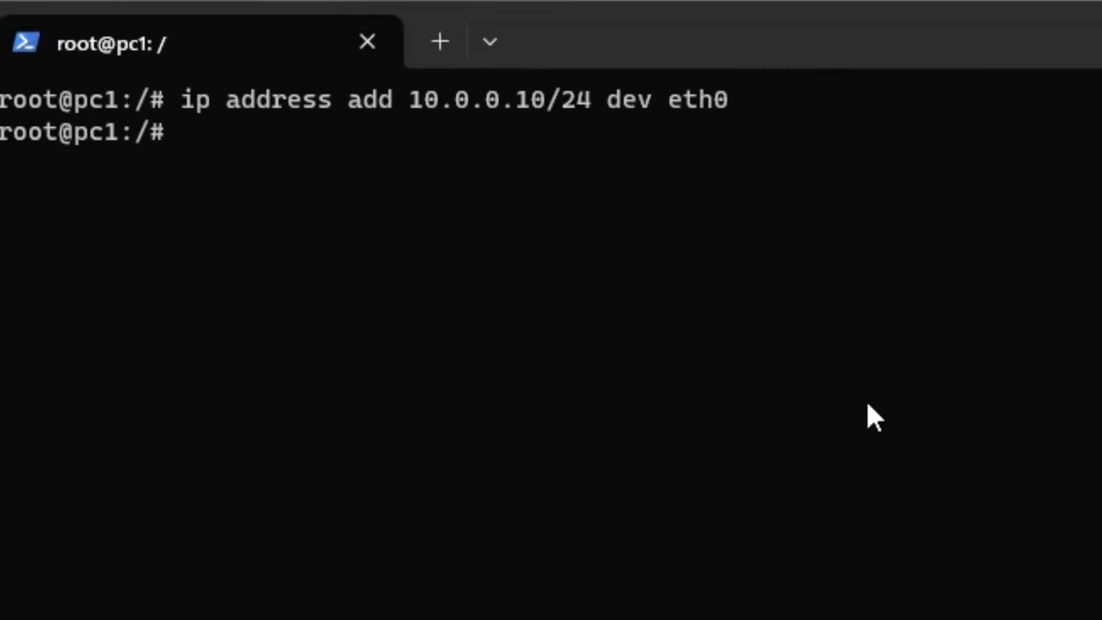
Ping 10.10.0.10 from pc1, see it unreachable, and check pc1's route table against r1's addresses.
{"action": "type", "text": "ping"}
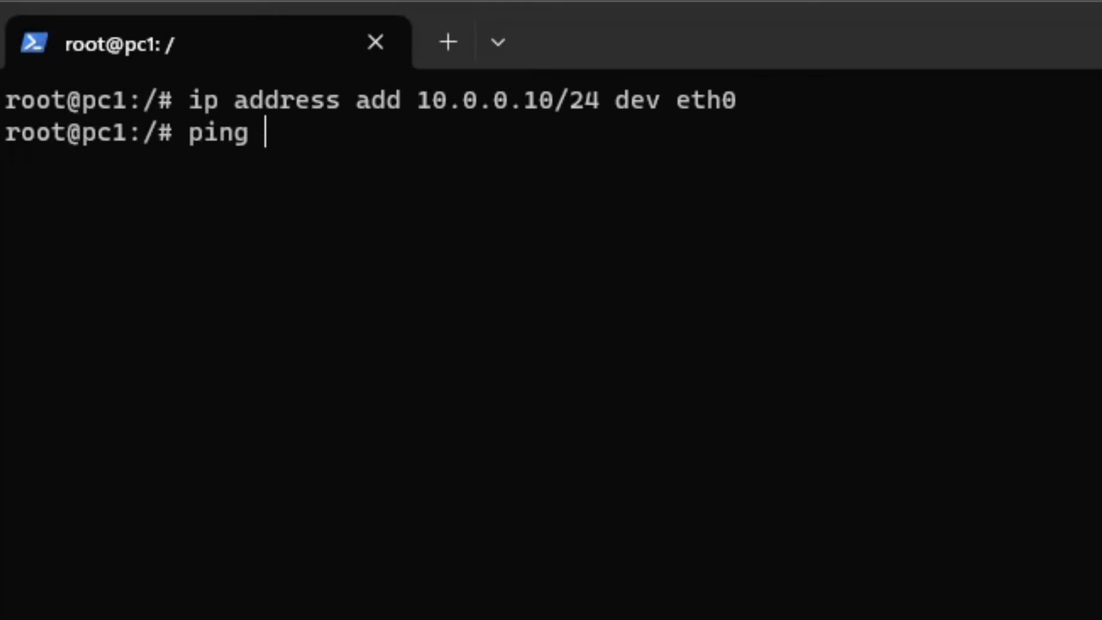
{"action": "type", "text": "10.10.0.10"}
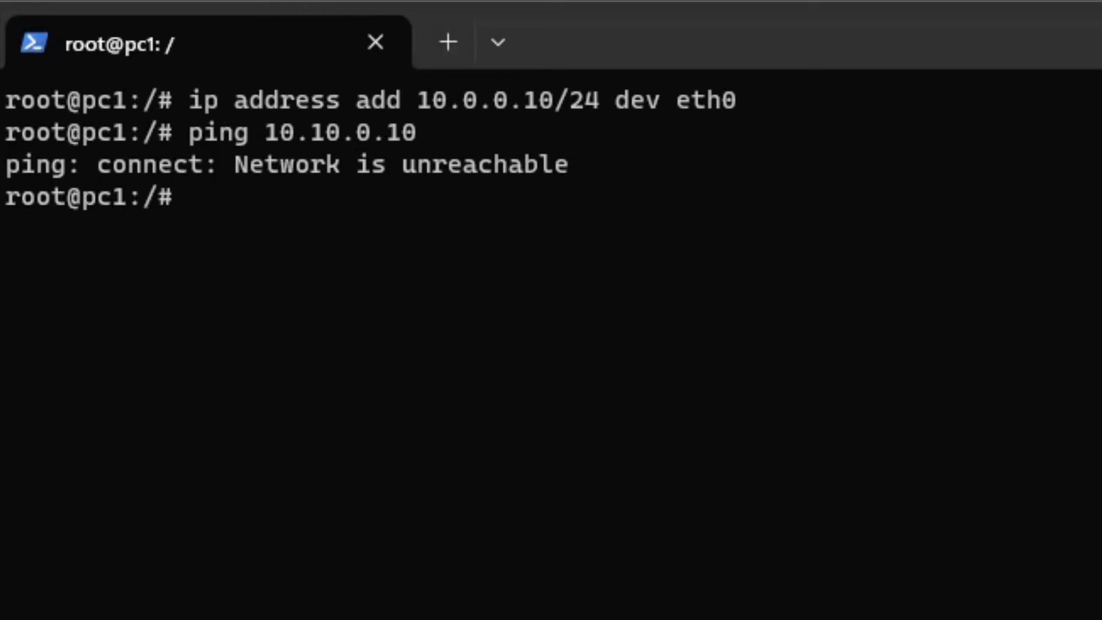
{"action": "mouse_move", "coordinate": [528, 308]}
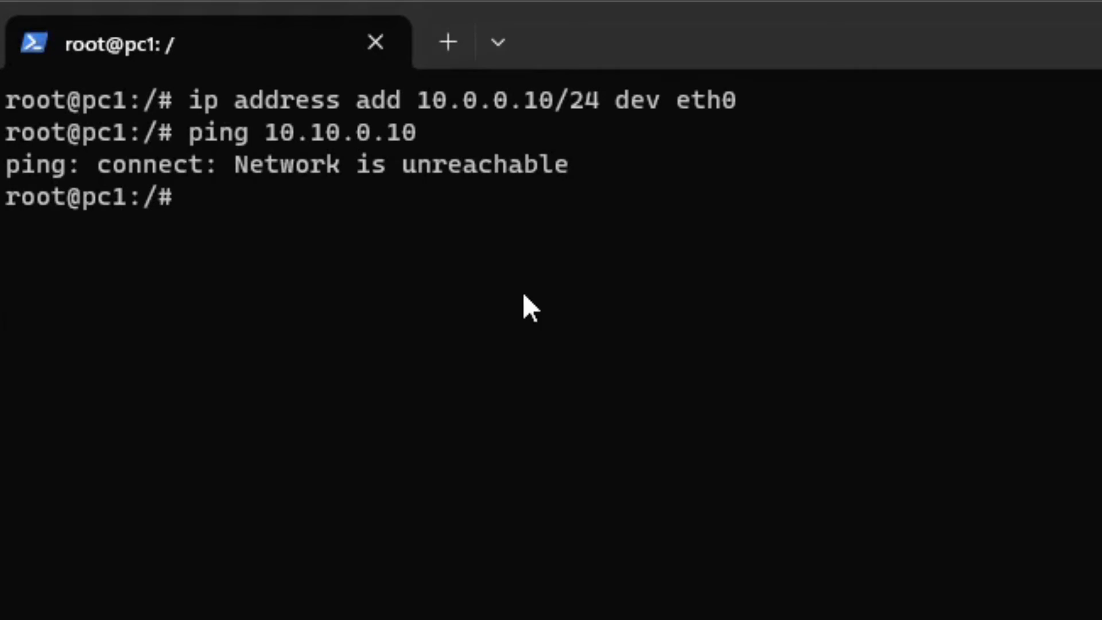
{"action": "type", "text": "ip route"}
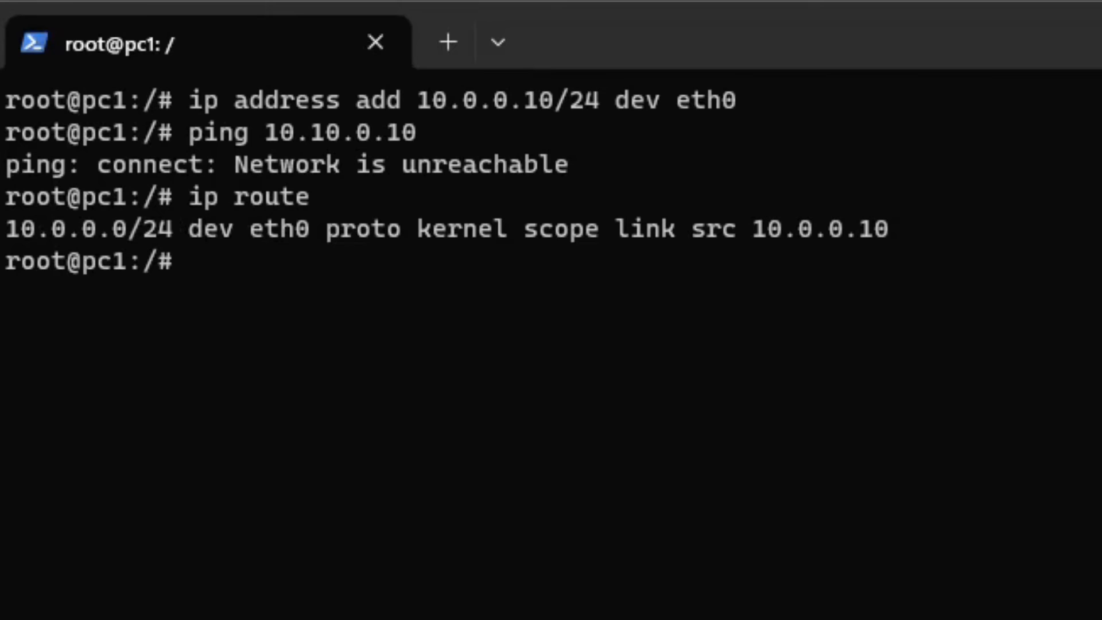
{"action": "double_click", "coordinate": [42, 228]}
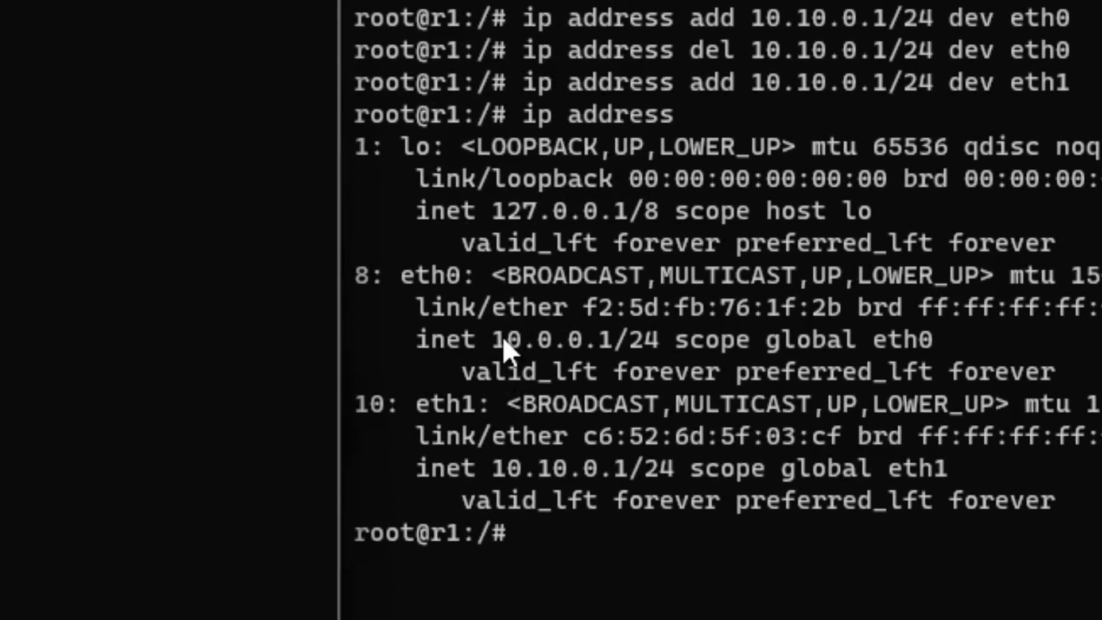
{"action": "double_click", "coordinate": [541, 338]}
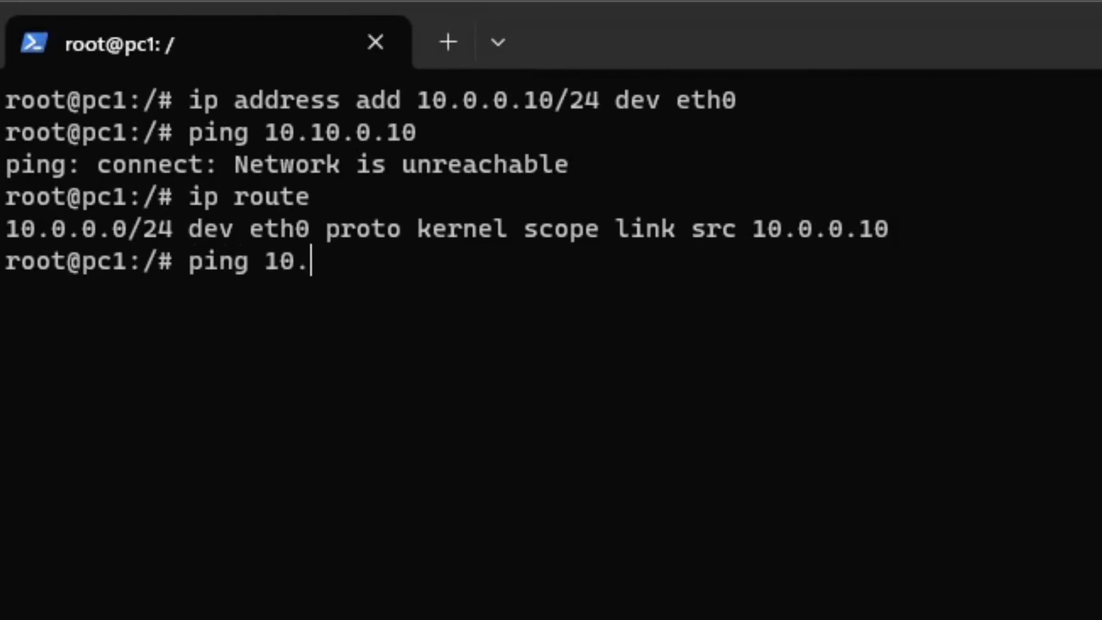
Ping the router at 10.0.0.1 from pc1 and stop it once replies arrive.
{"action": "type", "text": "0.0.1"}
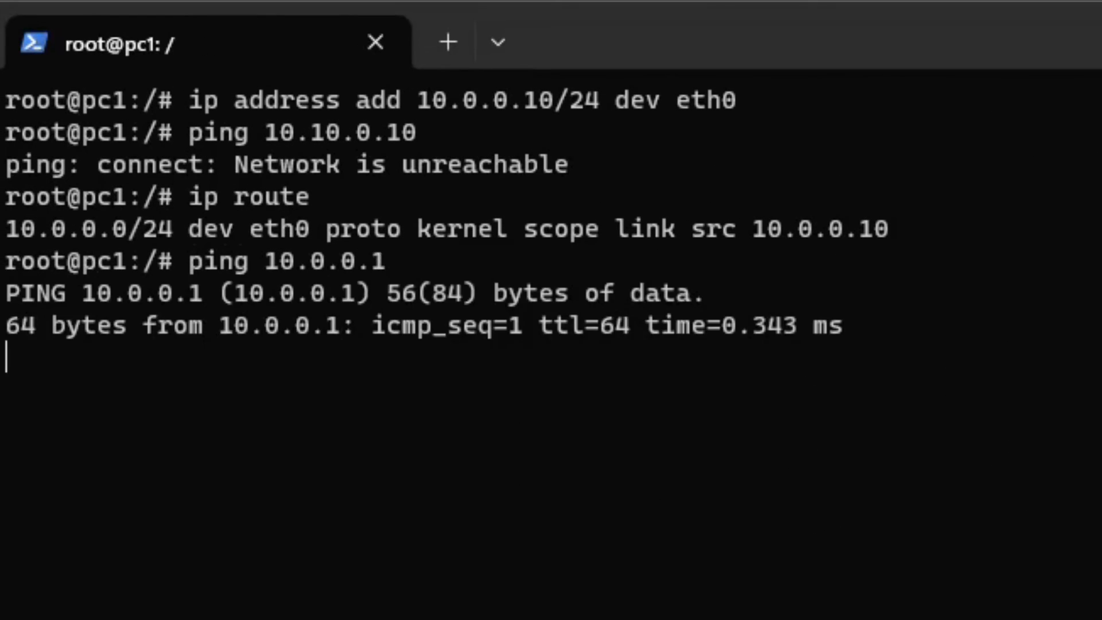
{"action": "key", "text": "ctrl+c"}
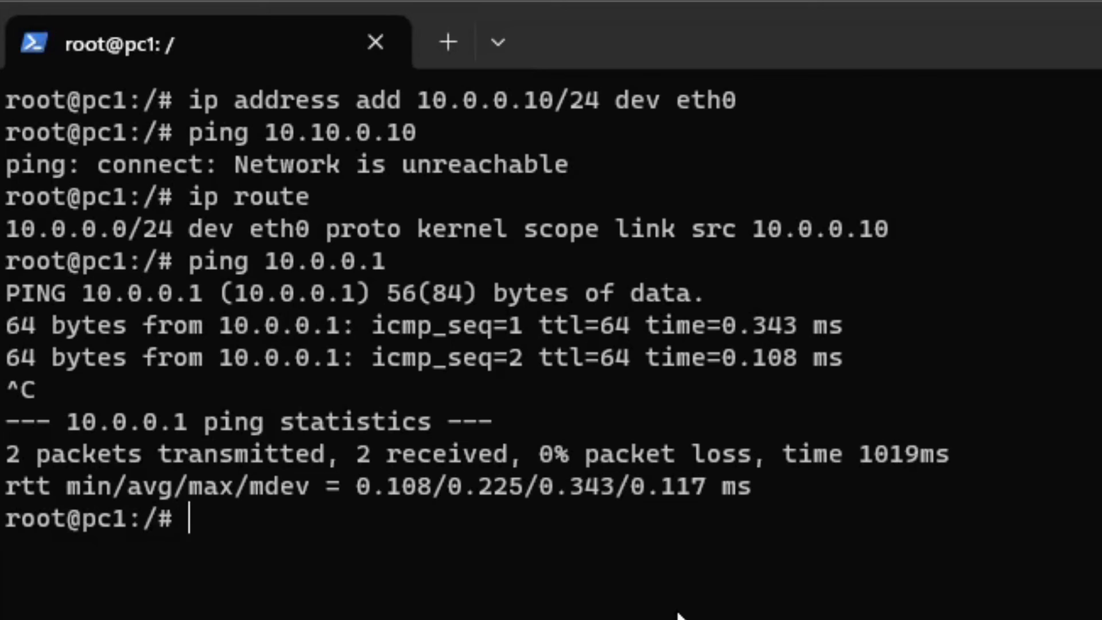
Add on pc1 a static route to 10.10.0.0/24 via 10.0.0.1.
{"action": "type", "text": "ip"}
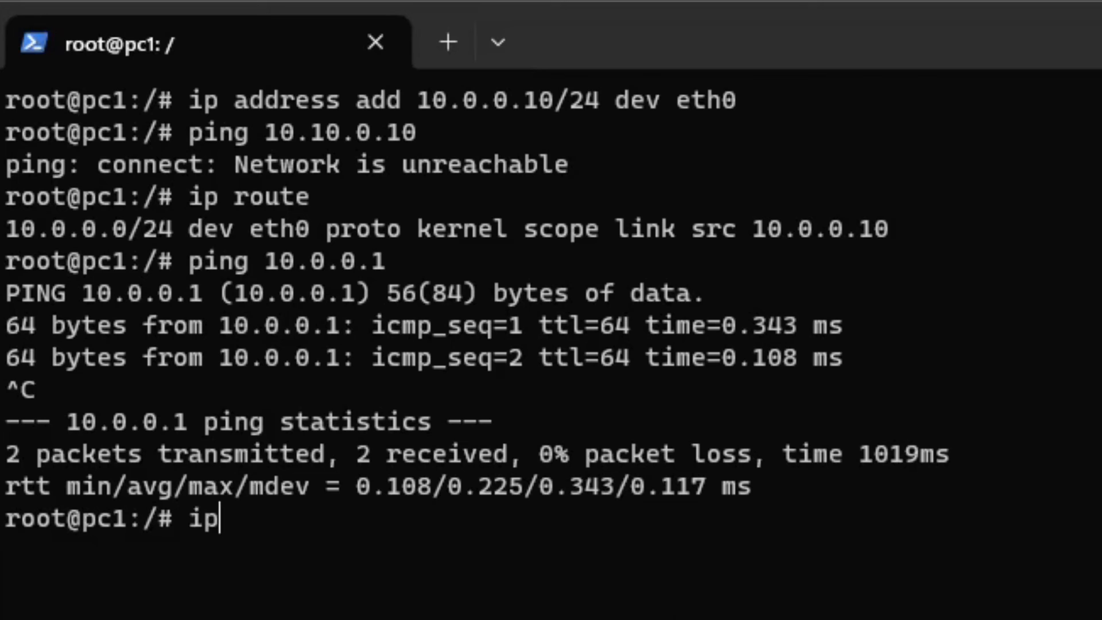
{"action": "type", "text": "route add"}
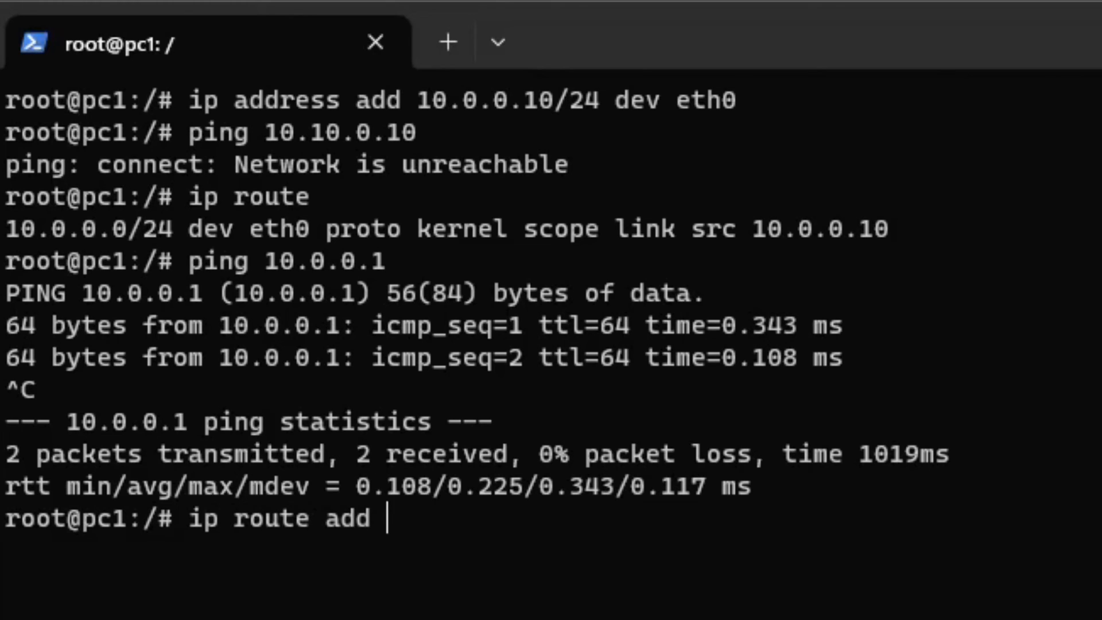
{"action": "type", "text": "10.10."}
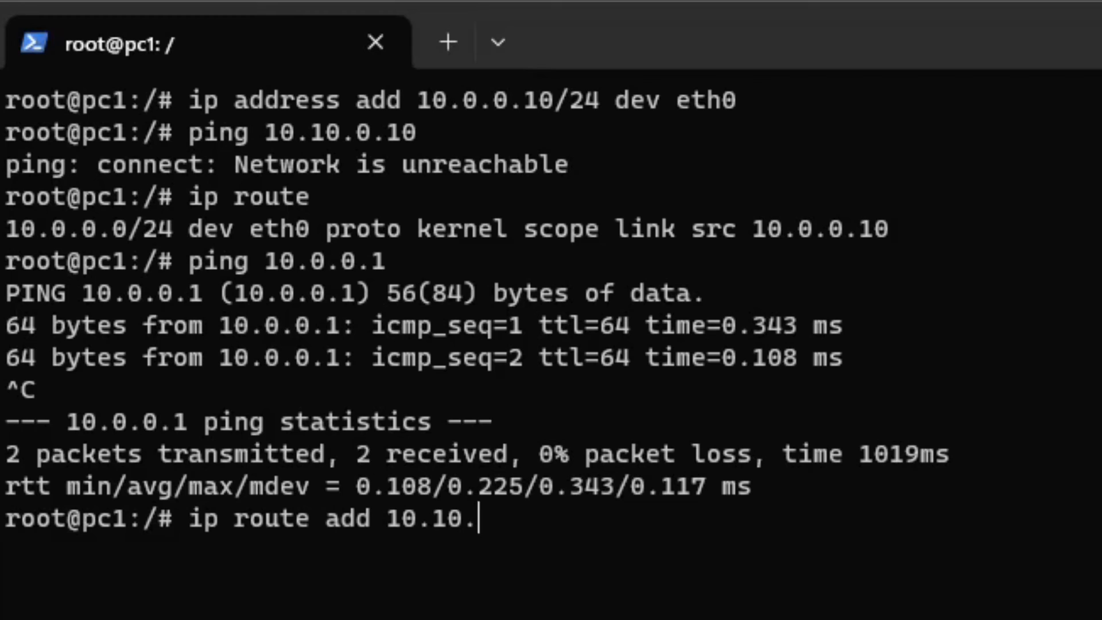
{"action": "type", "text": "0.0/24 via 1"}
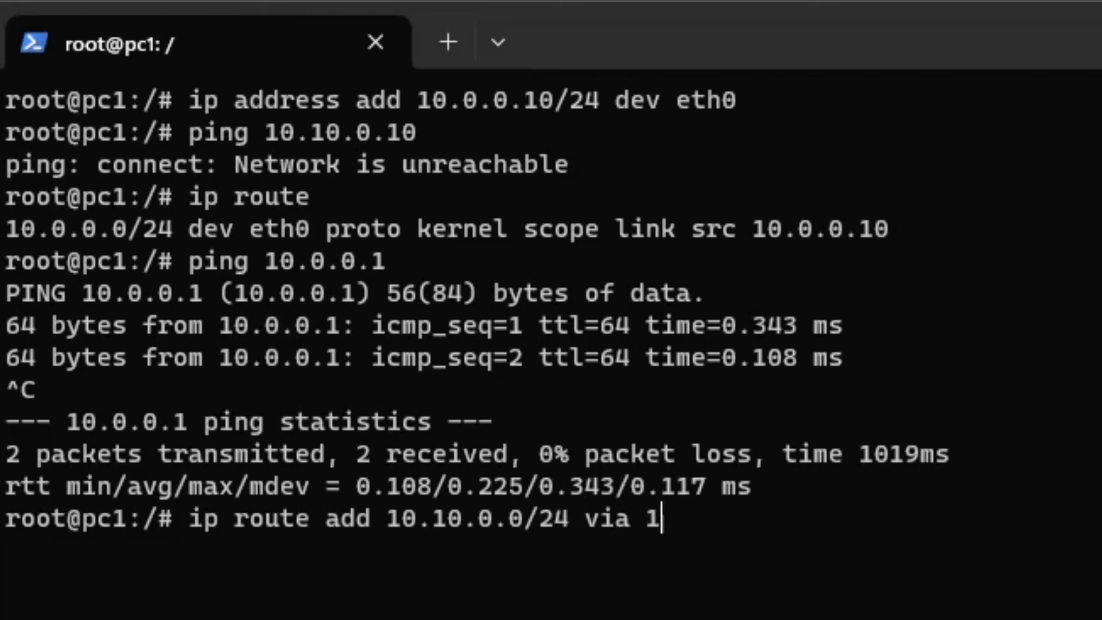
{"action": "type", "text": "0.0.0"}
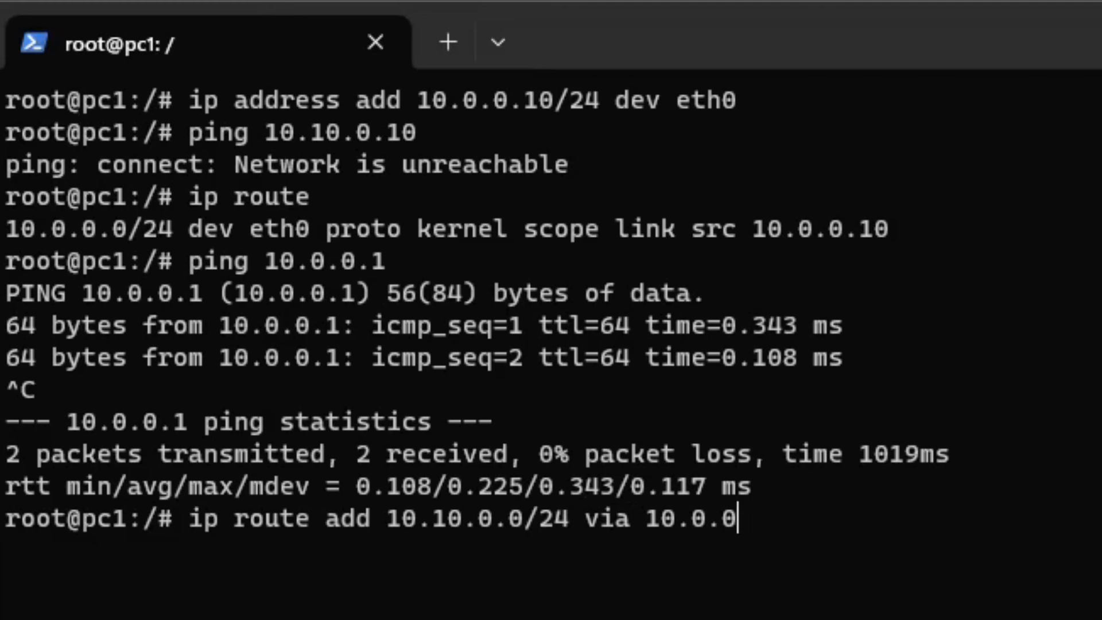
{"action": "type", "text": "1"}
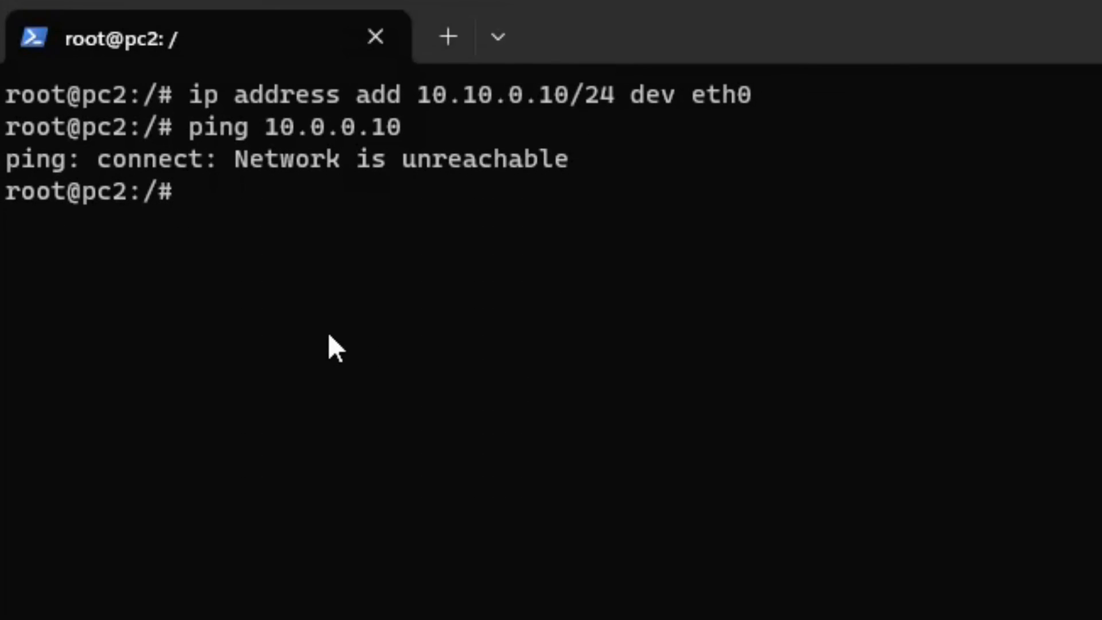
Add on pc2 a static route to 10.0.0.0/24 via 10.10.0.1 and confirm pc1 and pc2 ping each other.
{"action": "type", "text": "ip route add 10.0."}
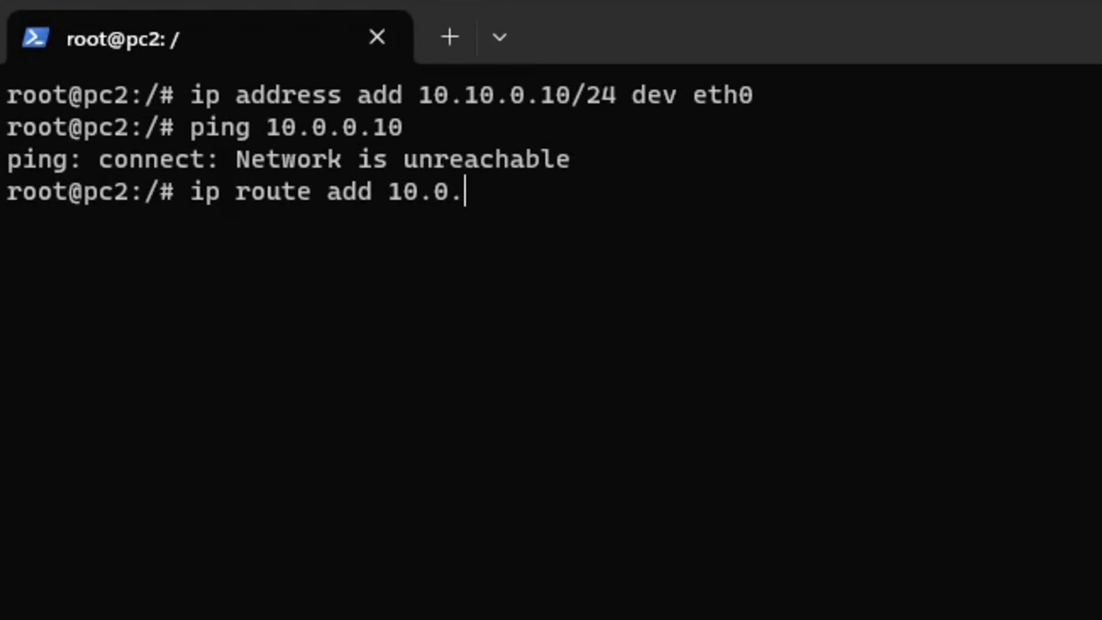
{"action": "type", "text": "0.0/24 via"}
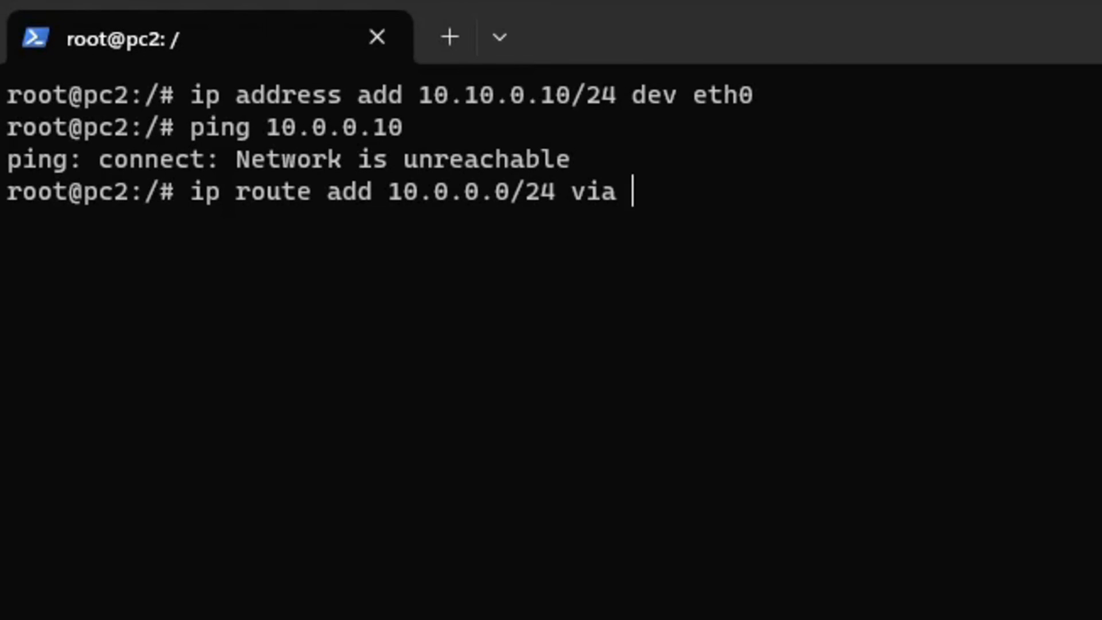
{"action": "type", "text": "10.10.0.1"}
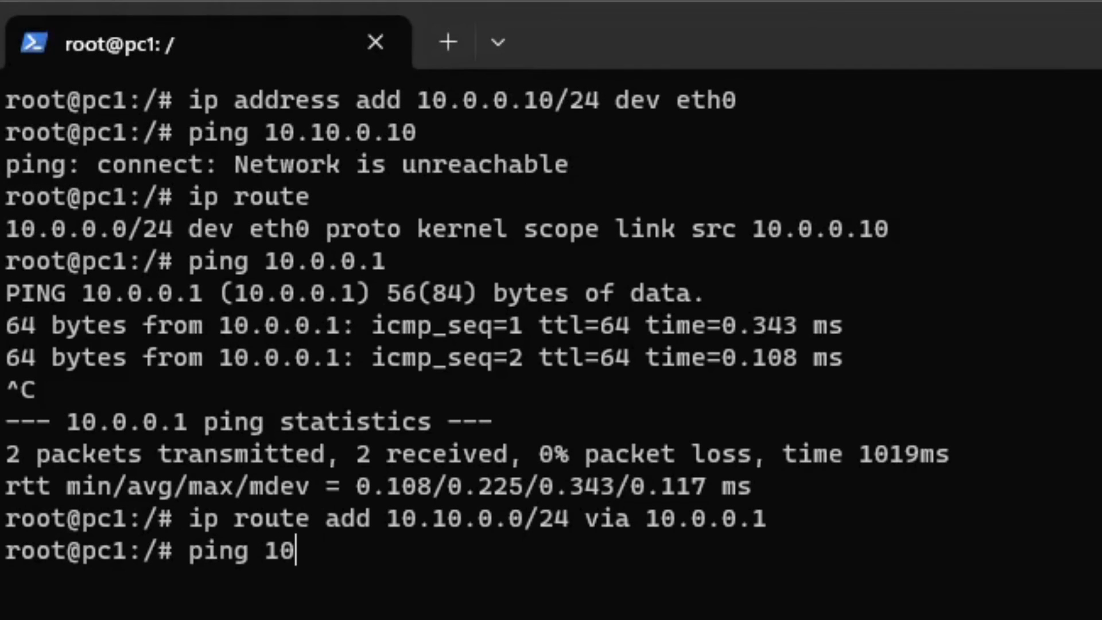
{"action": "type", "text": ".0"}
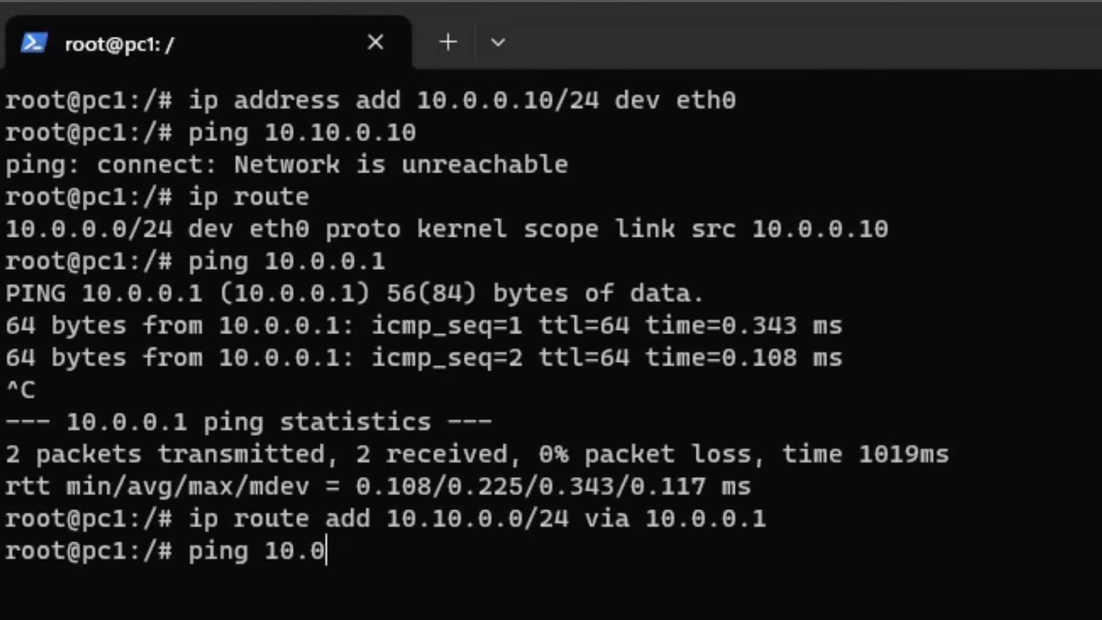
{"action": "type", "text": "10.0.1"}
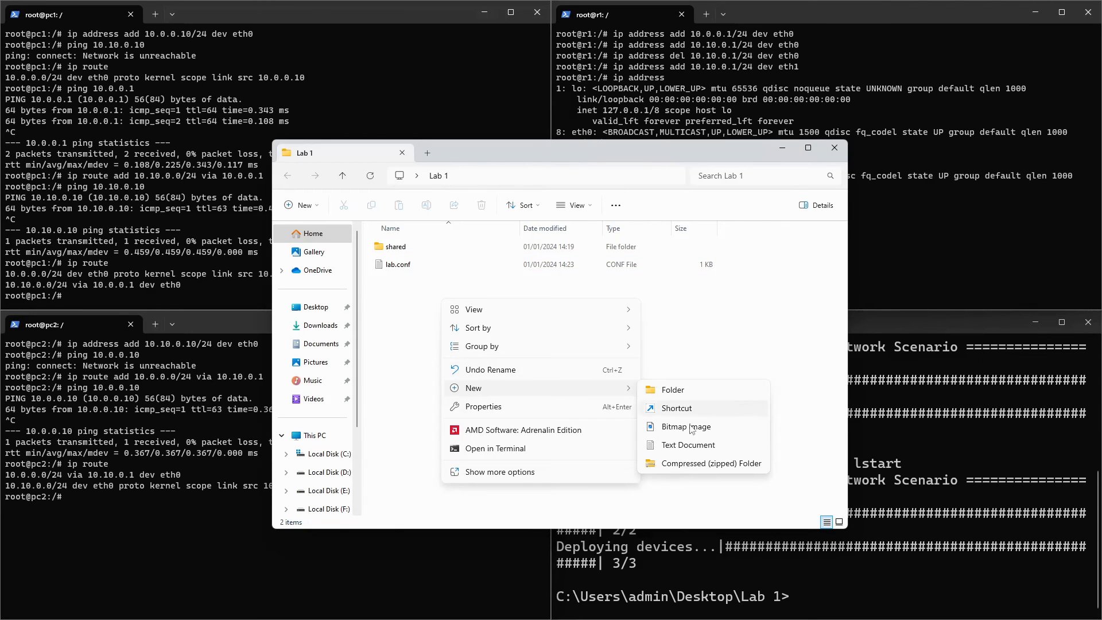
Create empty pc1.startup, pc2.startup and r1.startup files in Lab 1 and choose an app for r1.startup.
{"action": "left_click", "coordinate": [688, 445]}
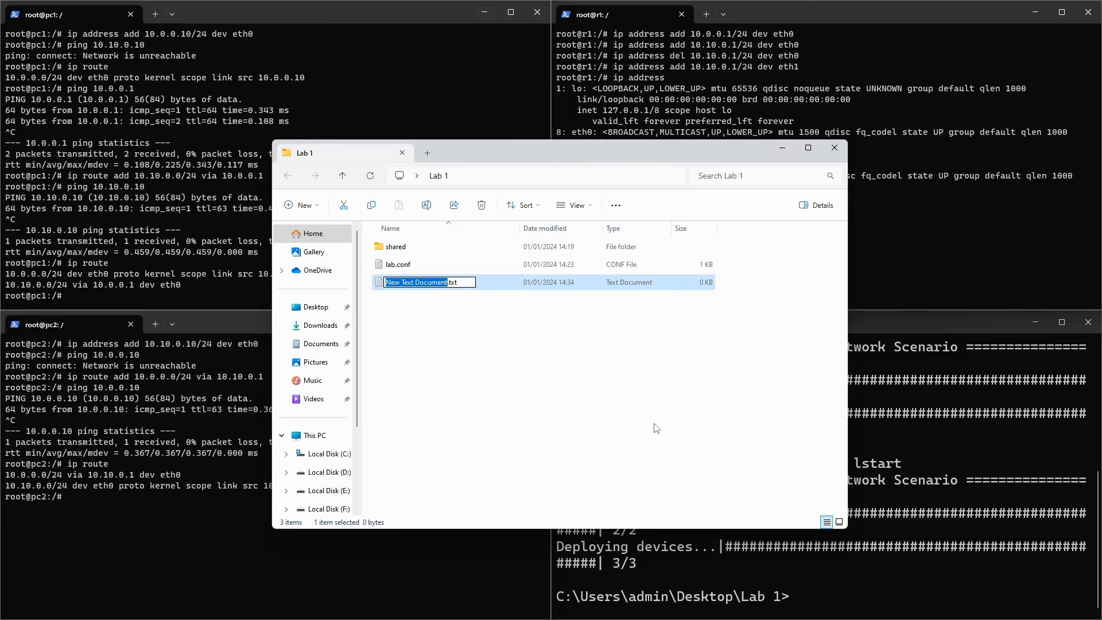
{"action": "type", "text": "pc1.startup"}
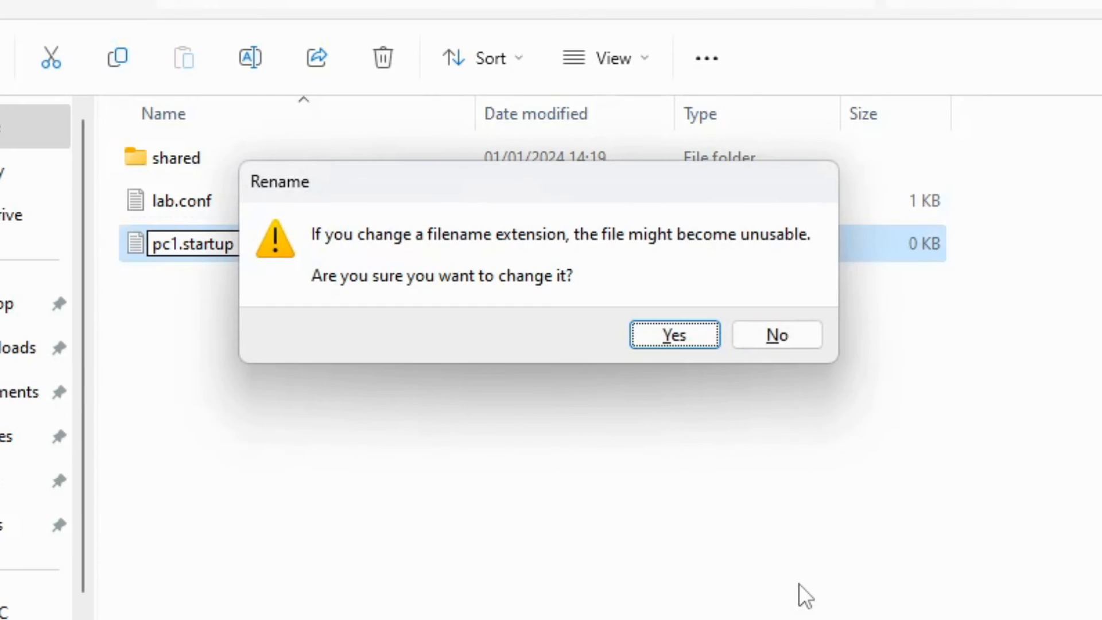
{"action": "left_click", "coordinate": [673, 334]}
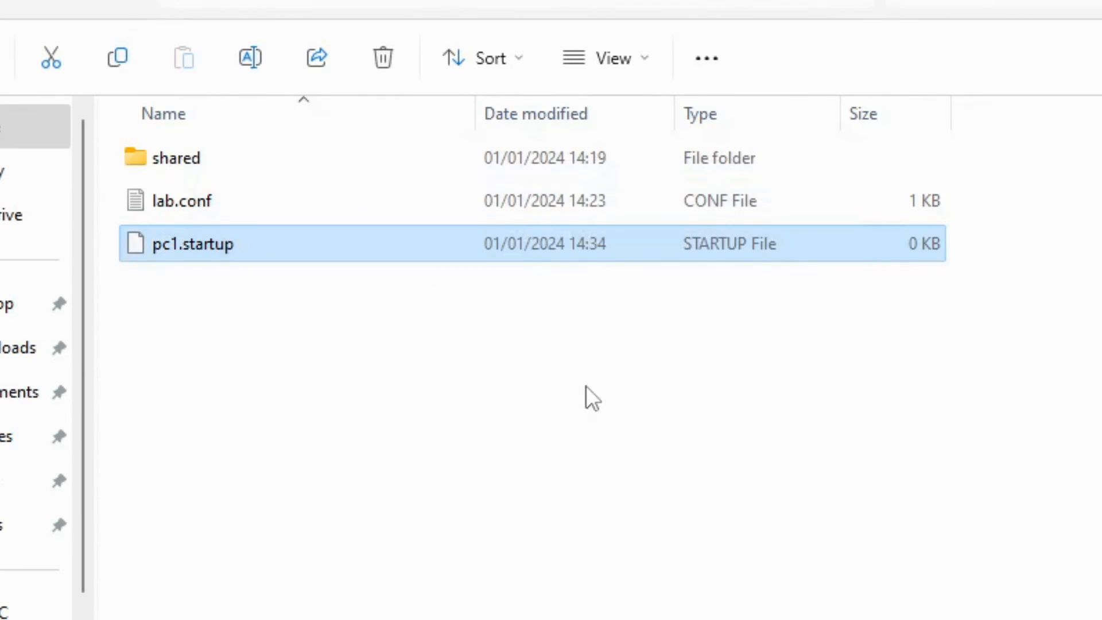
{"action": "right_click", "coordinate": [592, 397]}
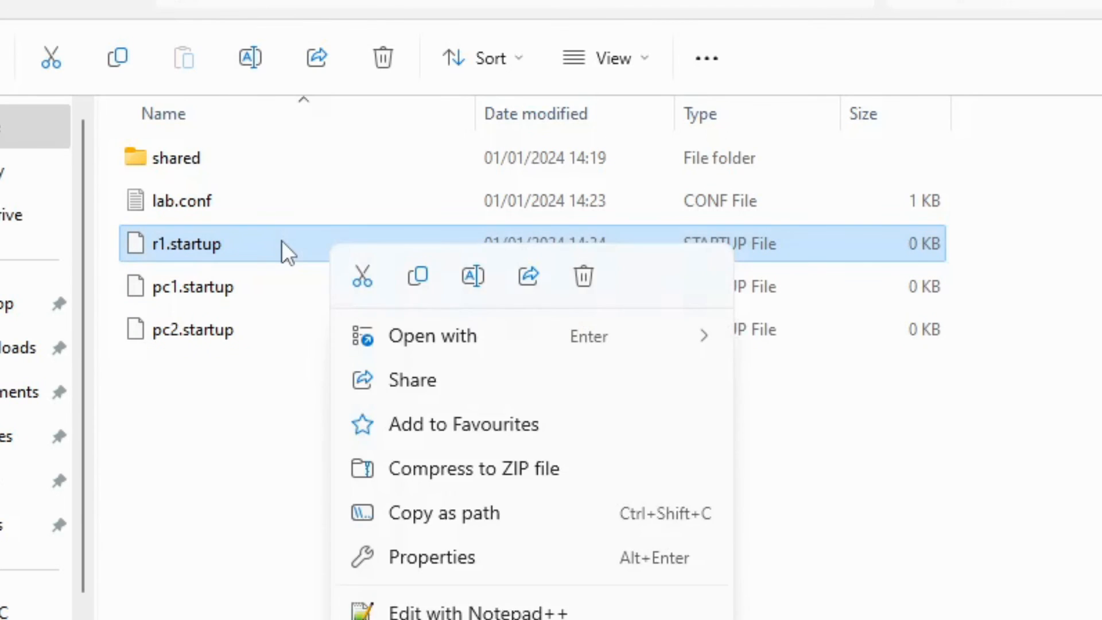
{"action": "left_click", "coordinate": [433, 335]}
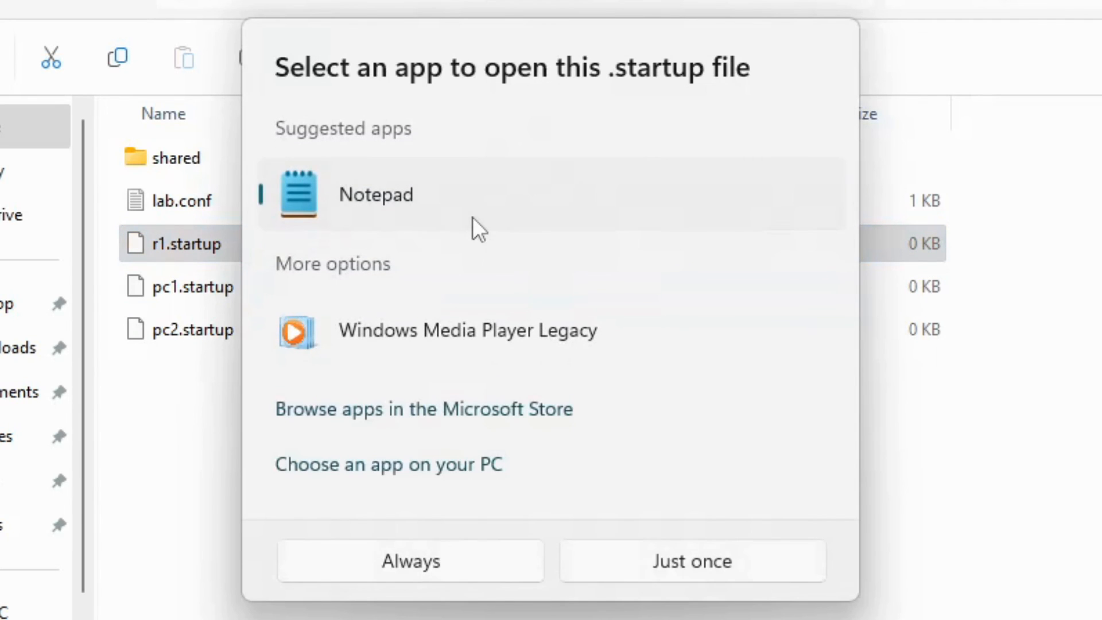
Write r1's eth0 10.0.0.1/24 and eth1 10.10.0.1/24 address commands into r1.startup in Notepad and save it.
{"action": "left_click", "coordinate": [410, 560]}
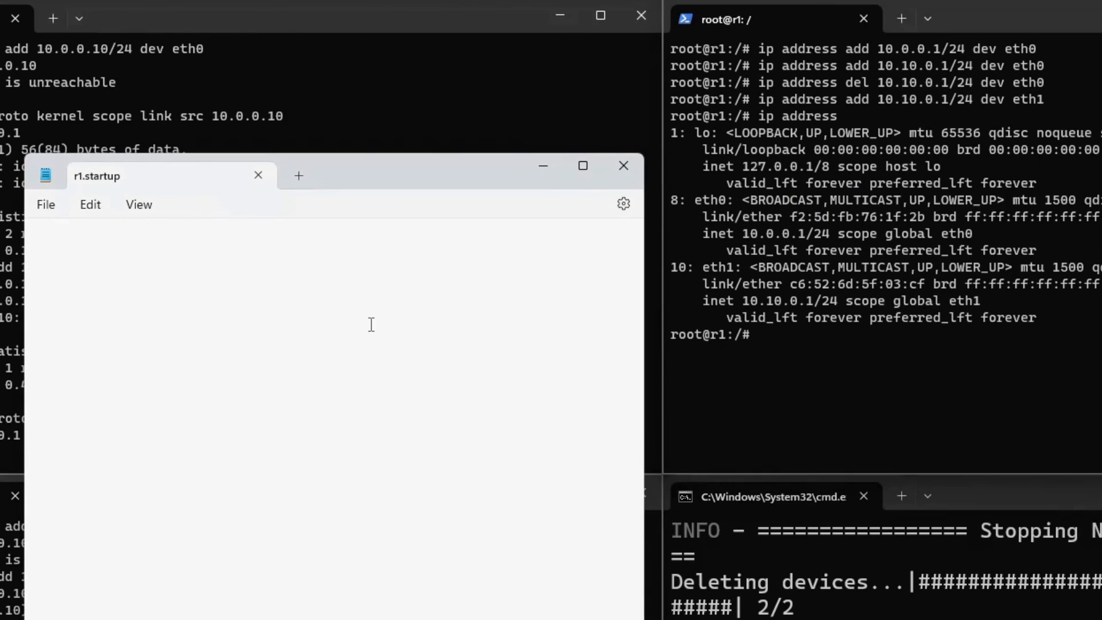
{"action": "type", "text": "ip address add 10.0.0.1/24 dev eth0"}
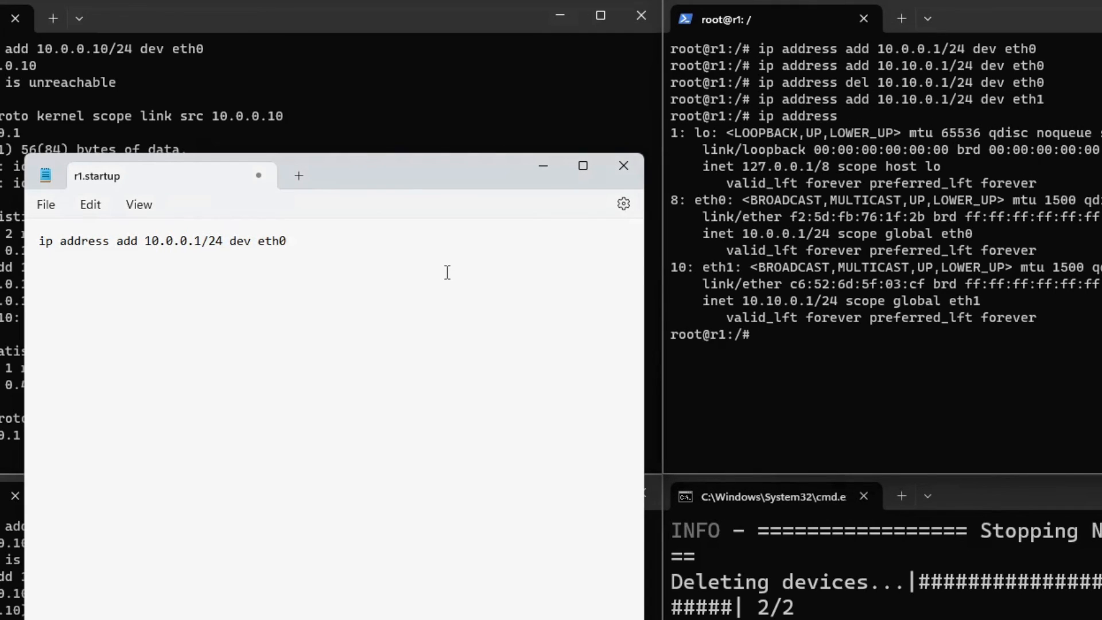
{"action": "type", "text": "ip address add 10.10.0.1/24 dev eth1"}
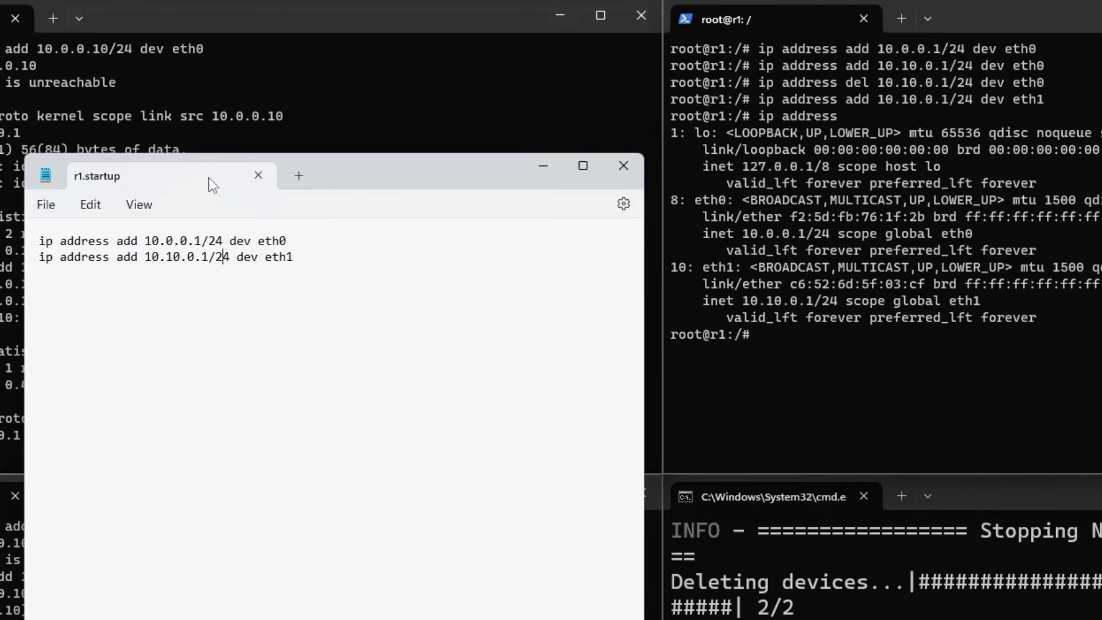
{"action": "left_click", "coordinate": [257, 175]}
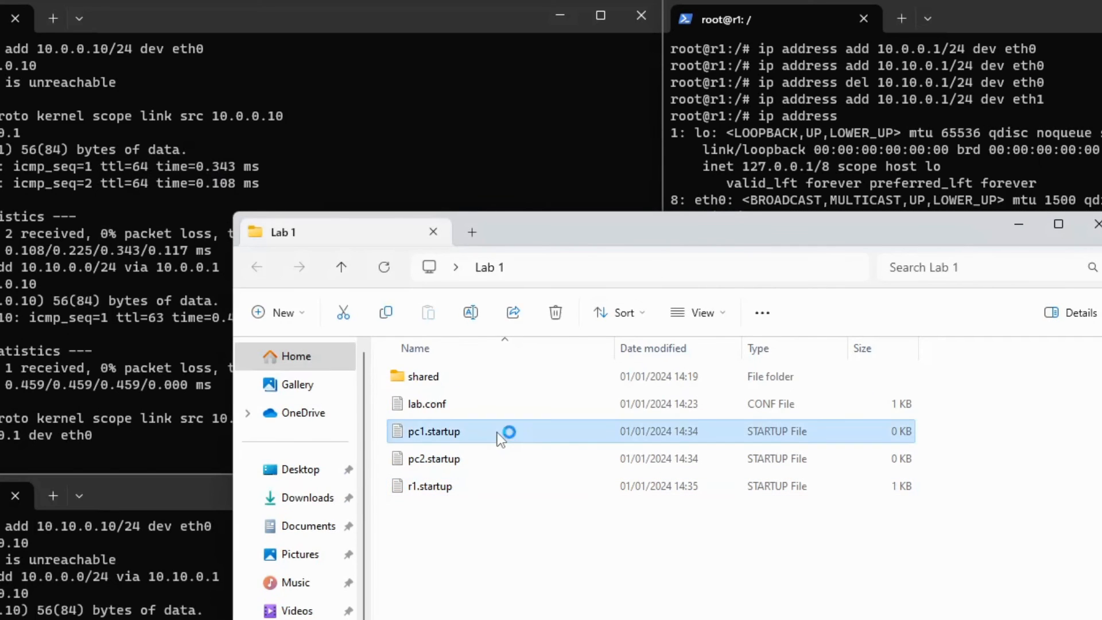
Add 'ip address add 10.0.0.10/24 dev eth0' to pc1.startup.
{"action": "double_click", "coordinate": [432, 431]}
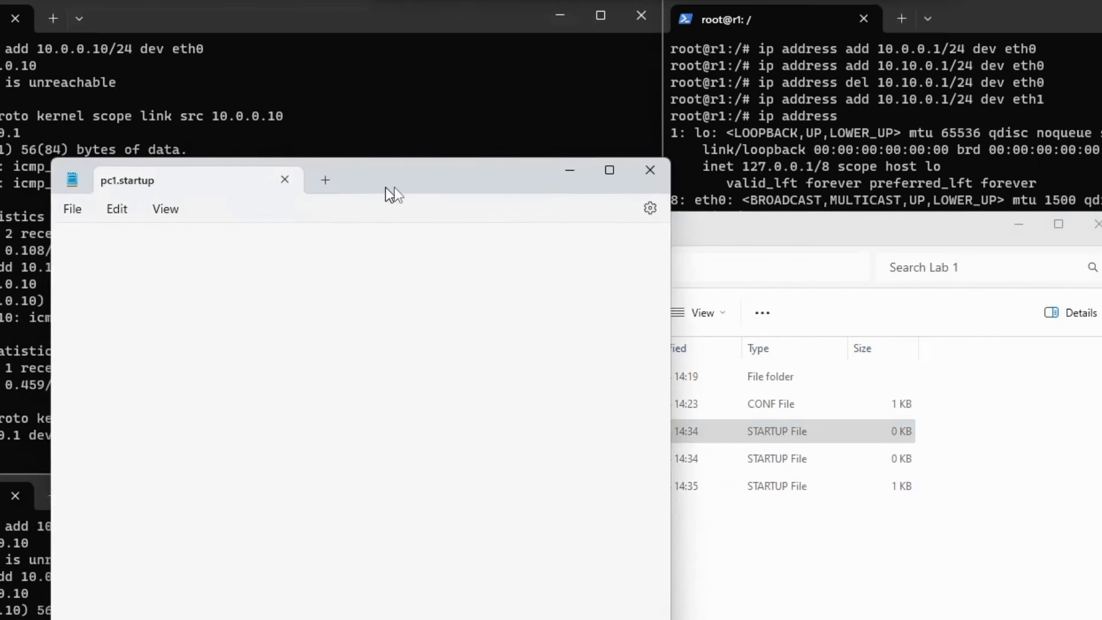
{"action": "type", "text": "ip address add 10.0.0.10/24 dev eth0"}
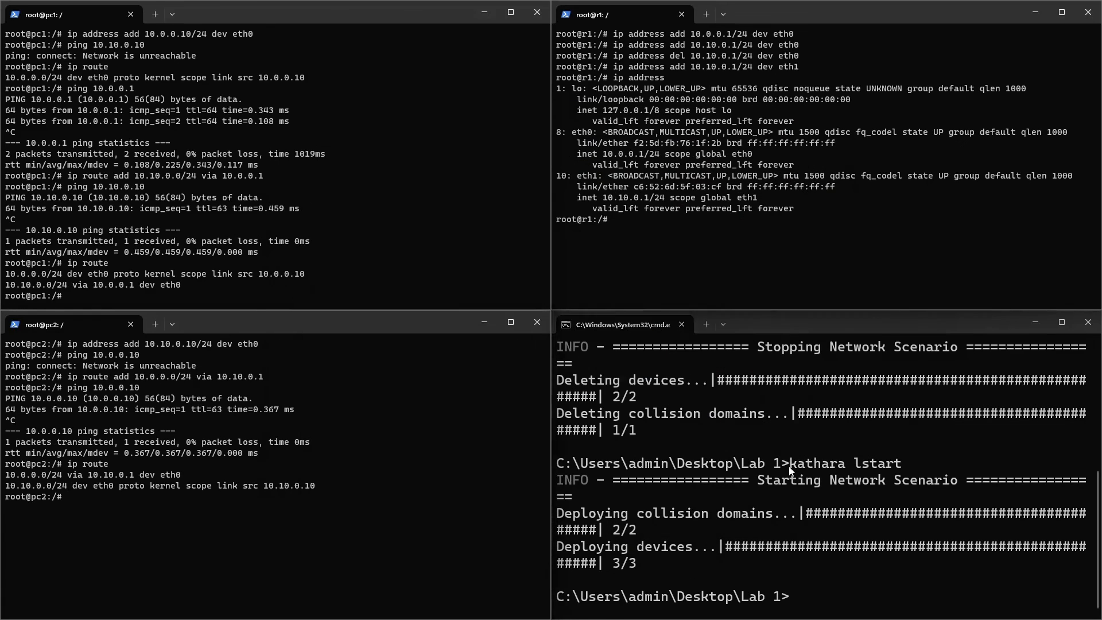
Restart the lab with 'kathara lclean' then 'kathara lstart' so startup commands apply.
{"action": "type", "text": "k"}
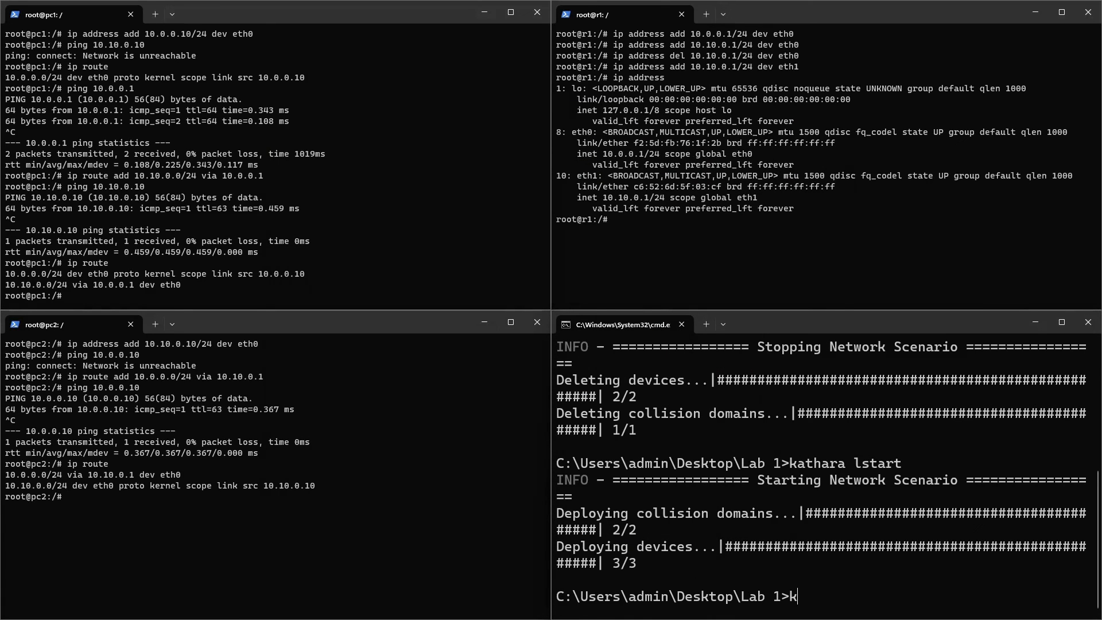
{"action": "type", "text": "athara"}
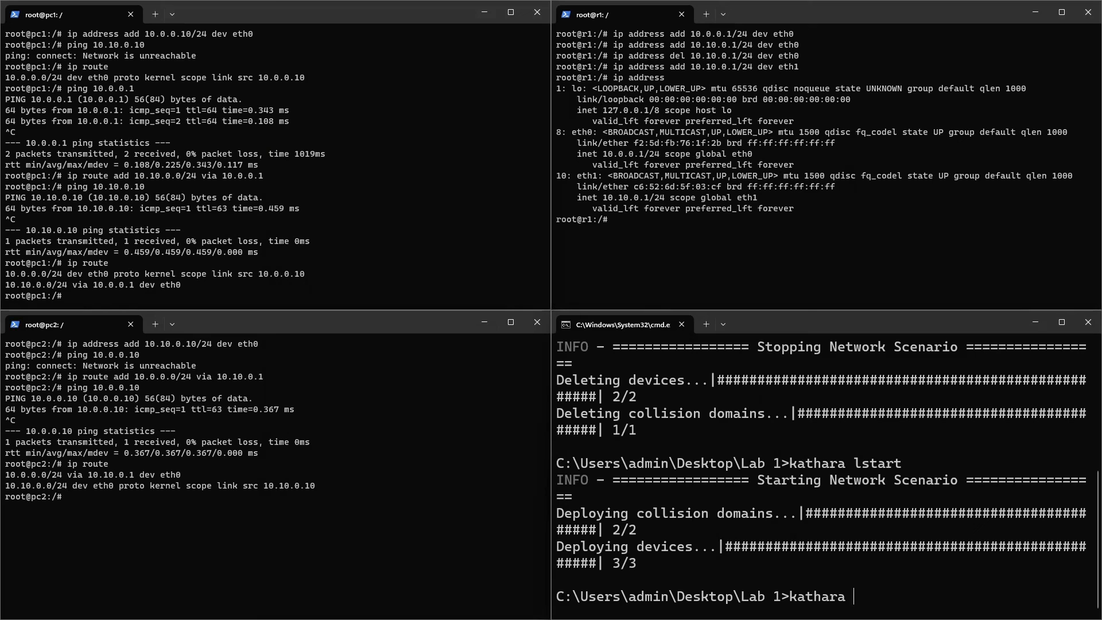
{"action": "type", "text": "lclean"}
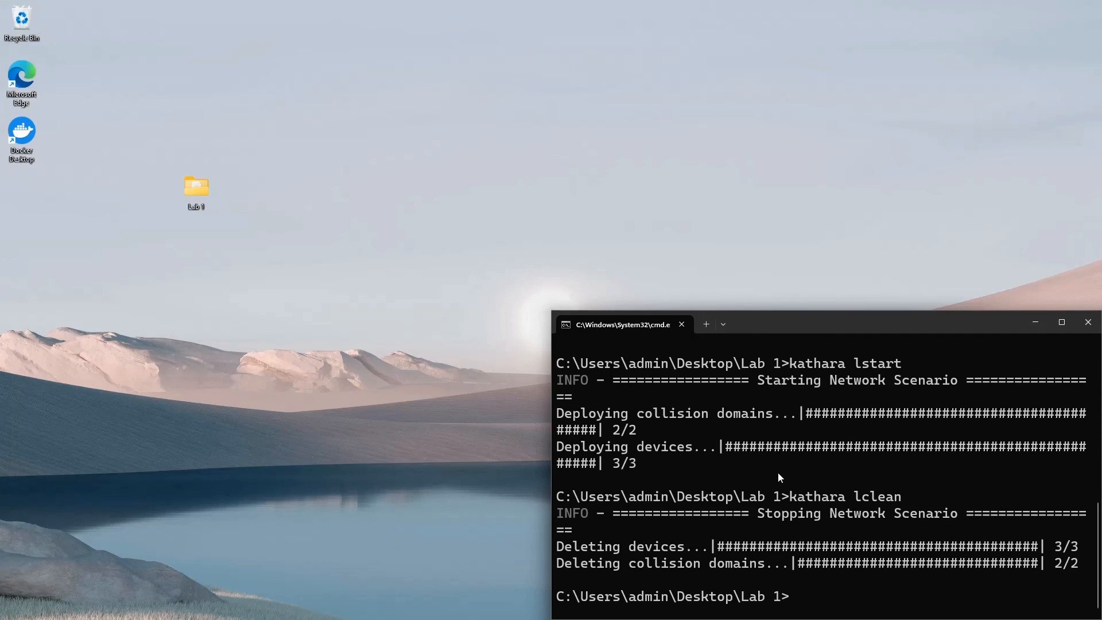
{"action": "type", "text": "kathara lclean"}
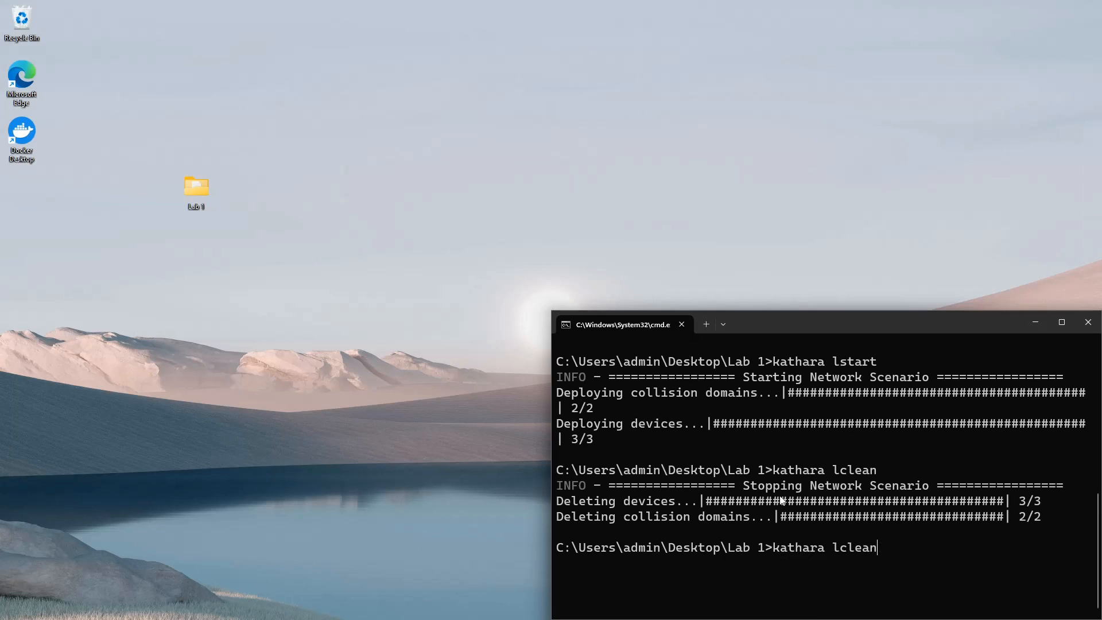
{"action": "type", "text": "kathara lstart"}
{"action": "type", "text": "ping 10"}
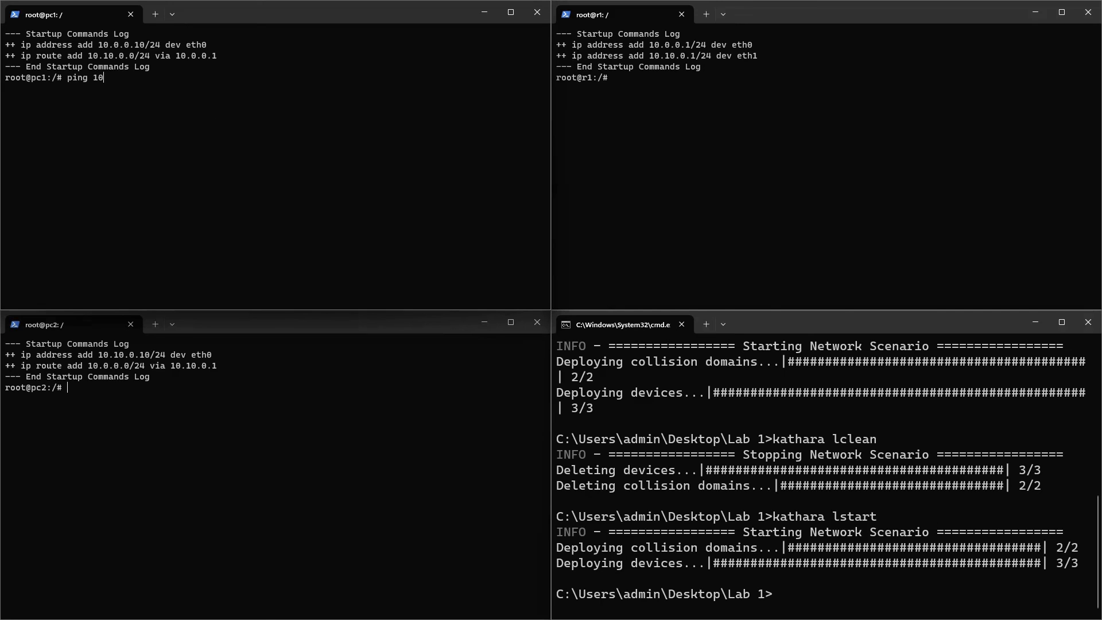
Ping pc2 at 10.10.0.10 from pc1 and stop it showing 0% loss.
{"action": "type", "text": ".10."}
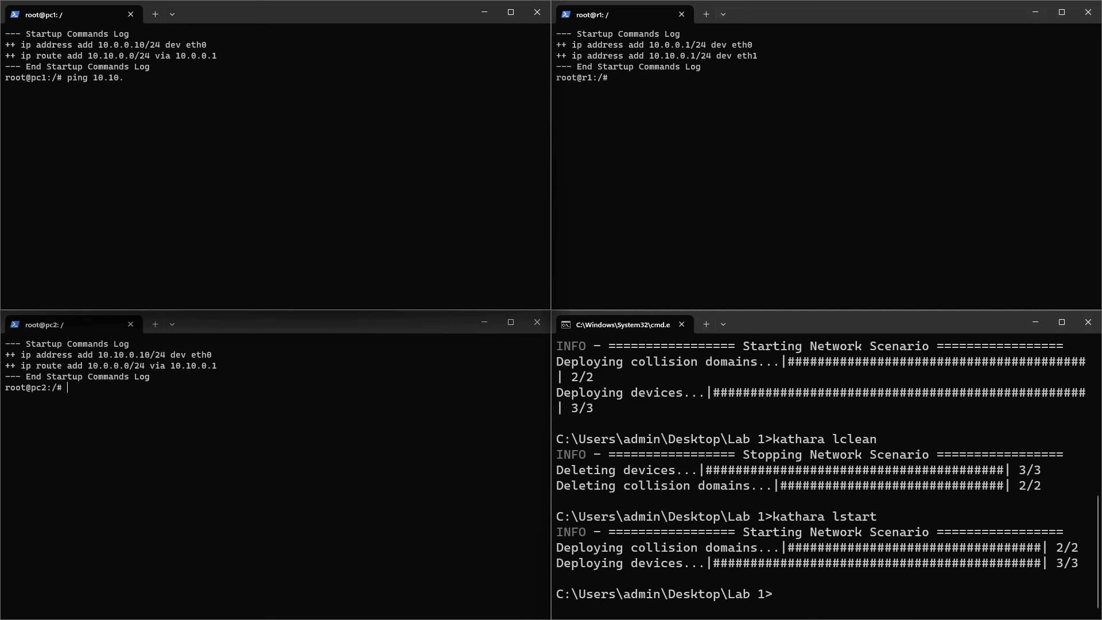
{"action": "type", "text": "0.10"}
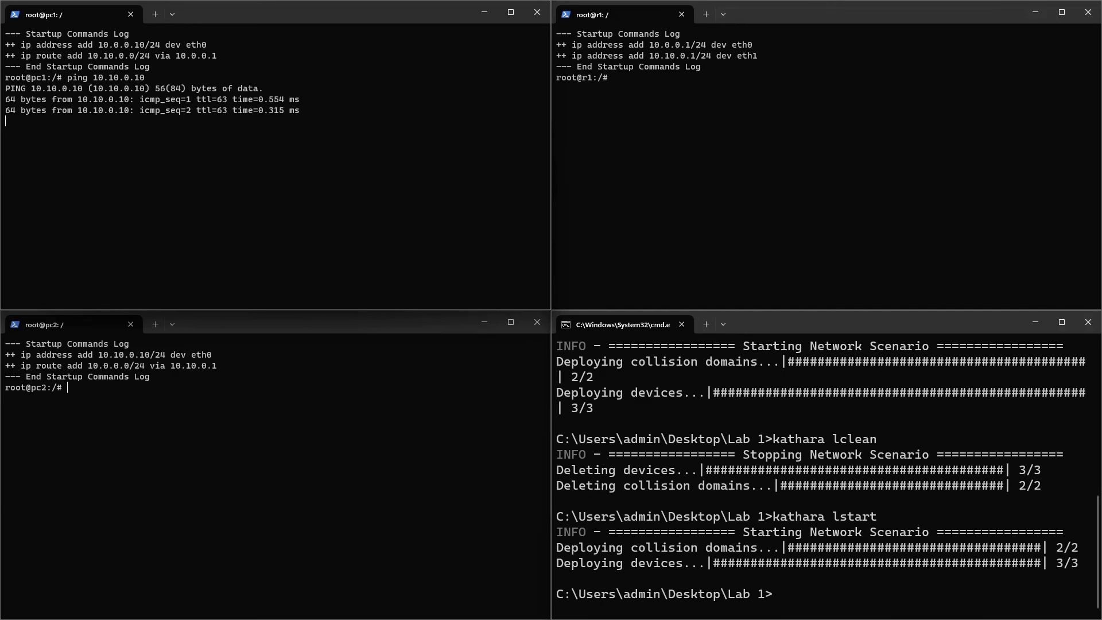
{"action": "key", "text": "ctrl+c"}
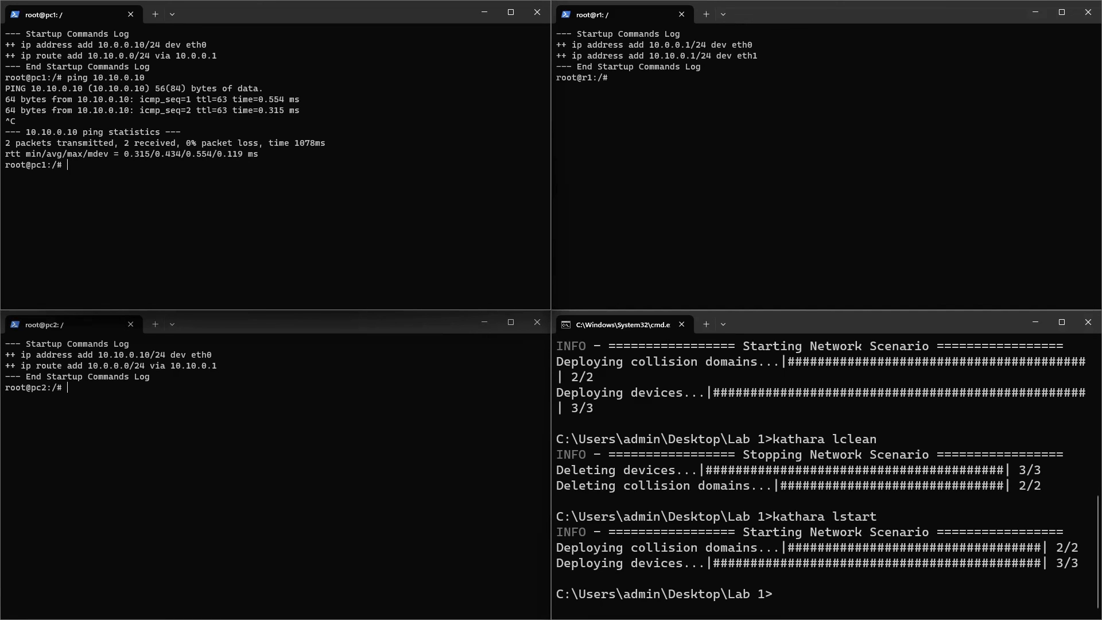